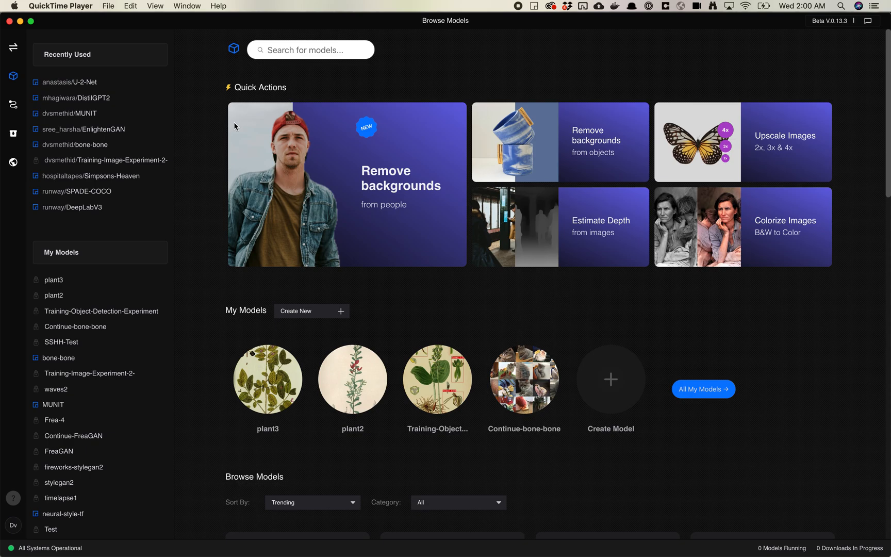
{"action": "mouse_move", "coordinate": [559, 249]}
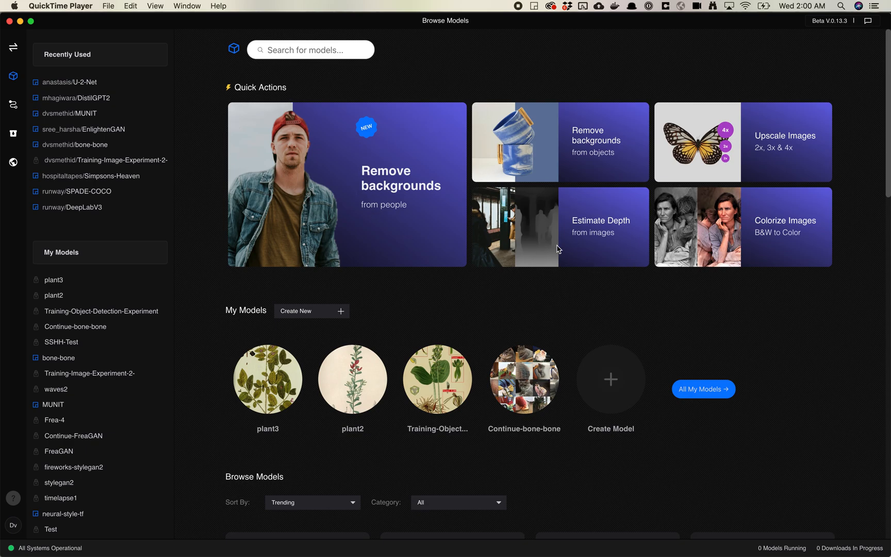
{"action": "mouse_move", "coordinate": [476, 131]}
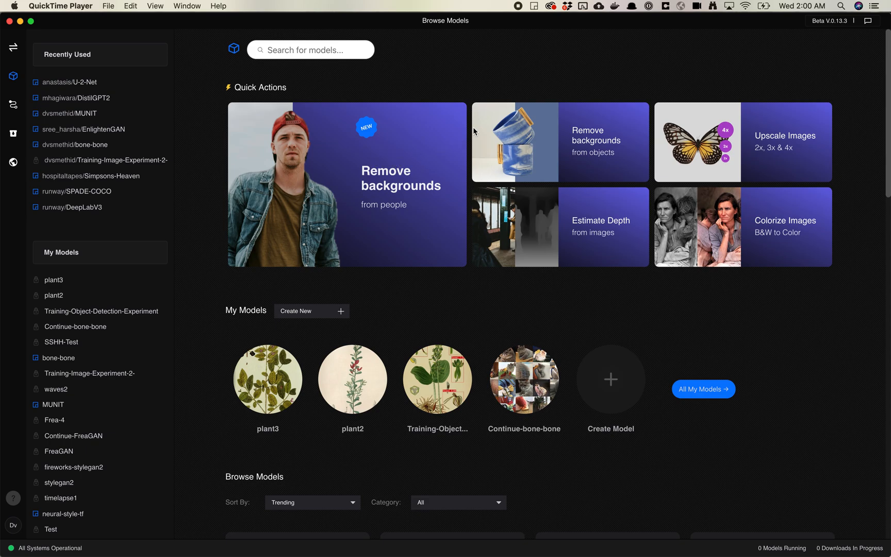
{"action": "mouse_move", "coordinate": [517, 144]}
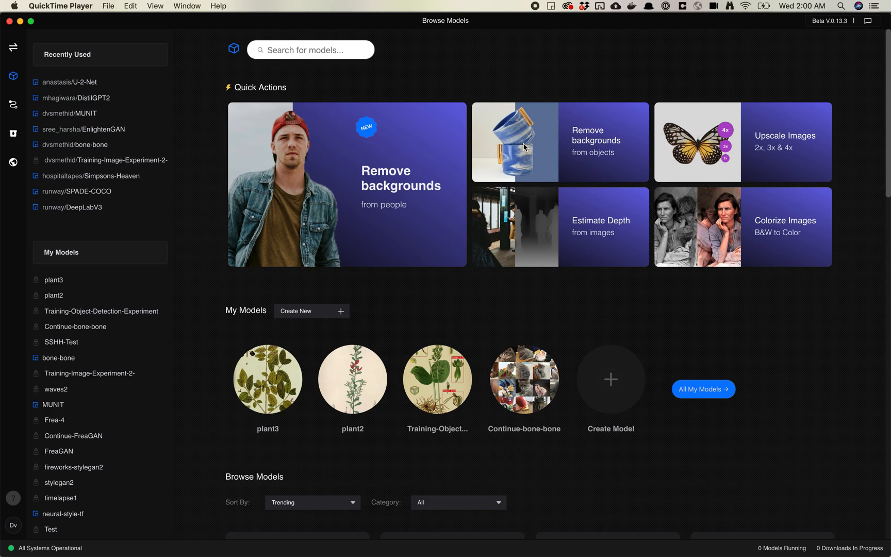
{"action": "mouse_move", "coordinate": [561, 169]}
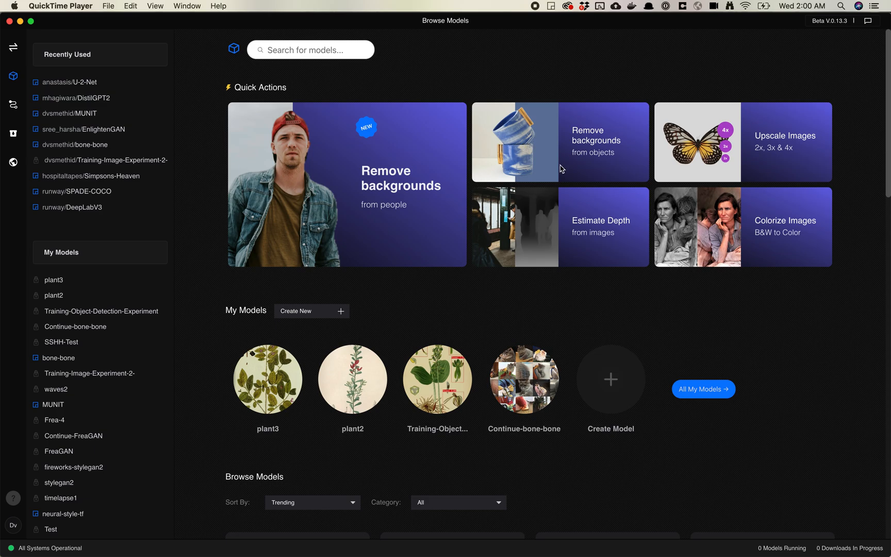
{"action": "mouse_move", "coordinate": [555, 155]}
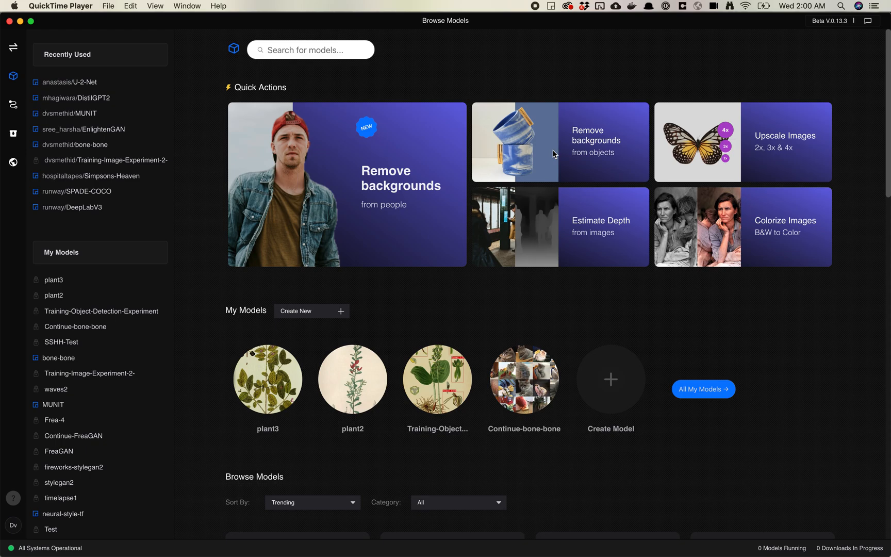
{"action": "mouse_move", "coordinate": [499, 148]}
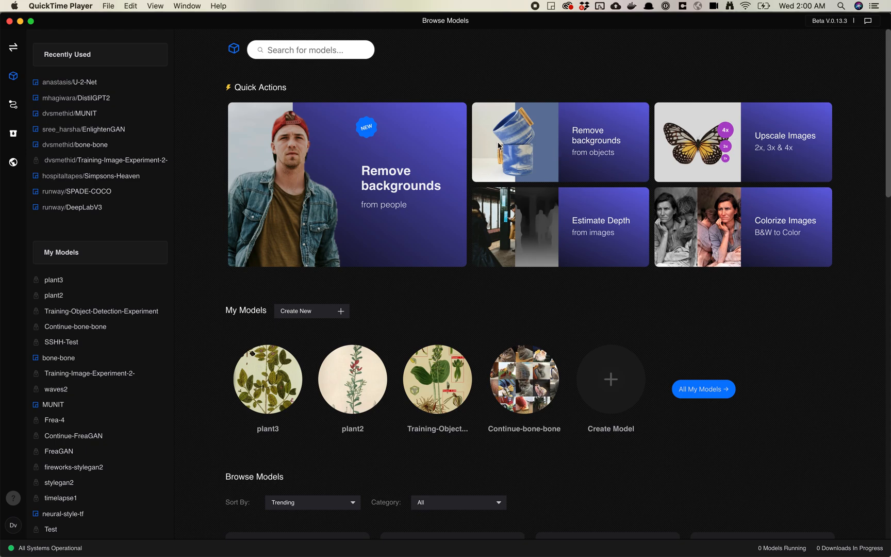
{"action": "mouse_move", "coordinate": [535, 152]}
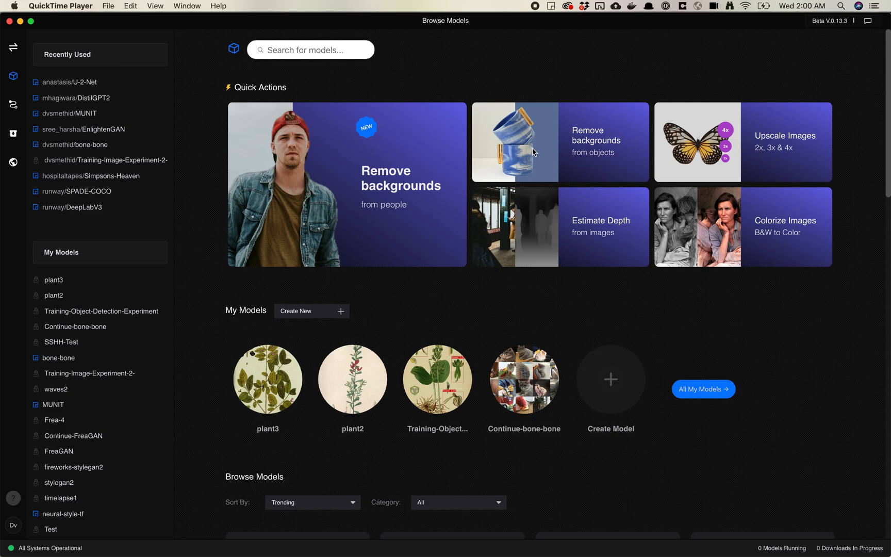
{"action": "mouse_move", "coordinate": [405, 155]}
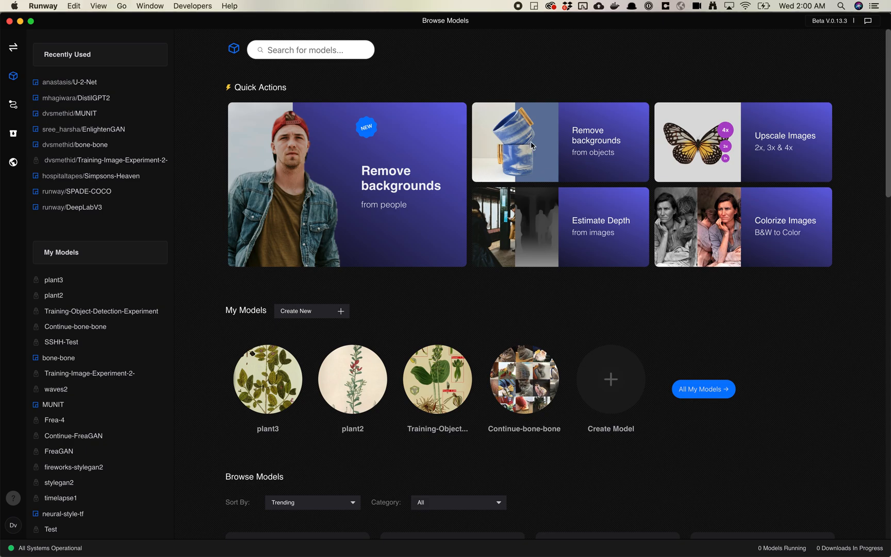
Start the 'Remove backgrounds from objects' export and browse the stored asset list for inputs
{"action": "left_click", "coordinate": [559, 143]}
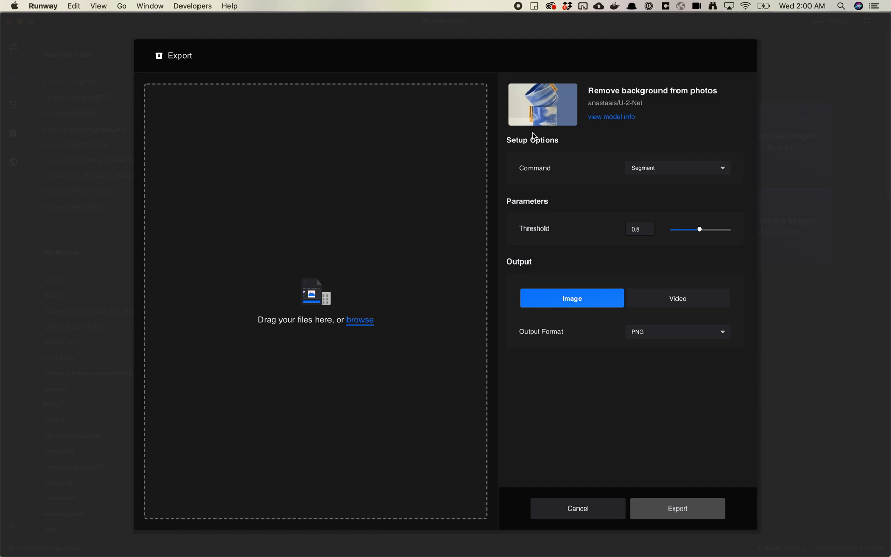
{"action": "mouse_move", "coordinate": [483, 112]}
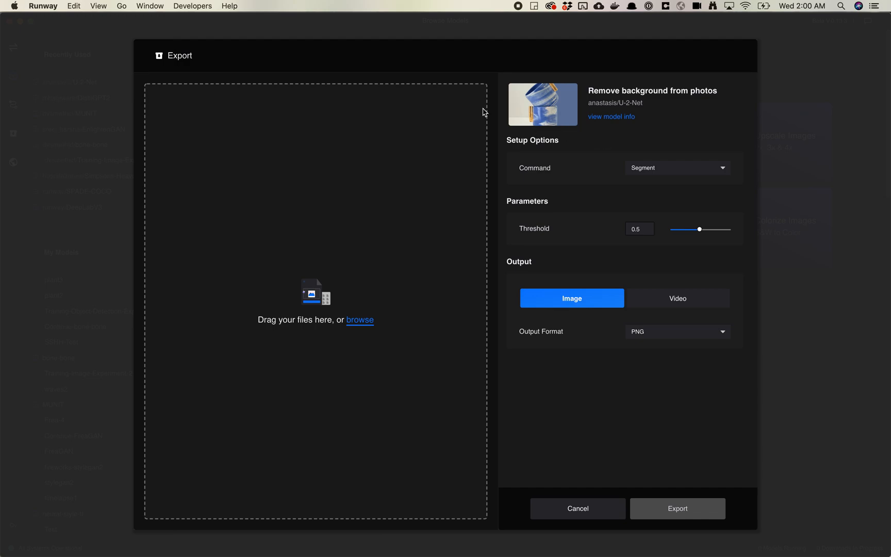
{"action": "mouse_move", "coordinate": [426, 103]}
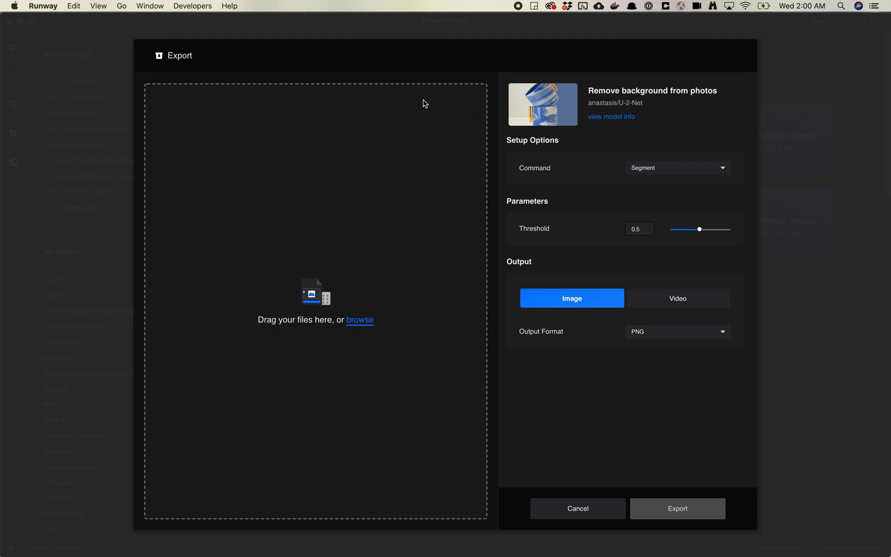
{"action": "mouse_move", "coordinate": [360, 320]}
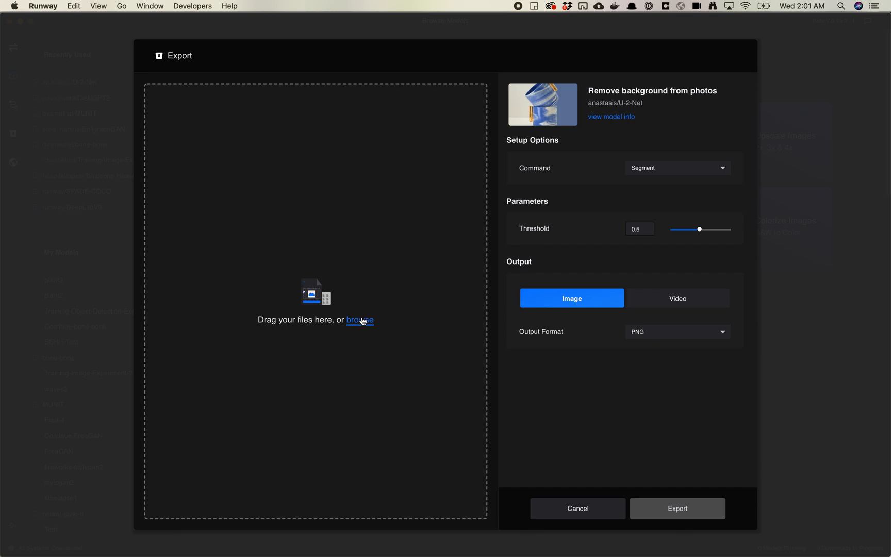
{"action": "mouse_move", "coordinate": [598, 219]}
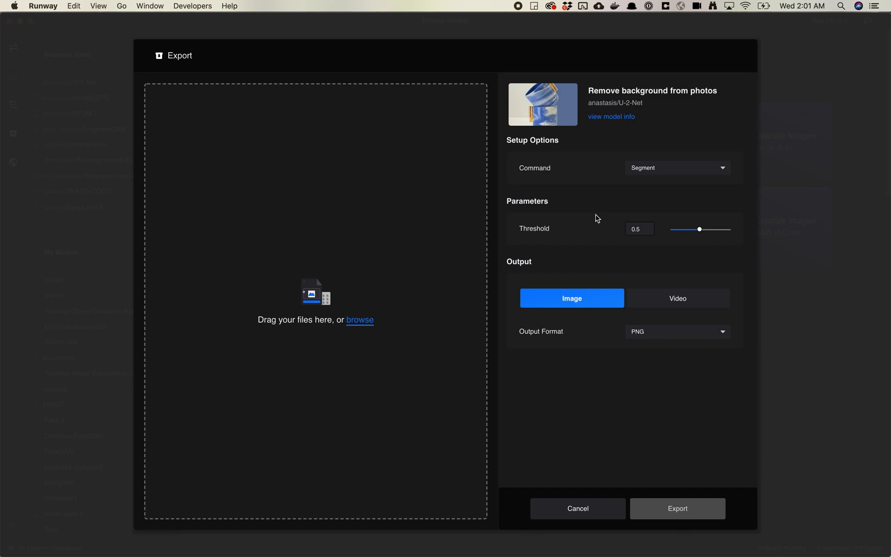
{"action": "left_click", "coordinate": [361, 320]}
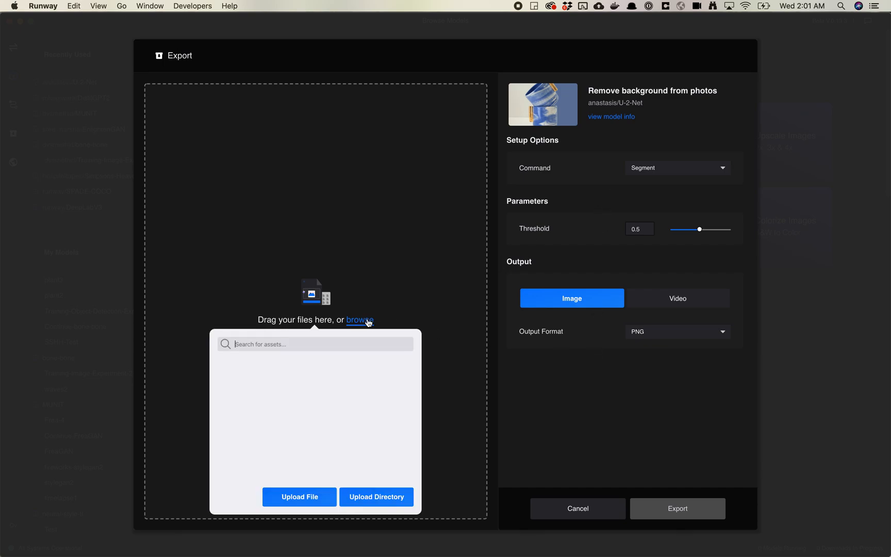
{"action": "left_click", "coordinate": [314, 344]}
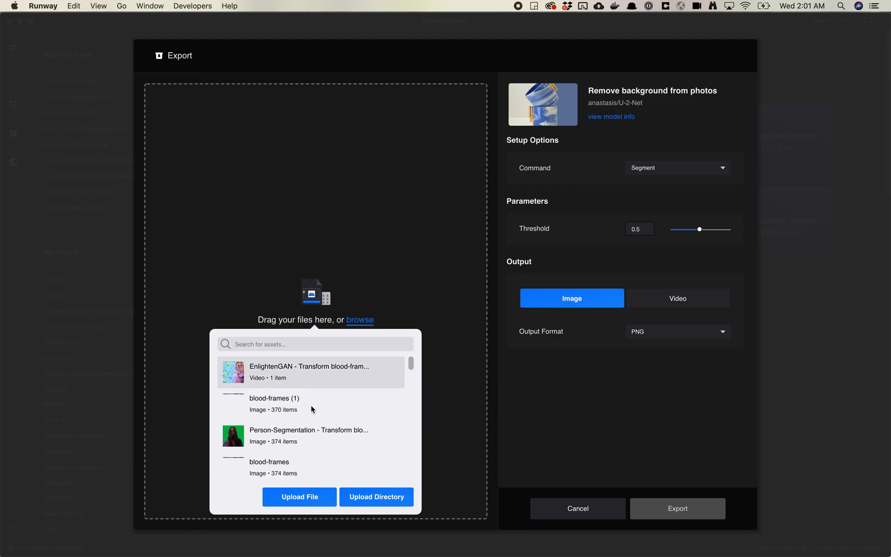
{"action": "scroll", "scroll_direction": "down", "scroll_amount": 3}
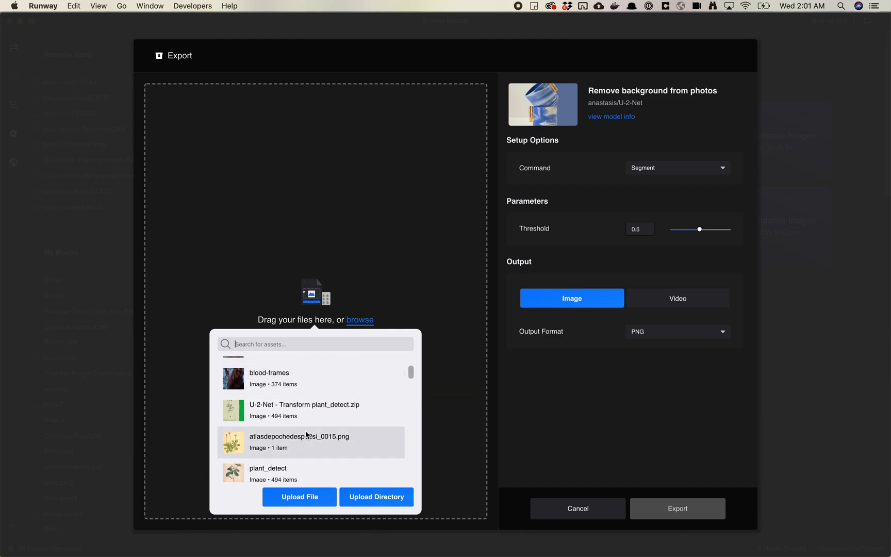
Choose the atlasdepochedesp…0015.png daisy illustration as the export input
{"action": "left_click", "coordinate": [299, 442]}
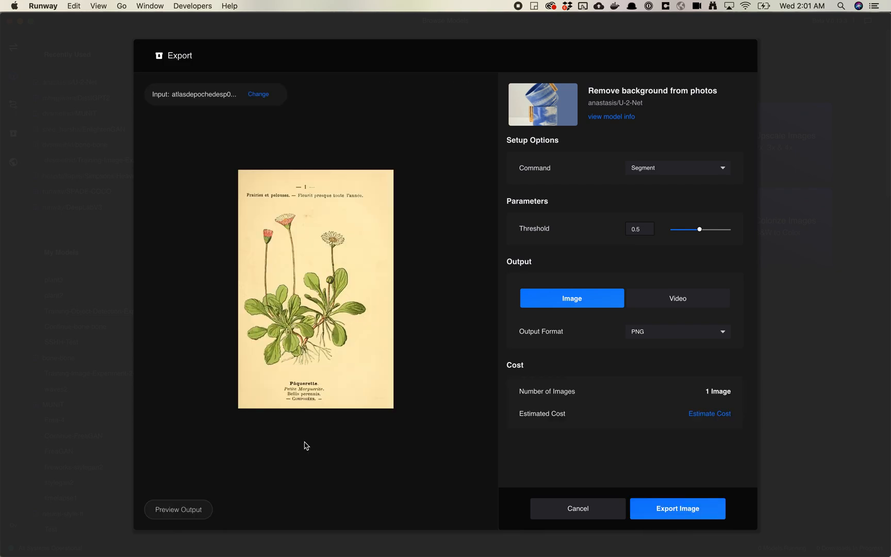
{"action": "mouse_move", "coordinate": [432, 296]}
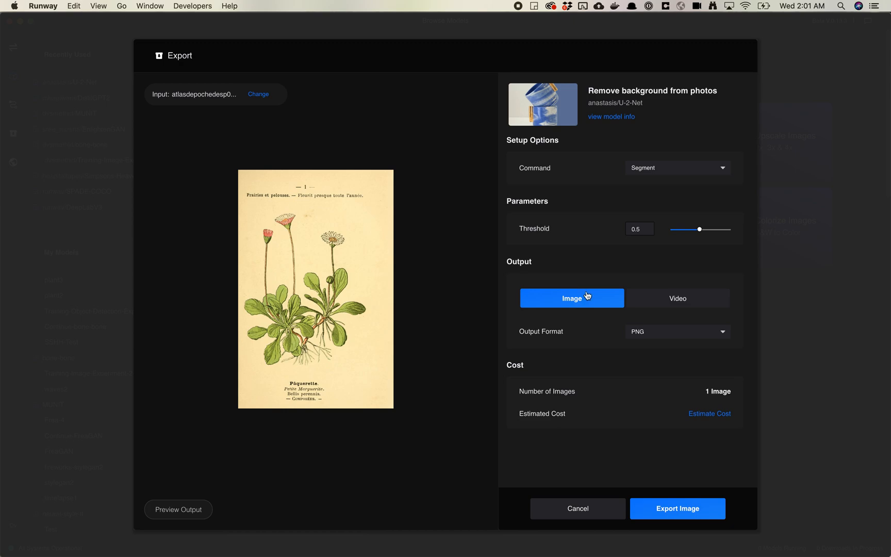
{"action": "mouse_move", "coordinate": [650, 315]}
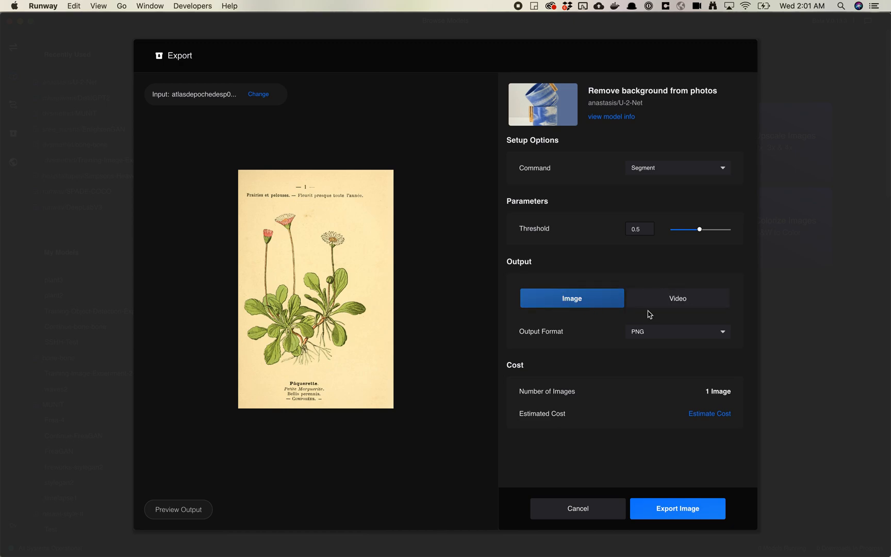
{"action": "mouse_move", "coordinate": [578, 306]}
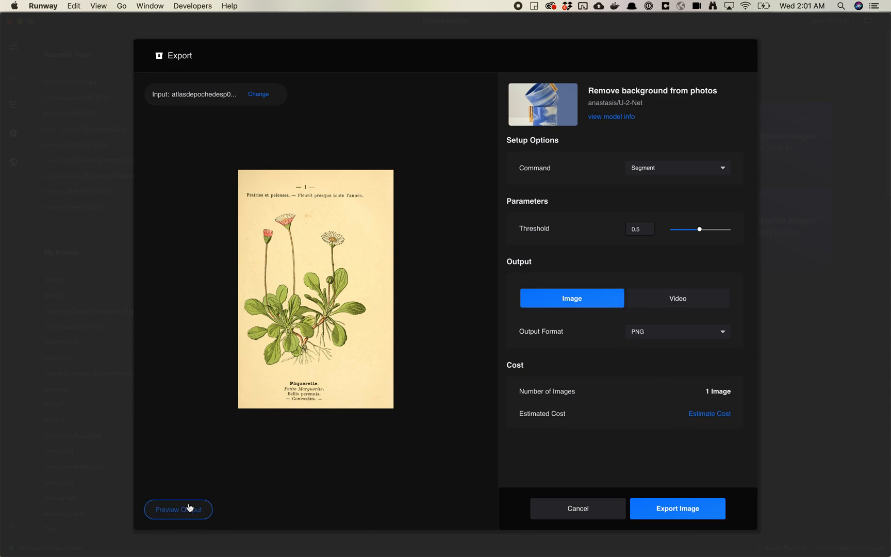
Preview the daisy cutout at threshold 0.5 and slide the comparison between cutout and original page
{"action": "left_click", "coordinate": [177, 508]}
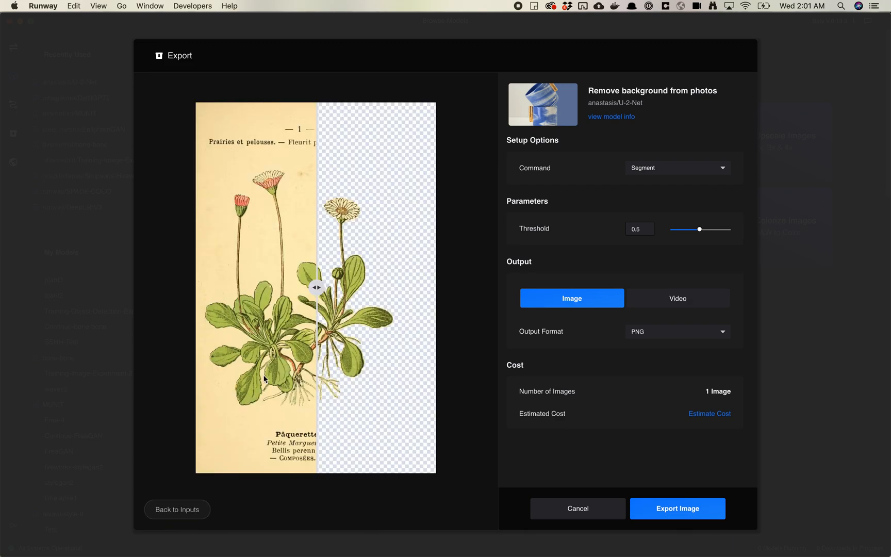
{"action": "mouse_move", "coordinate": [336, 272]}
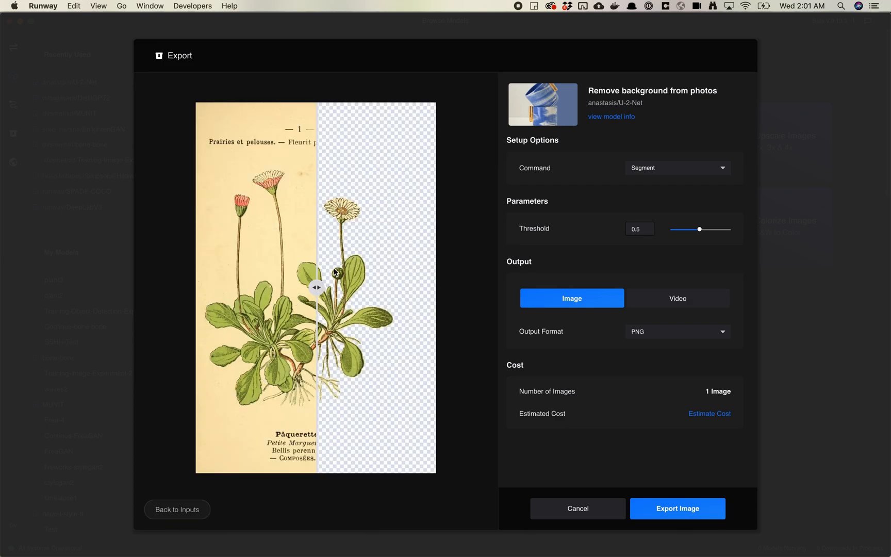
{"action": "left_click_drag", "start_coordinate": [317, 287], "coordinate": [248, 287]}
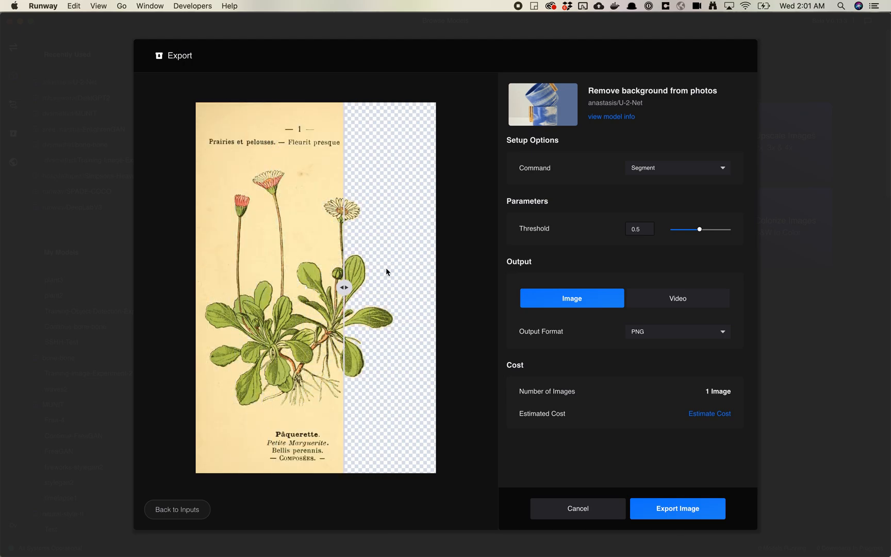
{"action": "left_click_drag", "start_coordinate": [344, 287], "coordinate": [271, 287]}
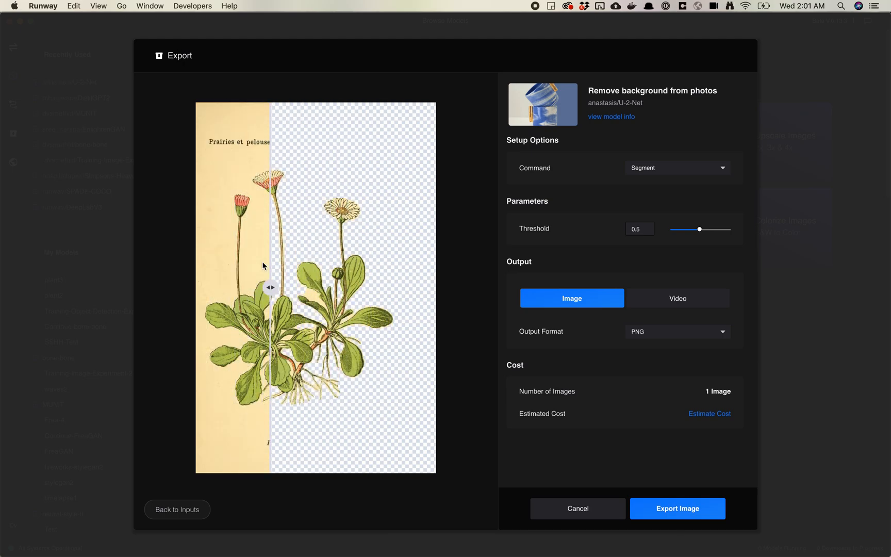
{"action": "left_click_drag", "start_coordinate": [270, 287], "coordinate": [199, 286]}
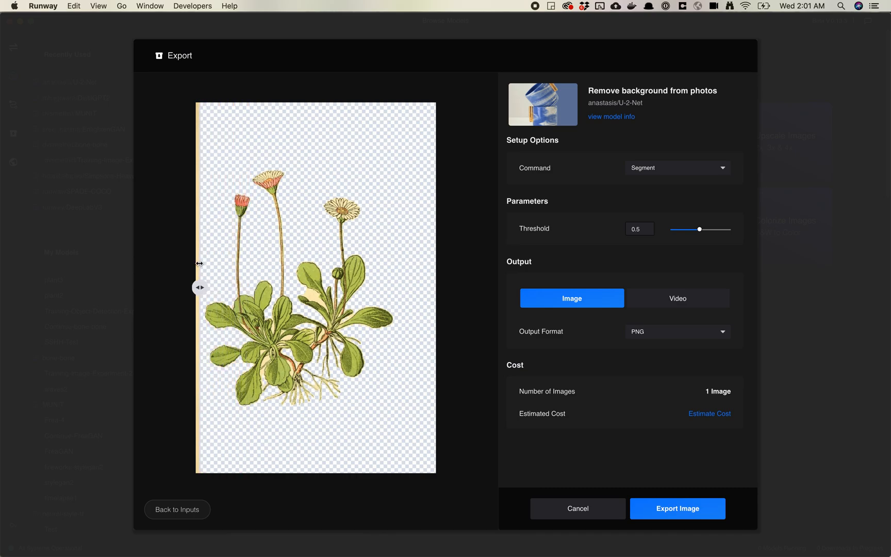
{"action": "left_click_drag", "start_coordinate": [199, 287], "coordinate": [321, 287]}
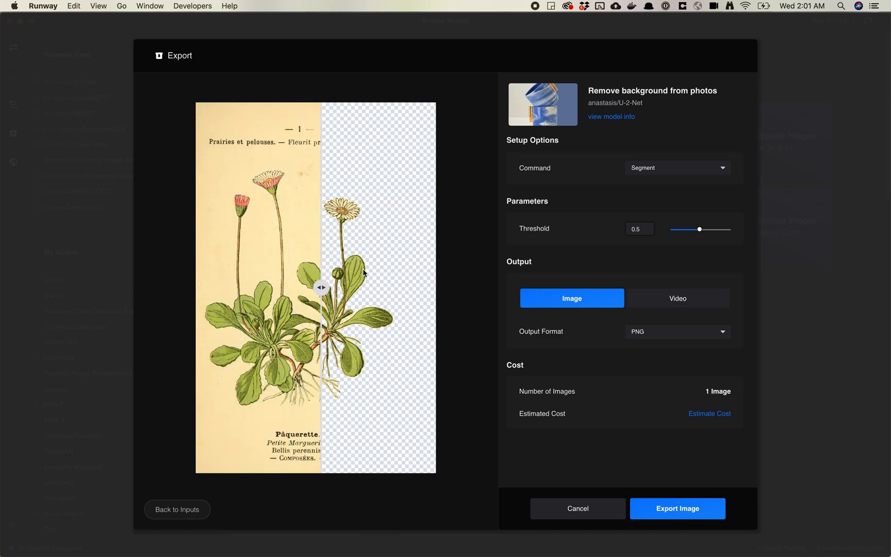
{"action": "left_click_drag", "start_coordinate": [321, 287], "coordinate": [210, 287]}
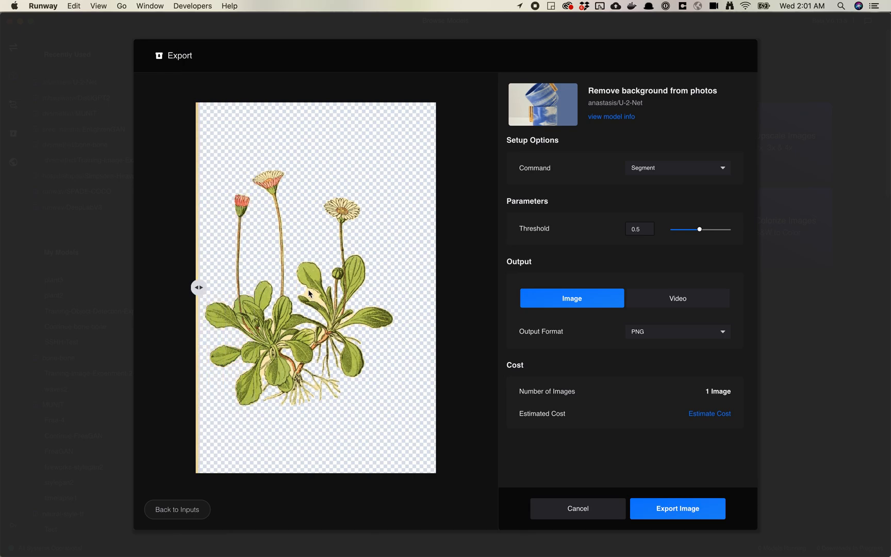
{"action": "mouse_move", "coordinate": [327, 308]}
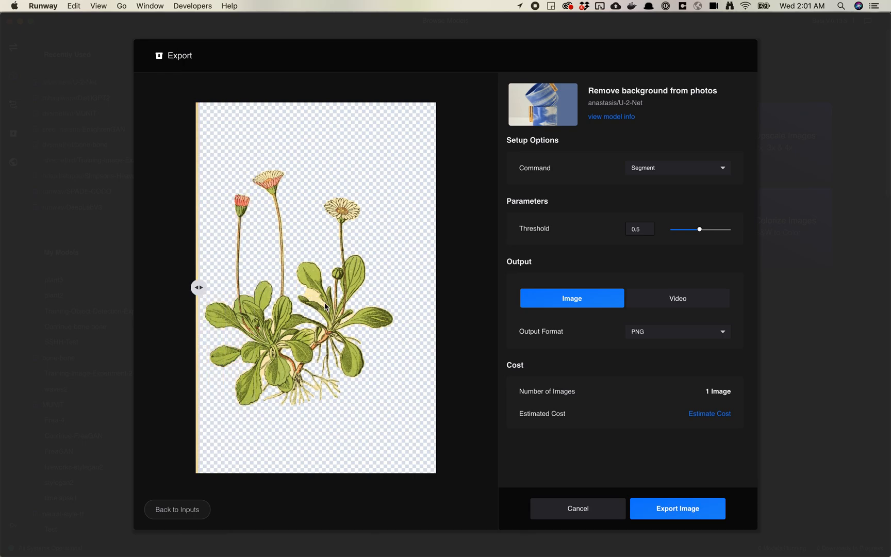
{"action": "left_click_drag", "start_coordinate": [198, 287], "coordinate": [280, 289]}
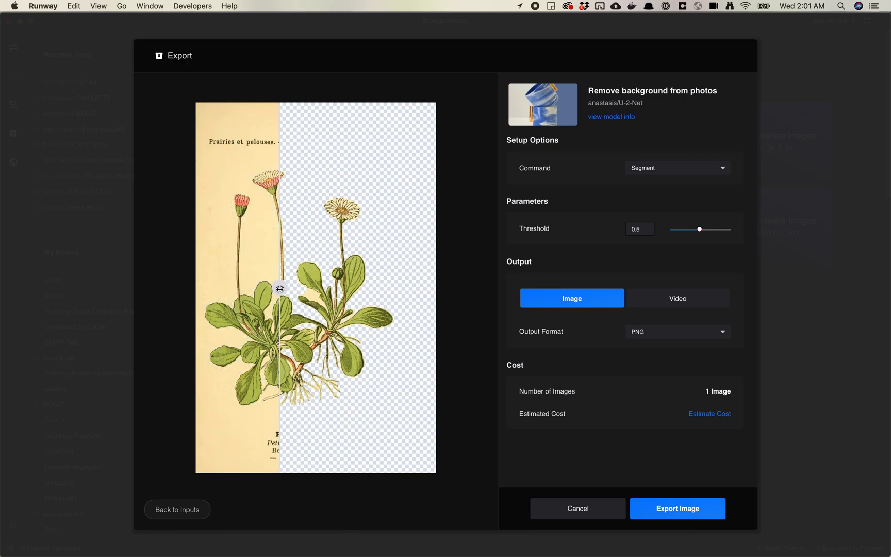
{"action": "left_click_drag", "start_coordinate": [280, 289], "coordinate": [296, 288]}
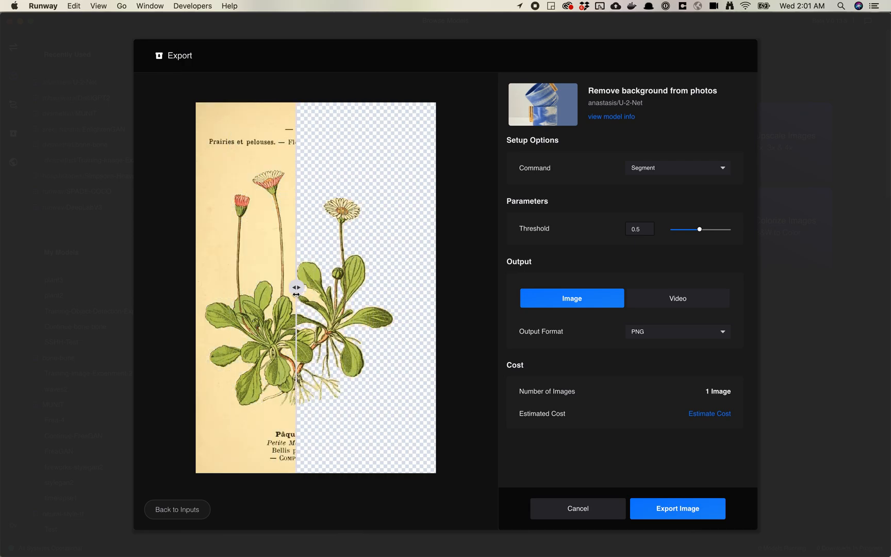
{"action": "left_click_drag", "start_coordinate": [297, 287], "coordinate": [290, 287]}
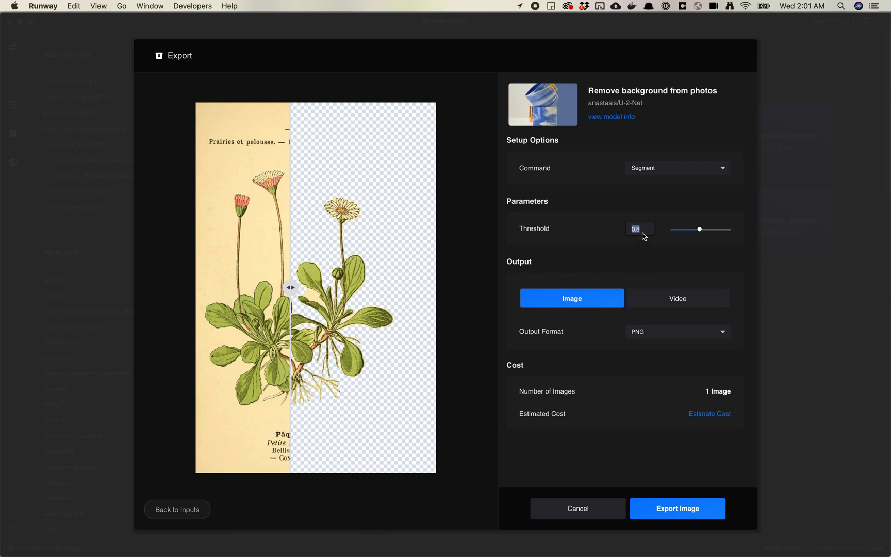
{"action": "left_click_drag", "start_coordinate": [699, 229], "coordinate": [676, 229]}
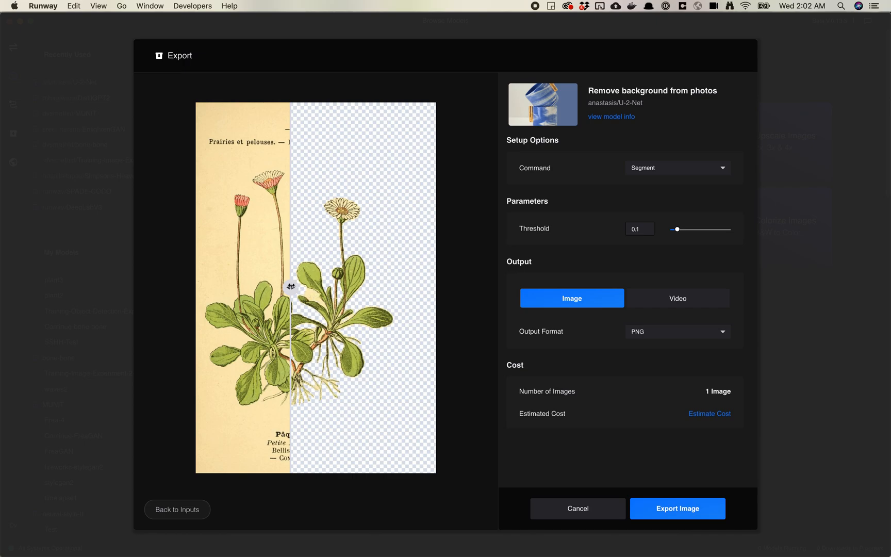
{"action": "left_click_drag", "start_coordinate": [291, 287], "coordinate": [366, 287]}
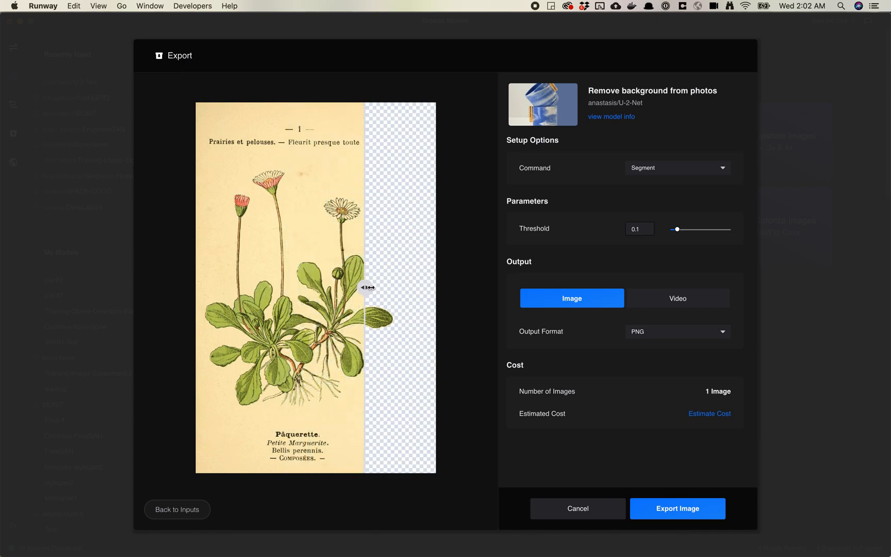
{"action": "left_click_drag", "start_coordinate": [367, 287], "coordinate": [376, 289]}
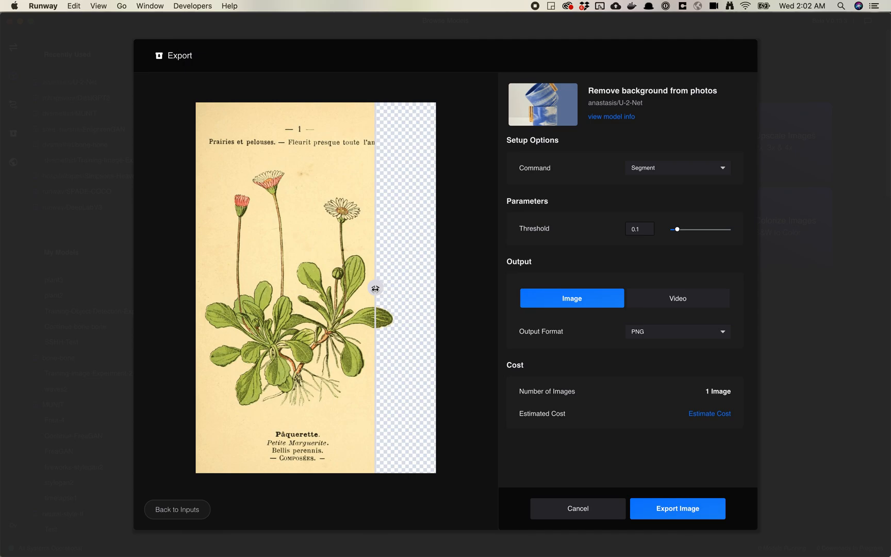
{"action": "left_click_drag", "start_coordinate": [376, 288], "coordinate": [310, 283]}
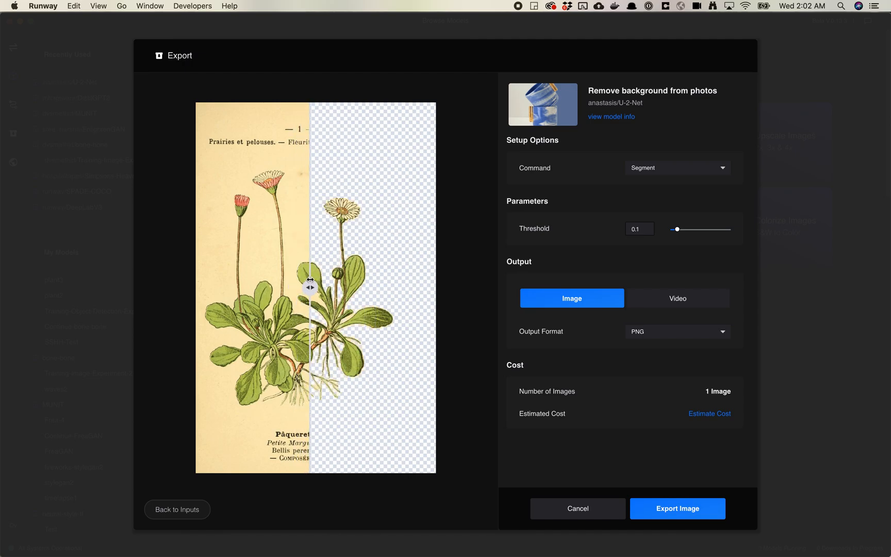
Return to the inputs and raise the segmentation threshold from 0.5 to 1
{"action": "left_click", "coordinate": [177, 508]}
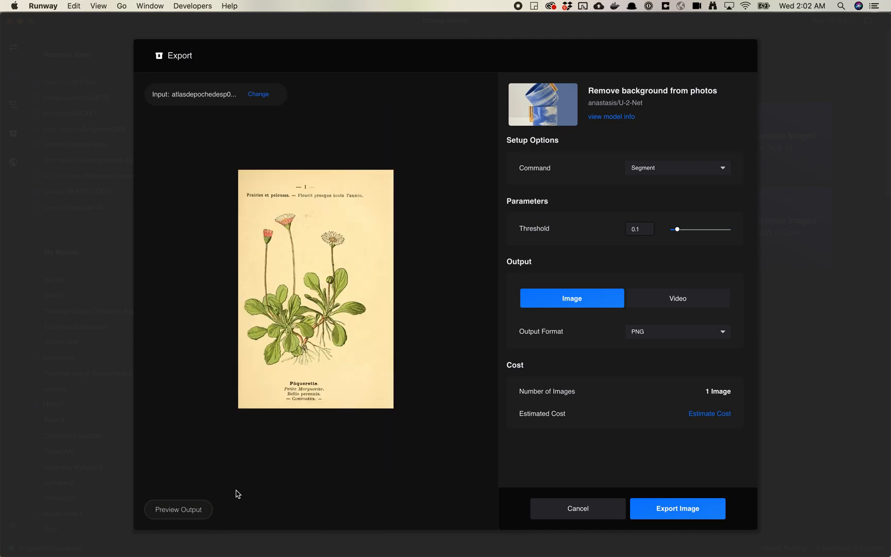
{"action": "left_click", "coordinate": [178, 509]}
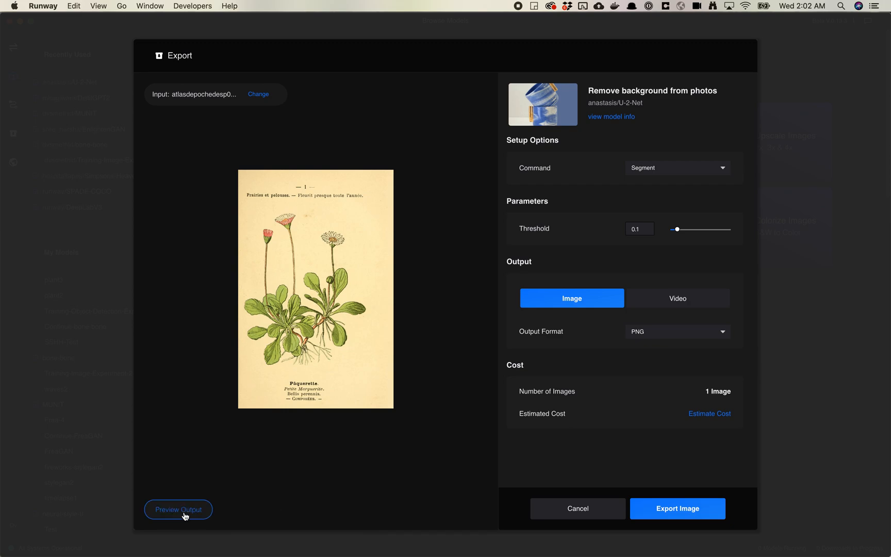
{"action": "mouse_move", "coordinate": [196, 509]}
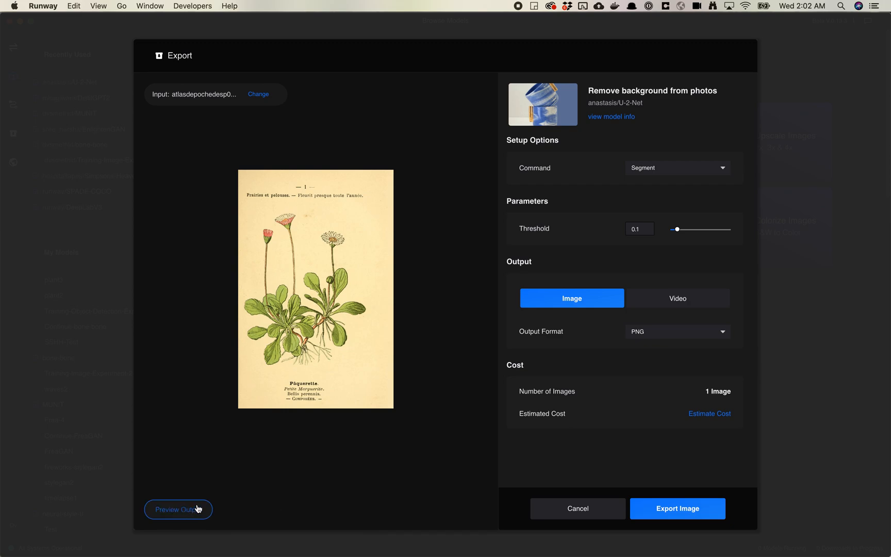
{"action": "left_click", "coordinate": [177, 510]}
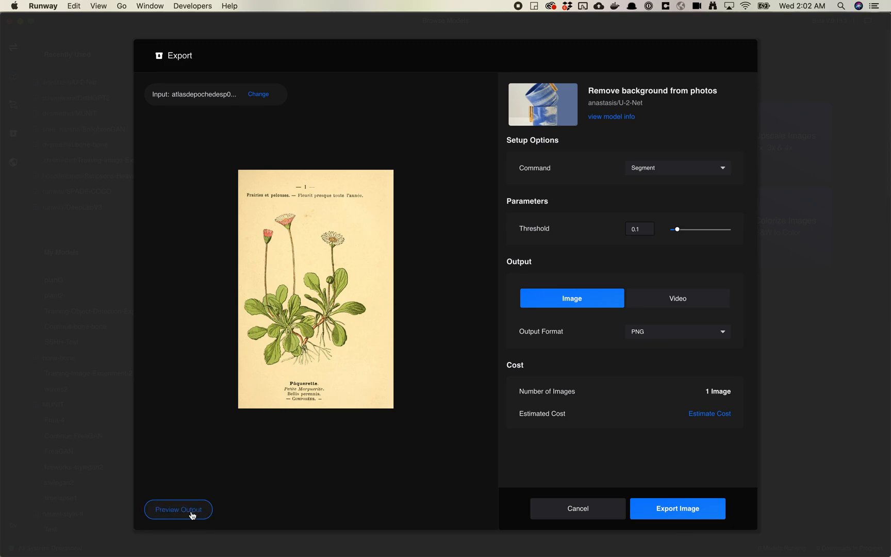
{"action": "left_click_drag", "start_coordinate": [676, 229], "coordinate": [694, 229]}
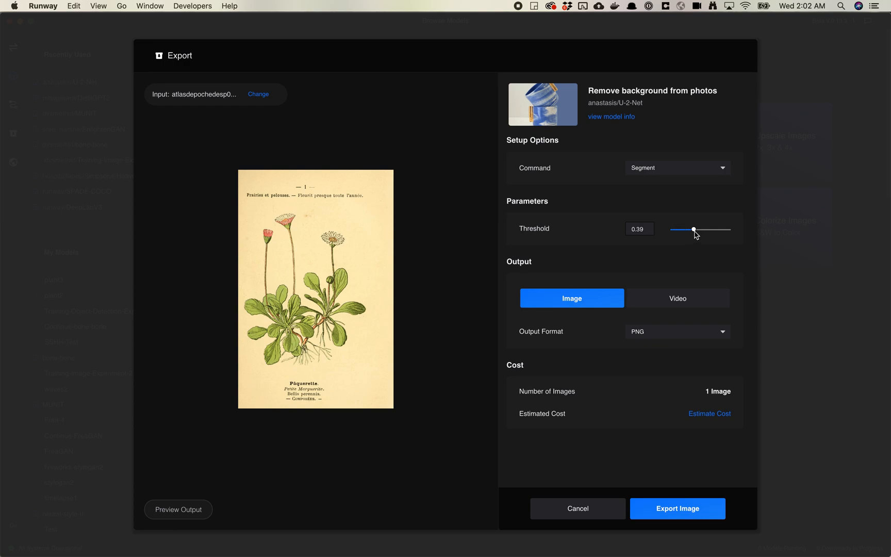
{"action": "left_click_drag", "start_coordinate": [693, 229], "coordinate": [727, 229]}
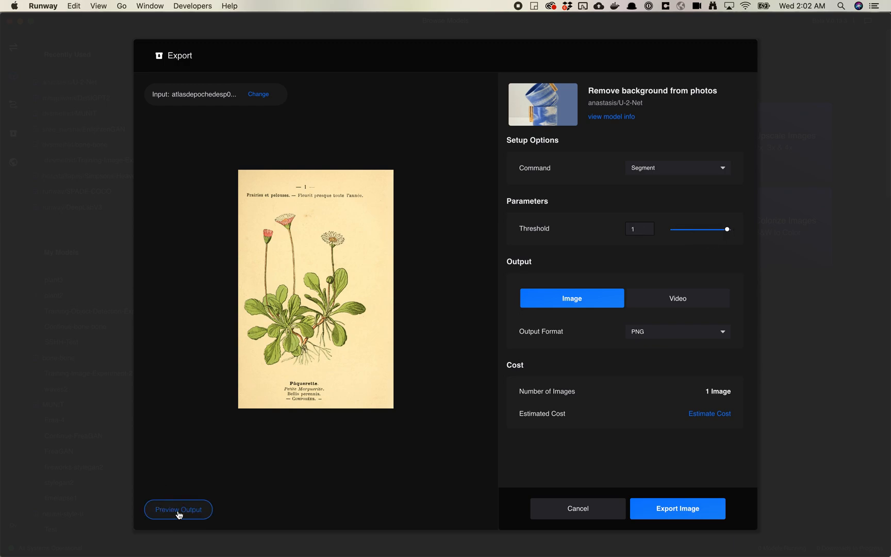
Preview the daisy cutout at threshold 1 and compare its edges against the original page
{"action": "left_click", "coordinate": [177, 509]}
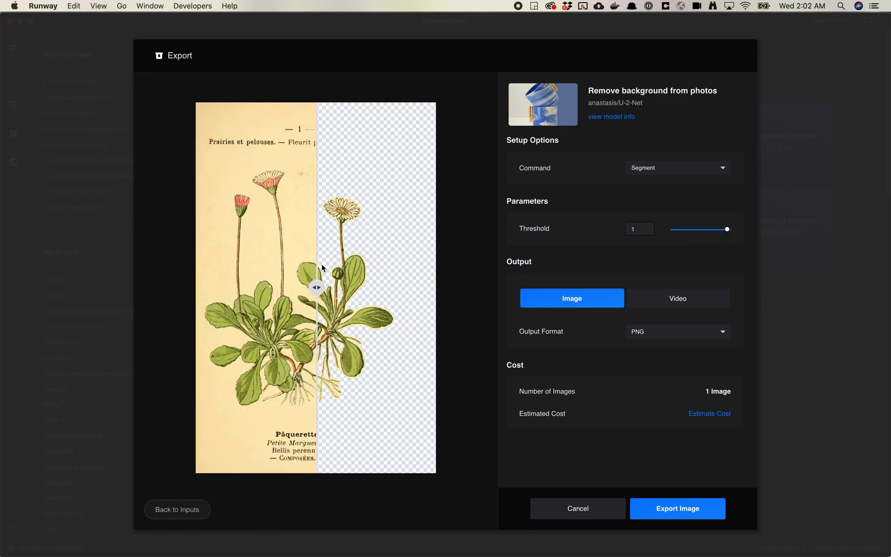
{"action": "left_click_drag", "start_coordinate": [317, 287], "coordinate": [324, 287]}
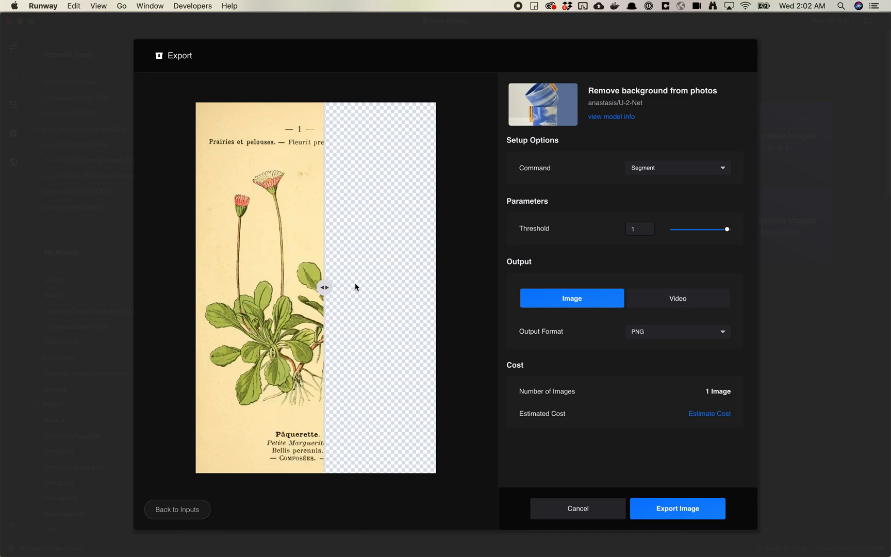
{"action": "left_click_drag", "start_coordinate": [325, 286], "coordinate": [262, 278]}
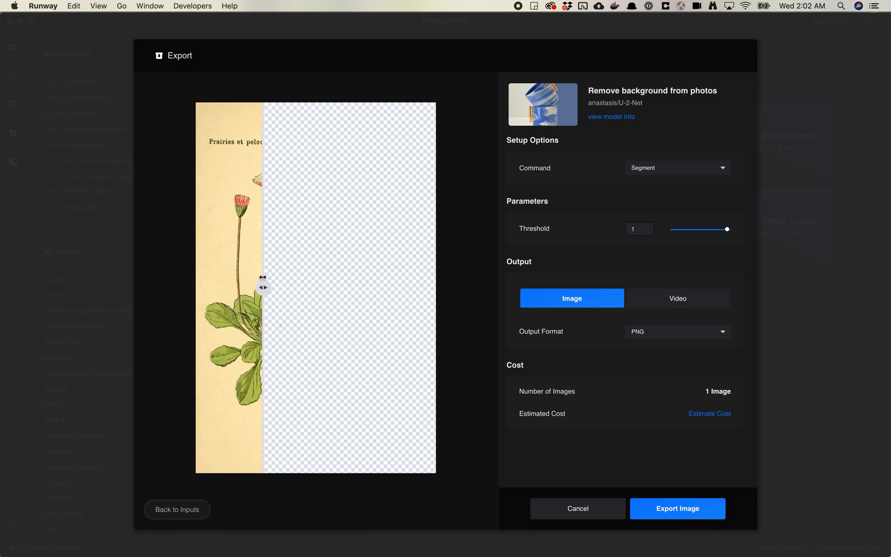
{"action": "left_click_drag", "start_coordinate": [263, 287], "coordinate": [388, 288]}
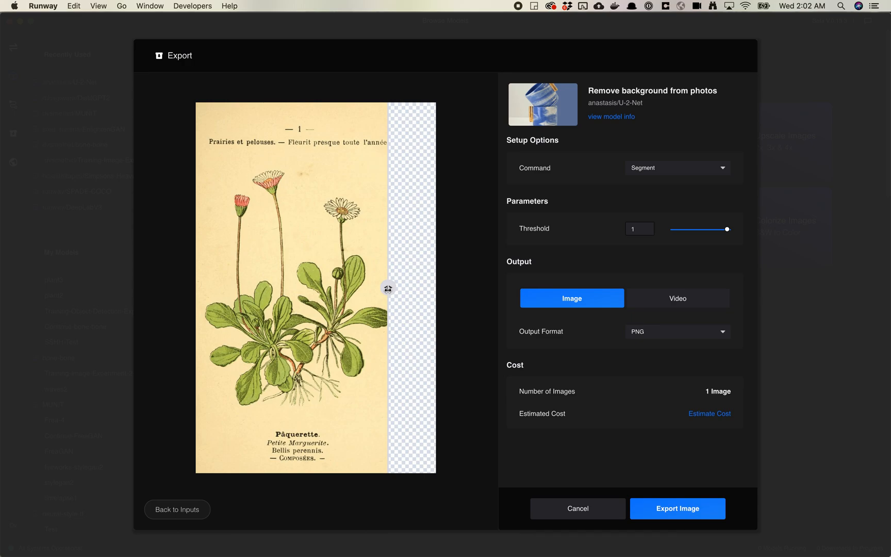
{"action": "left_click_drag", "start_coordinate": [388, 288], "coordinate": [375, 286]}
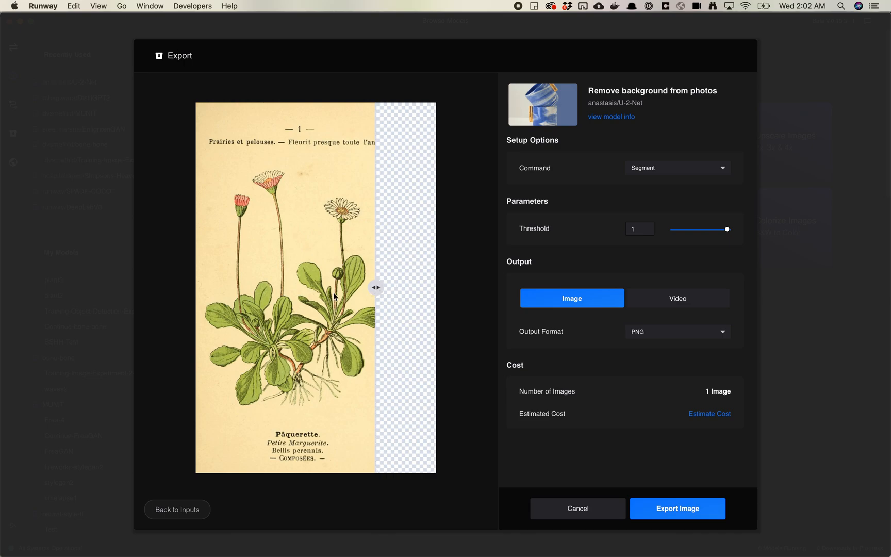
{"action": "left_click_drag", "start_coordinate": [375, 288], "coordinate": [314, 288]}
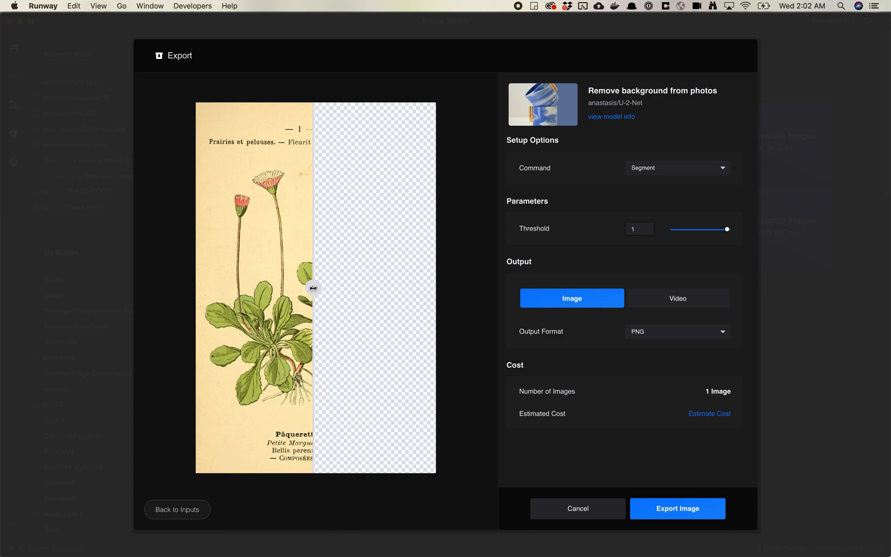
{"action": "mouse_move", "coordinate": [315, 286]}
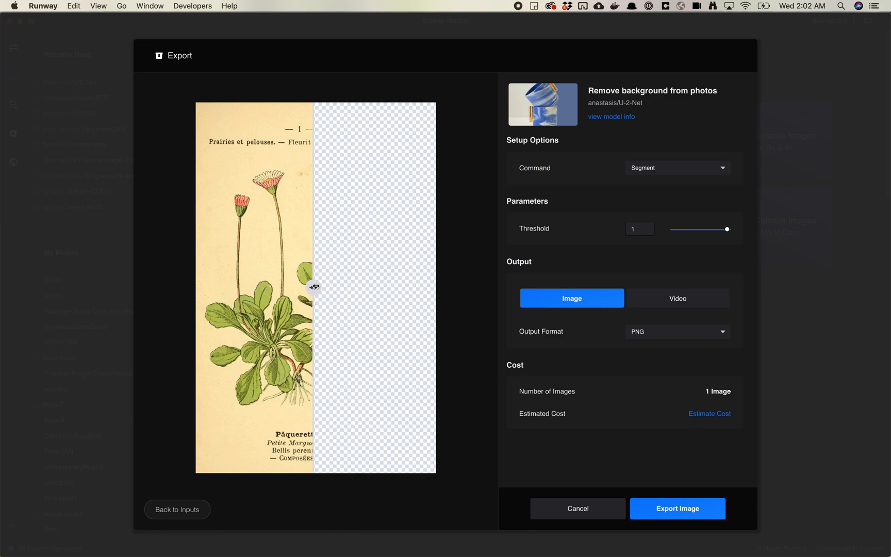
{"action": "mouse_move", "coordinate": [573, 142]}
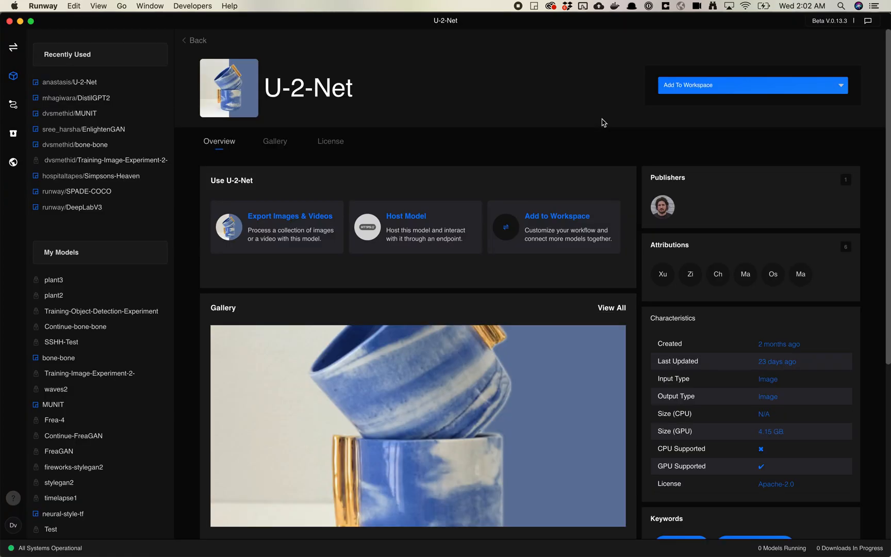
Review the U-2-Net model overview and list the workspaces it can be added to
{"action": "scroll", "scroll_direction": "down", "scroll_amount": 3}
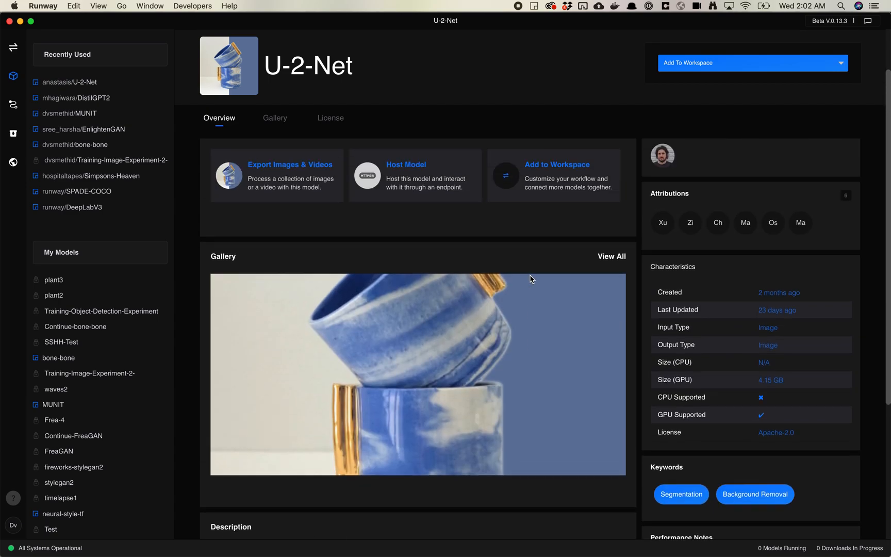
{"action": "scroll", "scroll_direction": "down", "scroll_amount": 3}
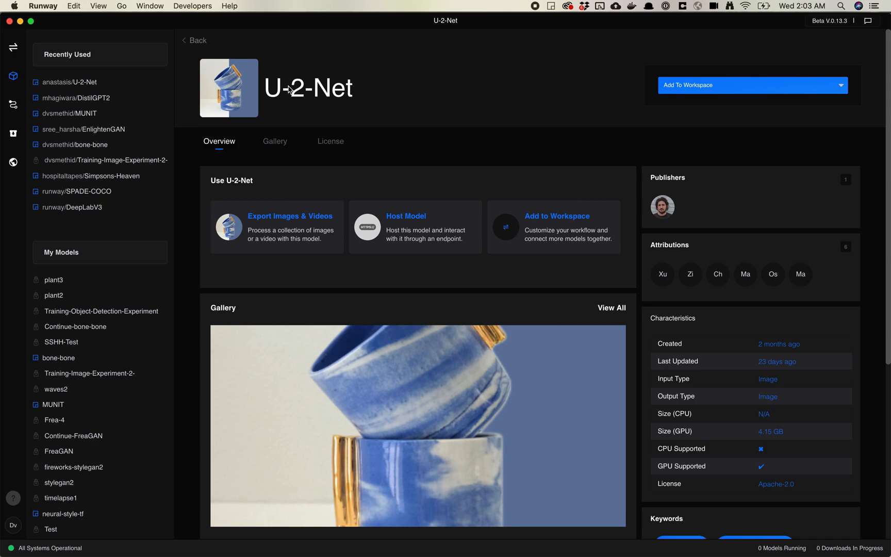
{"action": "mouse_move", "coordinate": [348, 93]}
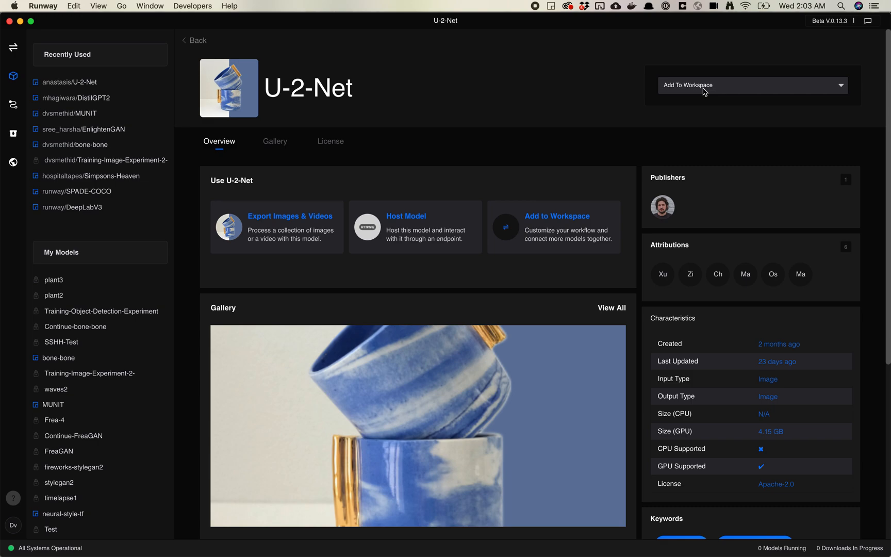
{"action": "left_click", "coordinate": [750, 85]}
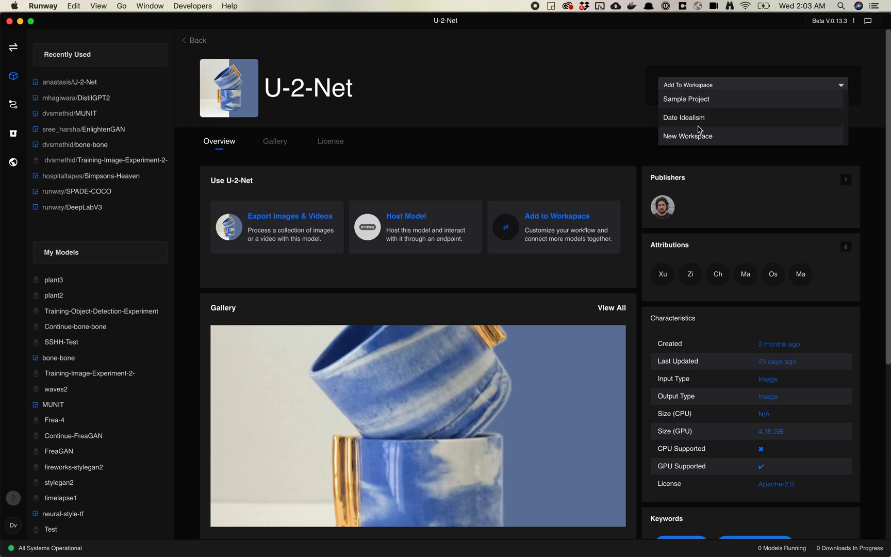
Create the new Elderberry Lowbrow workspace with U-2-Net and set its image input to File
{"action": "left_click", "coordinate": [688, 136]}
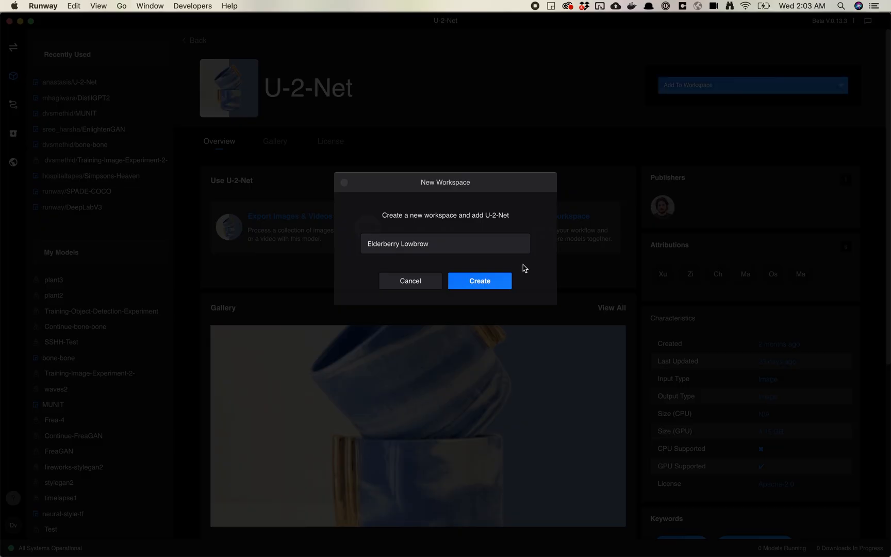
{"action": "left_click", "coordinate": [480, 281]}
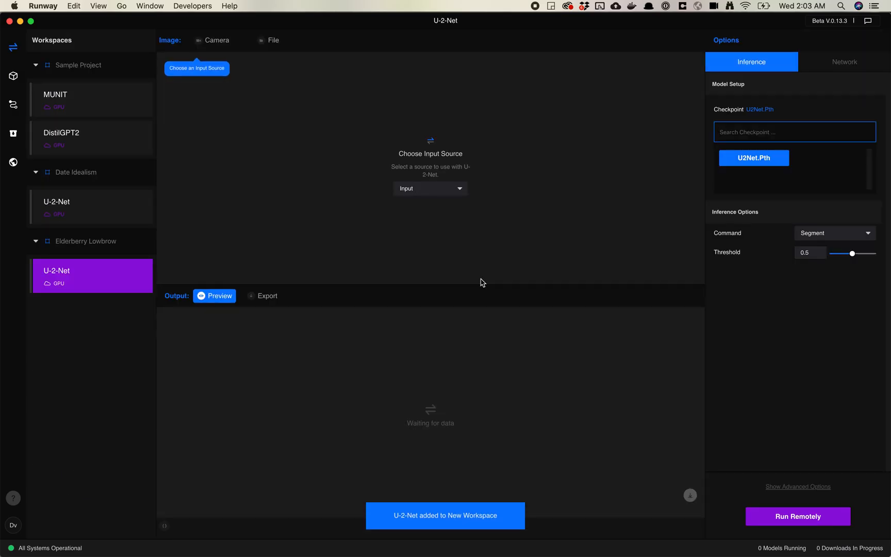
{"action": "left_click", "coordinate": [430, 188]}
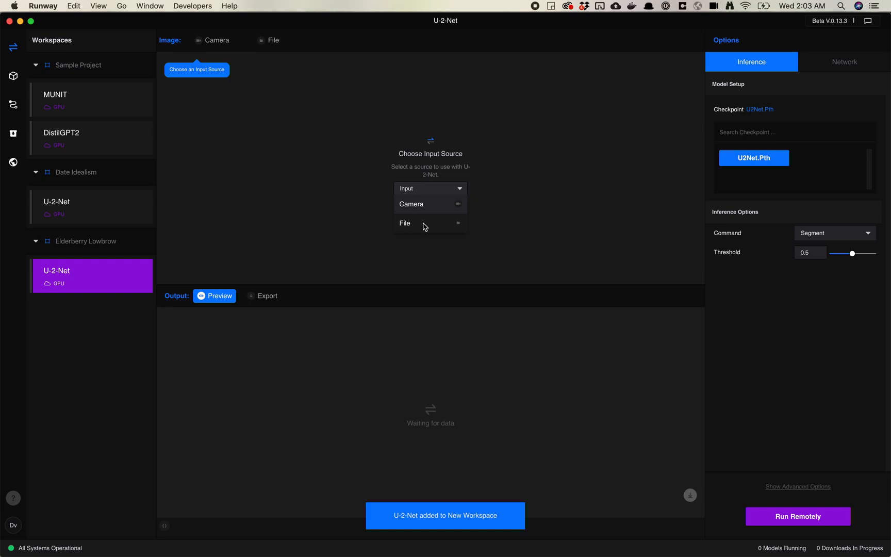
{"action": "left_click", "coordinate": [404, 223]}
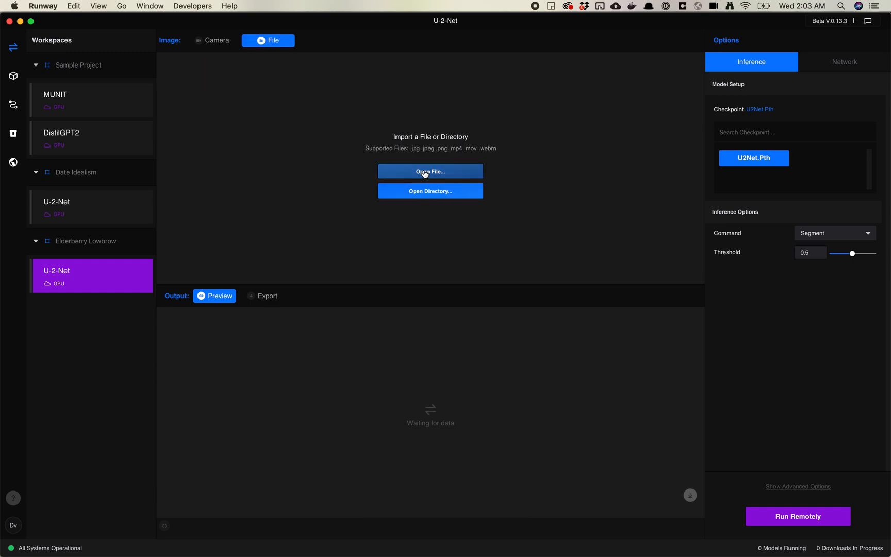
Browse from repos through dataset-tools/outputs/atlas_labels into the 1024 illustrations folder
{"action": "left_click", "coordinate": [430, 171]}
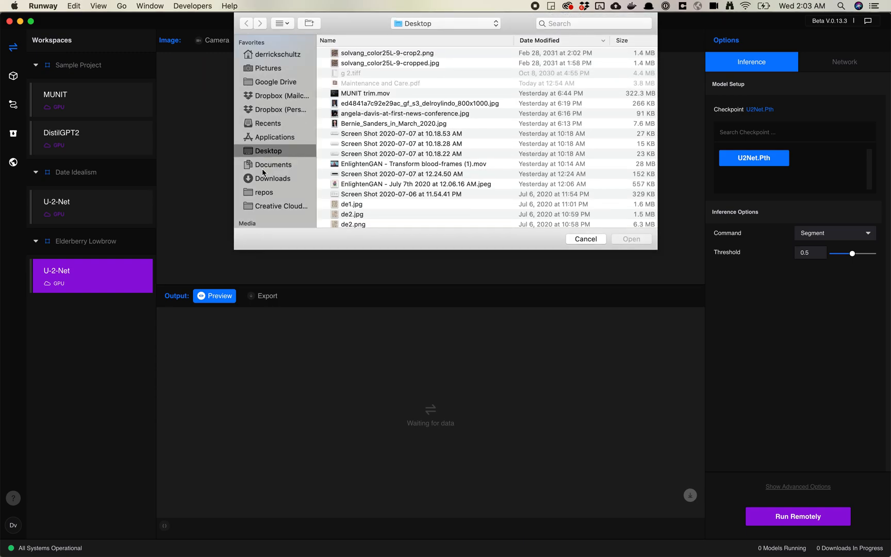
{"action": "left_click", "coordinate": [264, 192]}
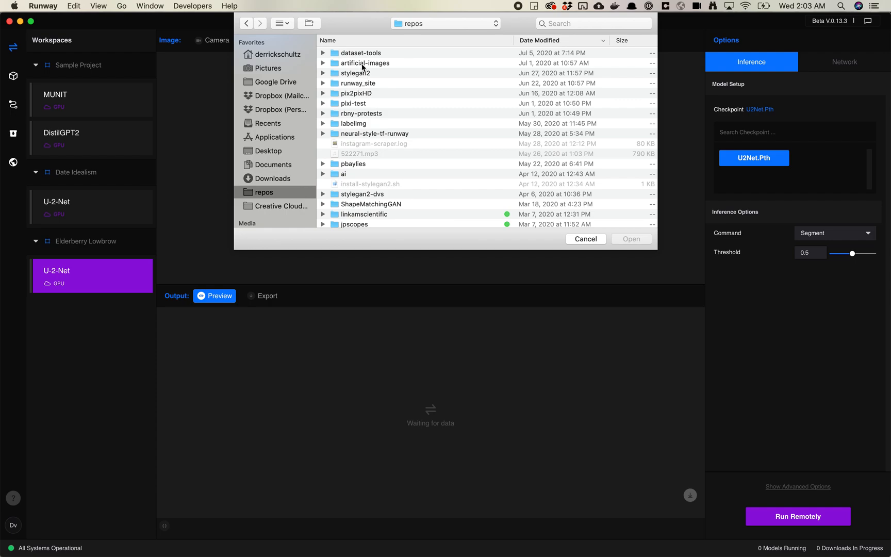
{"action": "double_click", "coordinate": [361, 52]}
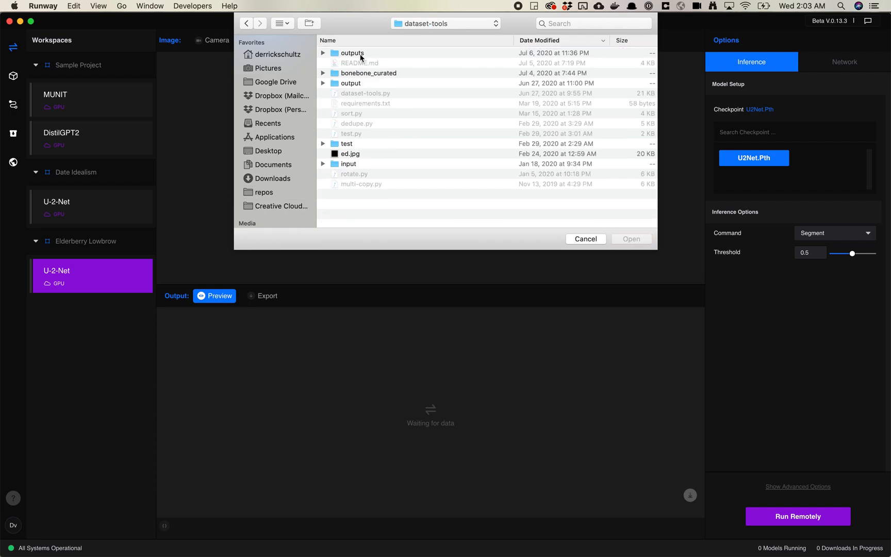
{"action": "double_click", "coordinate": [353, 52]}
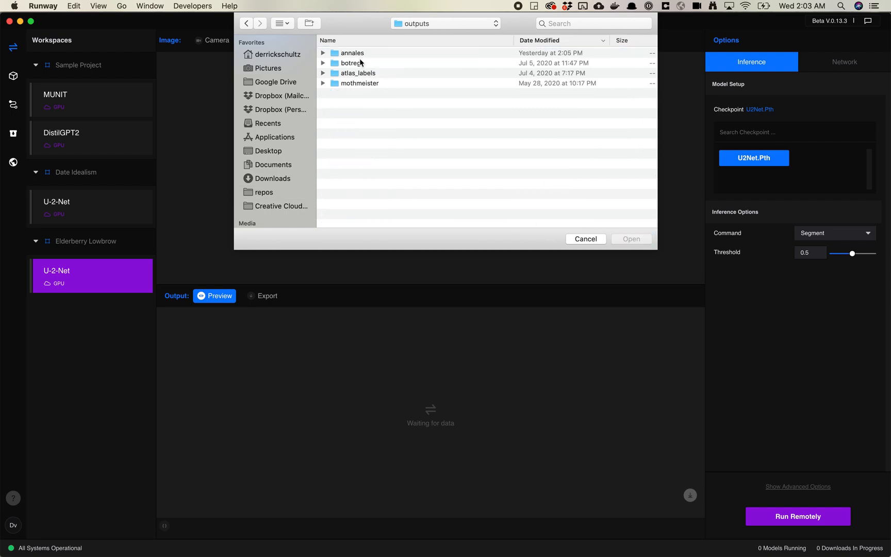
{"action": "double_click", "coordinate": [357, 73]}
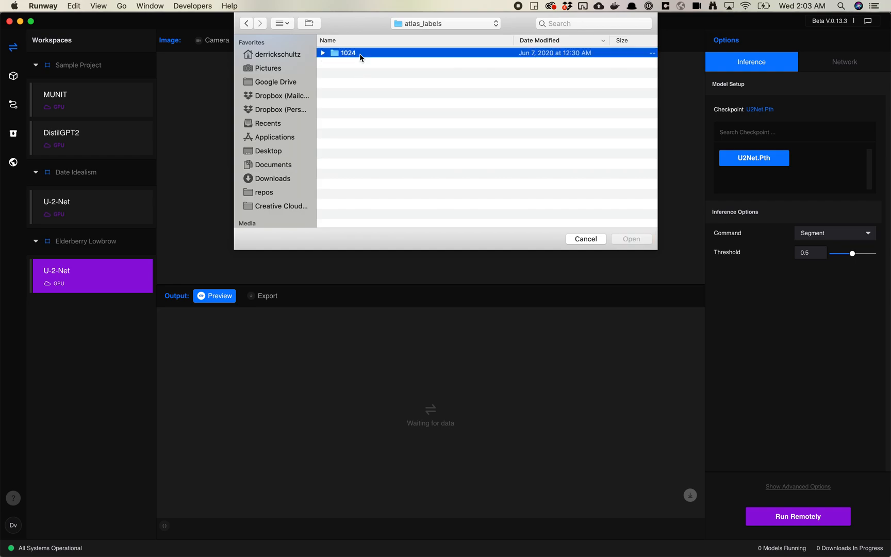
{"action": "double_click", "coordinate": [348, 52]}
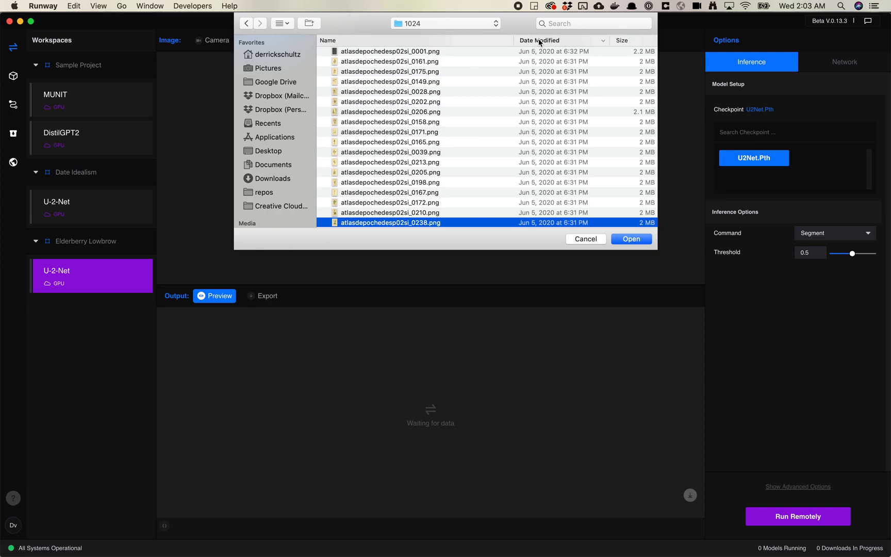
Select atlasdepochedesp02si_0270.png and load the mushroom plate as U-2-Net input
{"action": "left_click", "coordinate": [328, 41]}
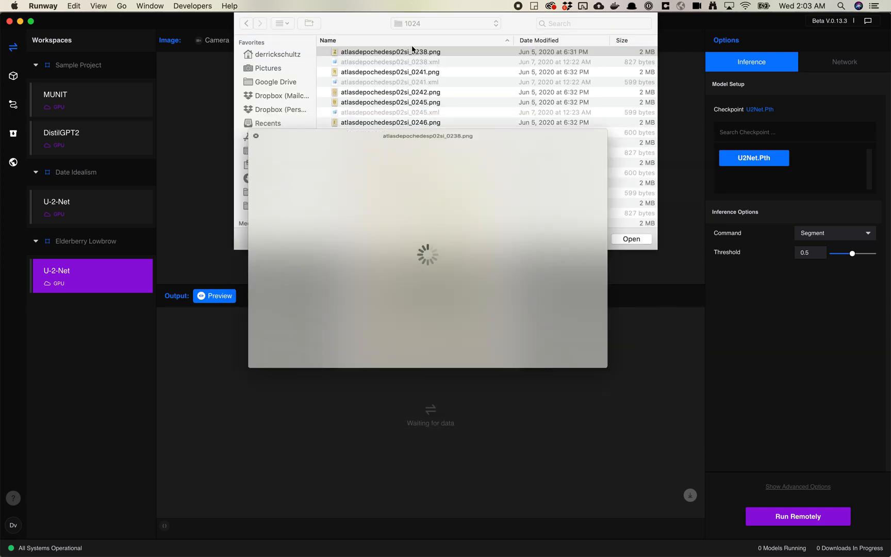
{"action": "left_click", "coordinate": [632, 239]}
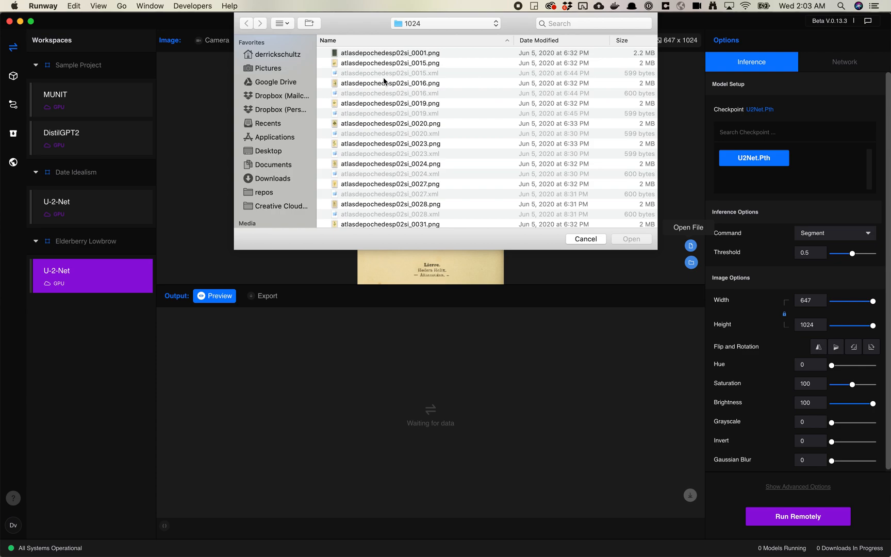
{"action": "scroll", "scroll_direction": "down", "scroll_amount": 3}
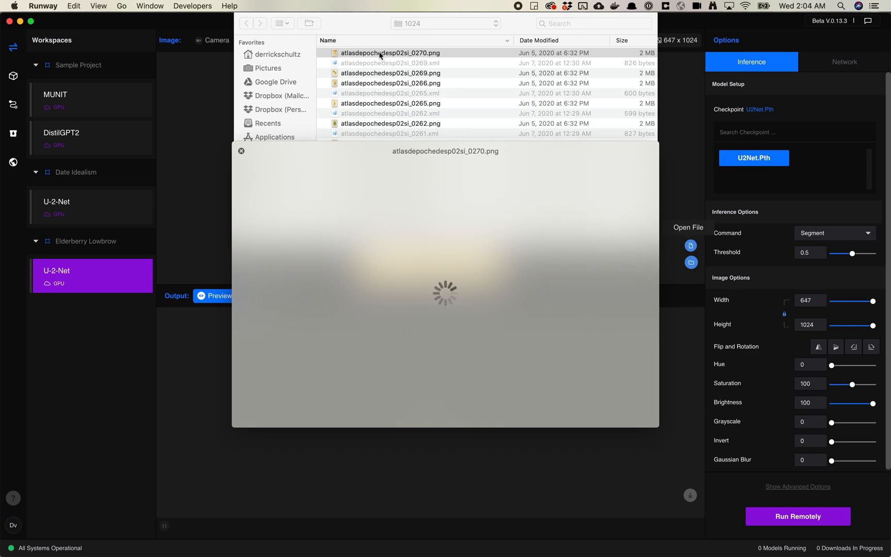
{"action": "left_click", "coordinate": [390, 53]}
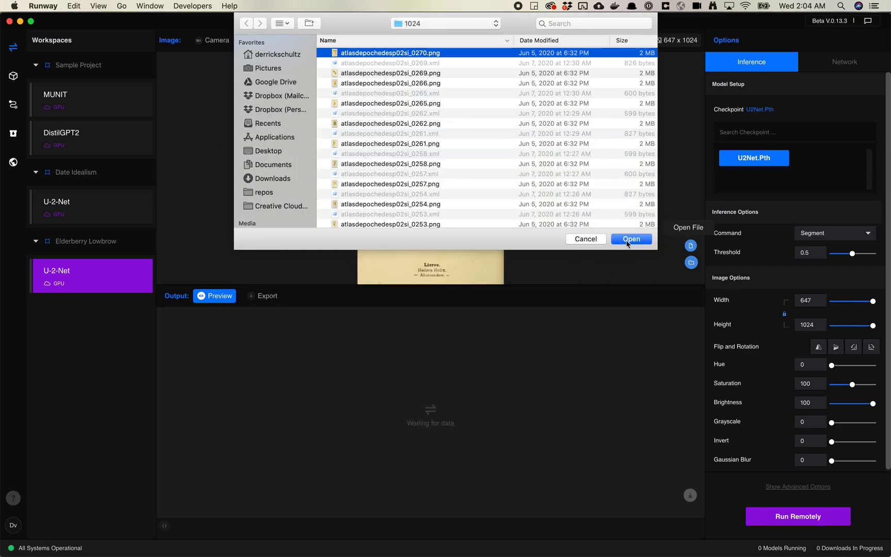
{"action": "left_click", "coordinate": [631, 238]}
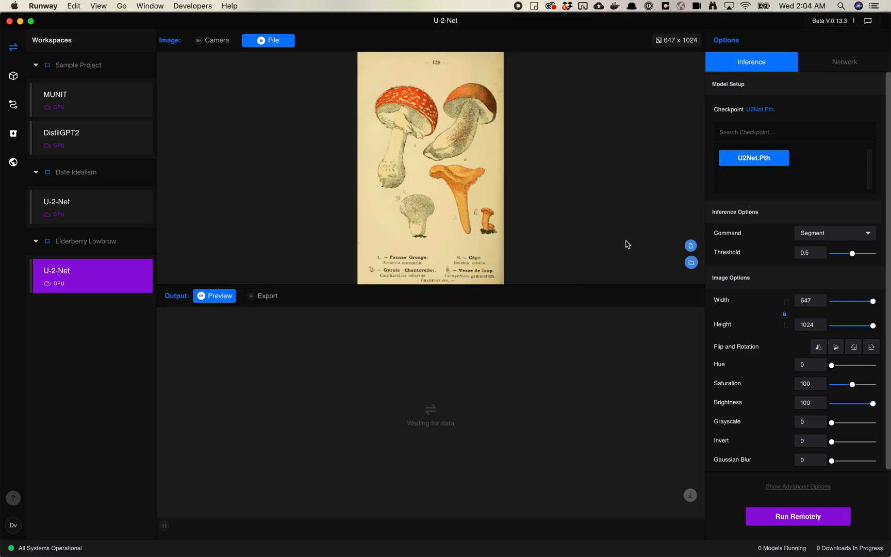
{"action": "mouse_move", "coordinate": [629, 243]}
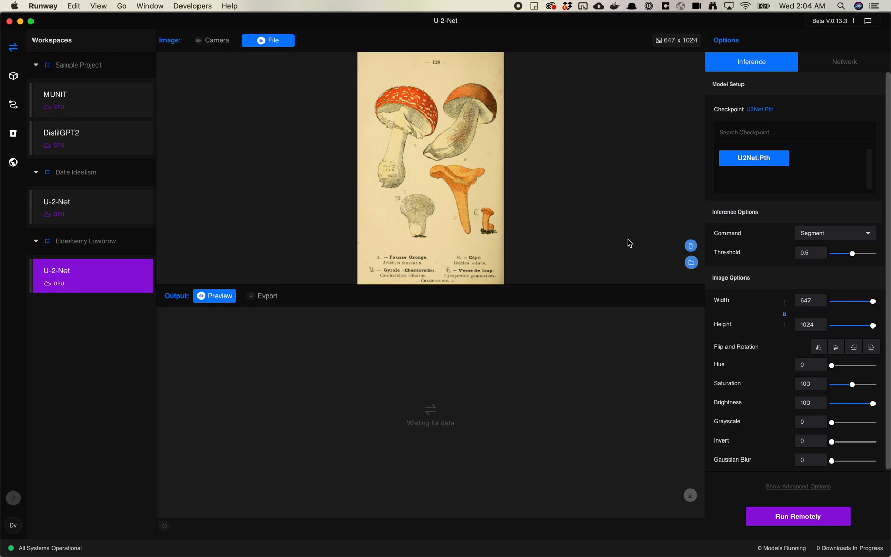
{"action": "mouse_move", "coordinate": [557, 247]}
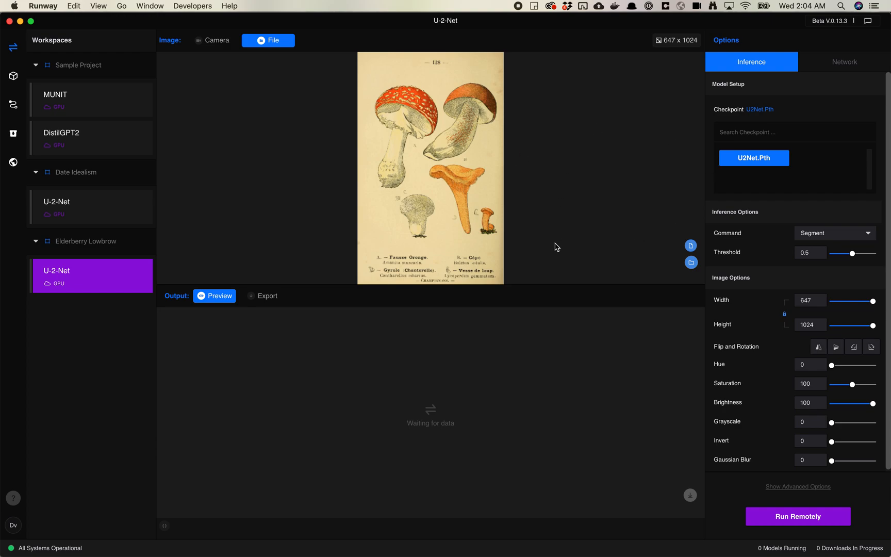
{"action": "mouse_move", "coordinate": [432, 368]}
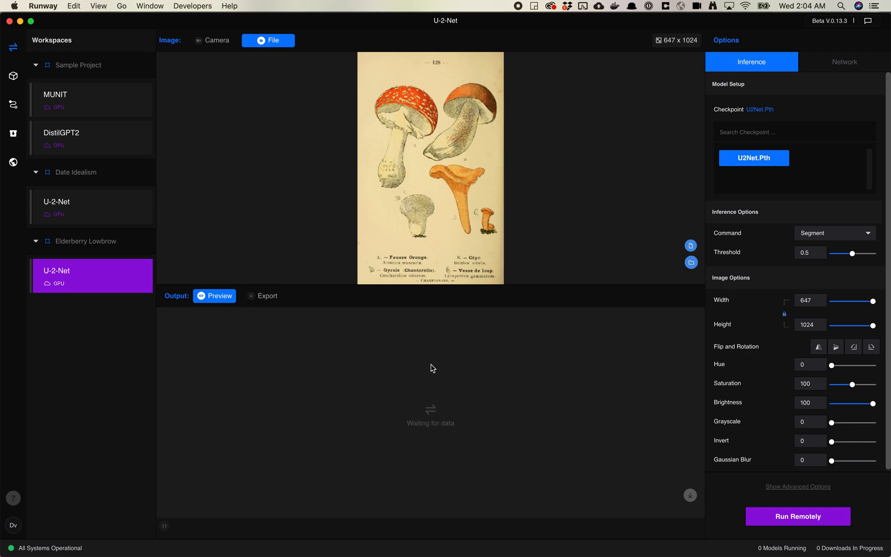
Run U-2-Net remotely on the loaded mushroom illustration
{"action": "left_click", "coordinate": [798, 516]}
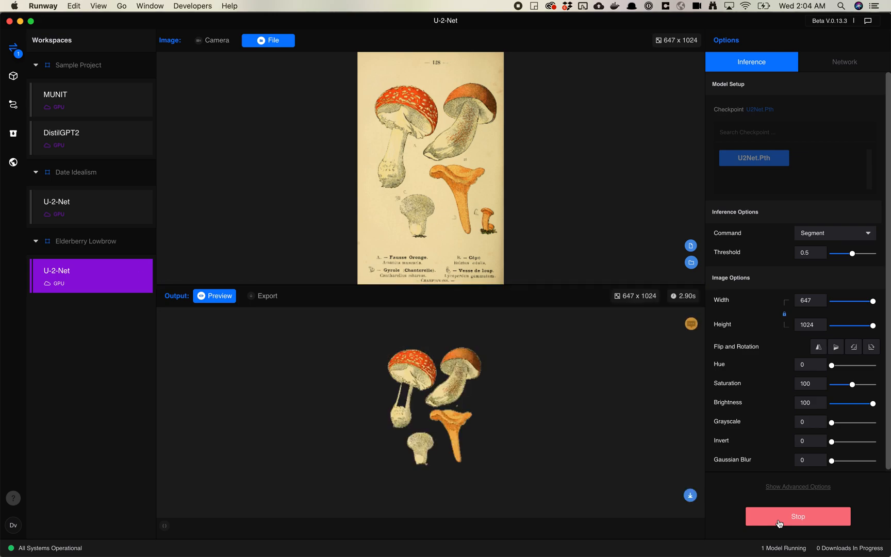
{"action": "mouse_move", "coordinate": [534, 473]}
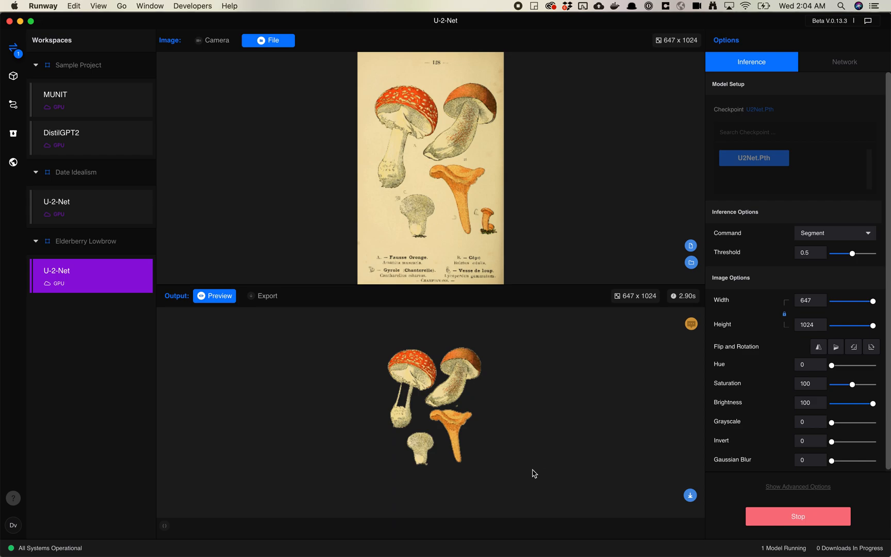
{"action": "mouse_move", "coordinate": [467, 412]}
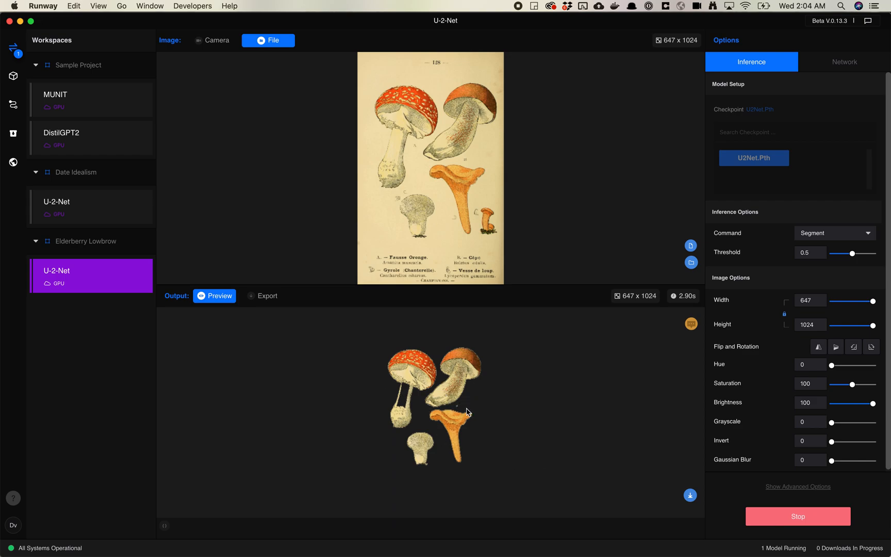
{"action": "mouse_move", "coordinate": [505, 360]}
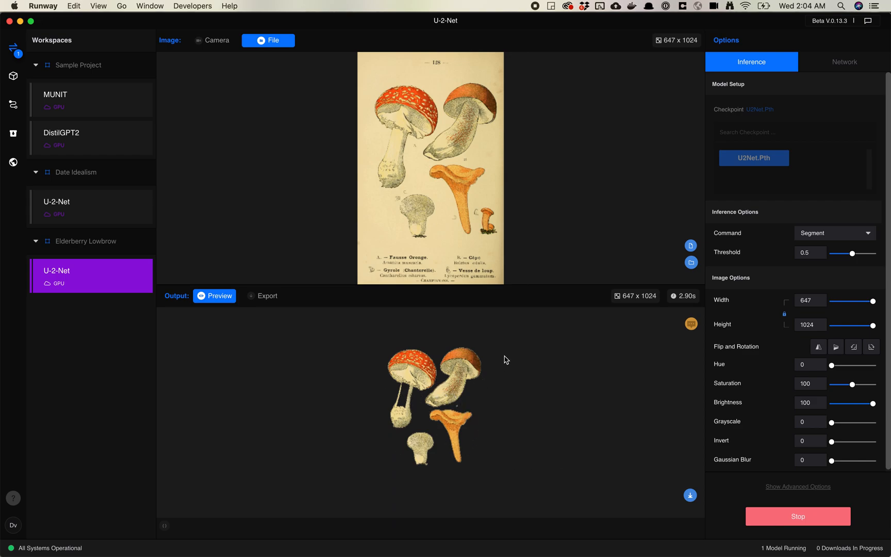
{"action": "mouse_move", "coordinate": [481, 404]}
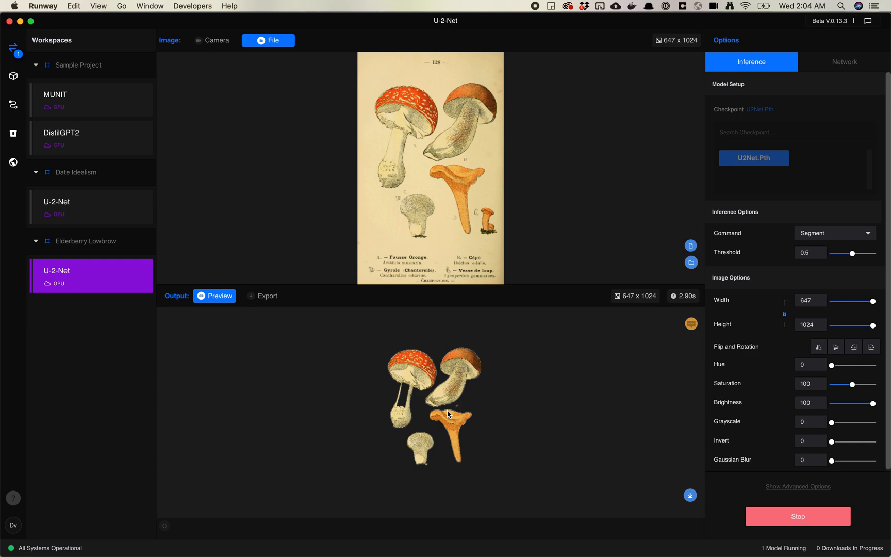
{"action": "mouse_move", "coordinate": [587, 350]}
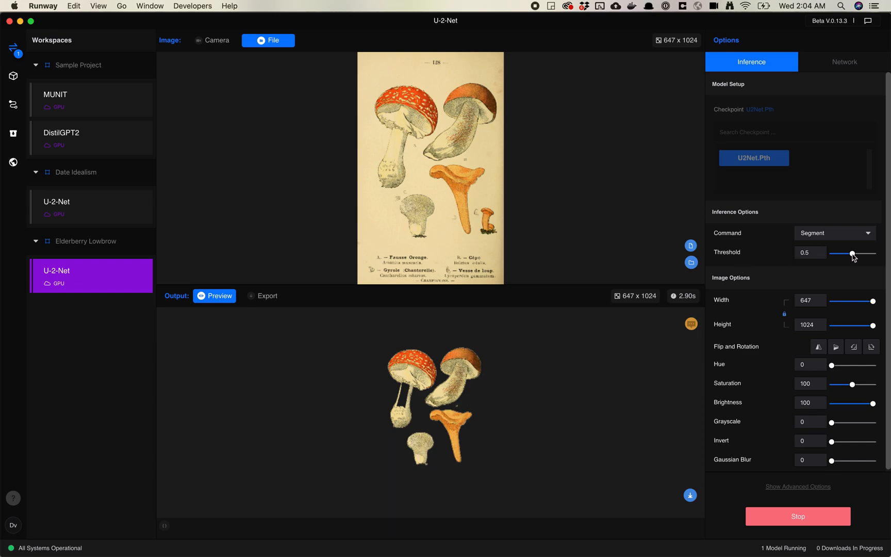
Try thresholds of 1, 0.4, 0, 0.47 and 0.25 on the mushroom plate, settling at 0.3
{"action": "left_click_drag", "start_coordinate": [851, 254], "coordinate": [874, 254]}
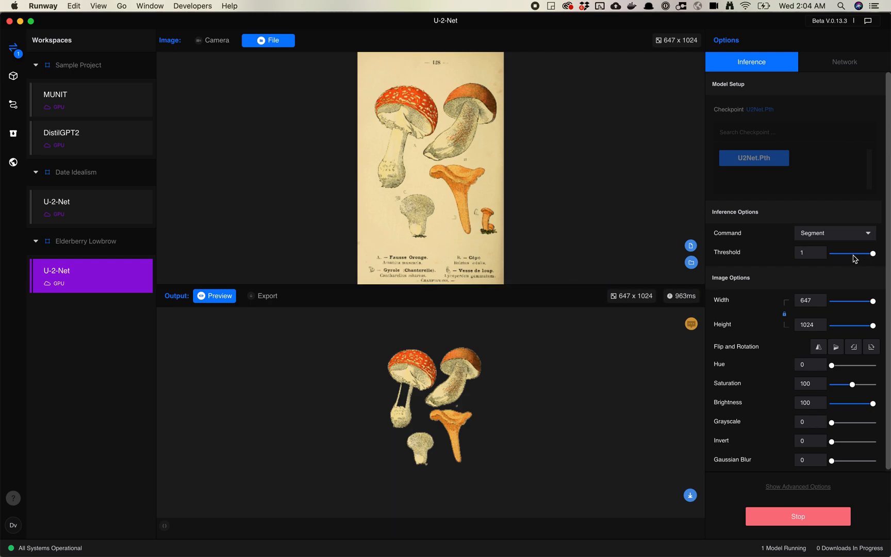
{"action": "left_click_drag", "start_coordinate": [873, 254], "coordinate": [848, 254]}
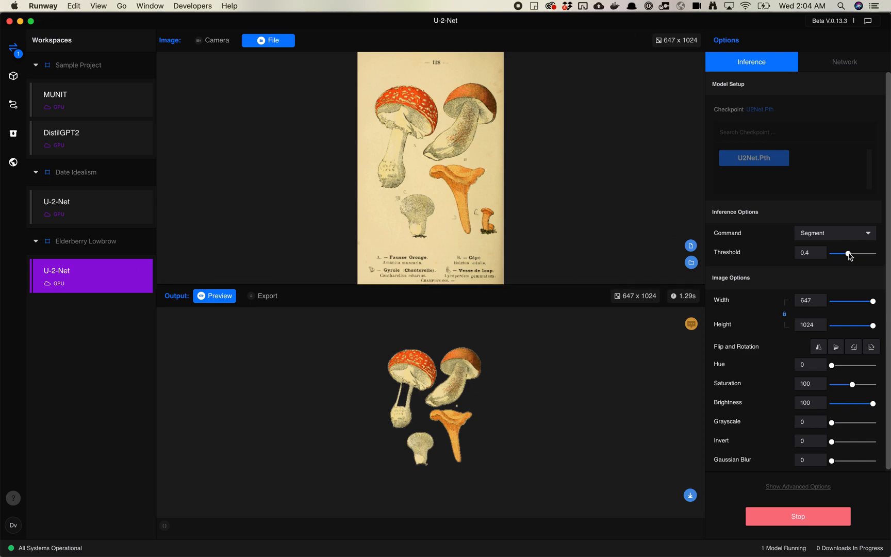
{"action": "left_click_drag", "start_coordinate": [848, 255], "coordinate": [832, 254]}
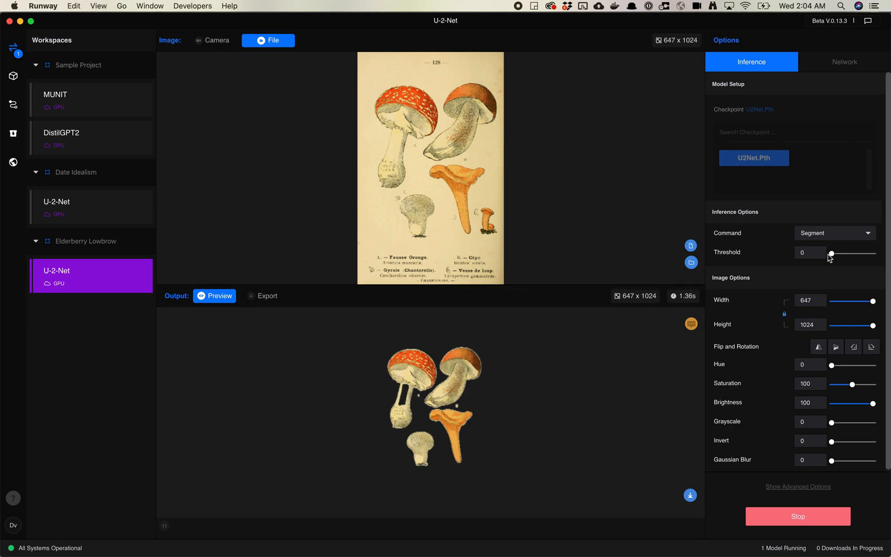
{"action": "mouse_move", "coordinate": [480, 361]}
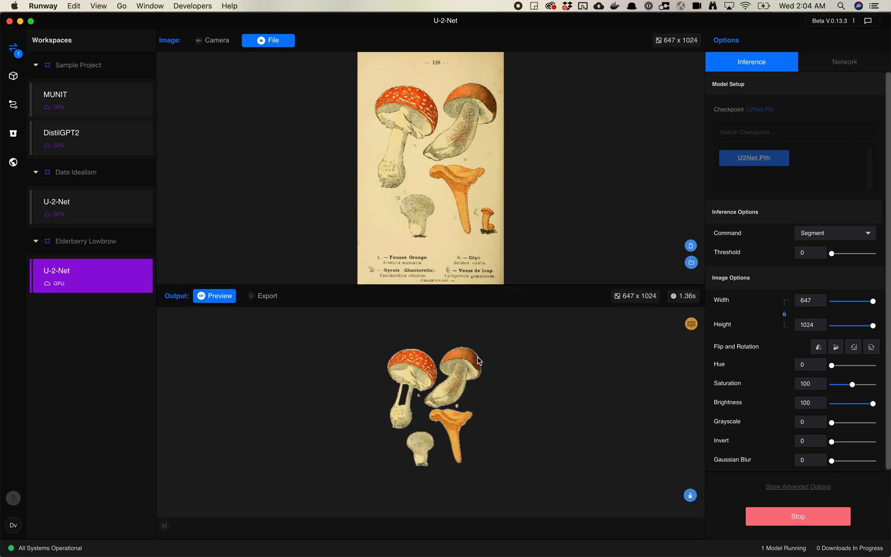
{"action": "mouse_move", "coordinate": [853, 256]}
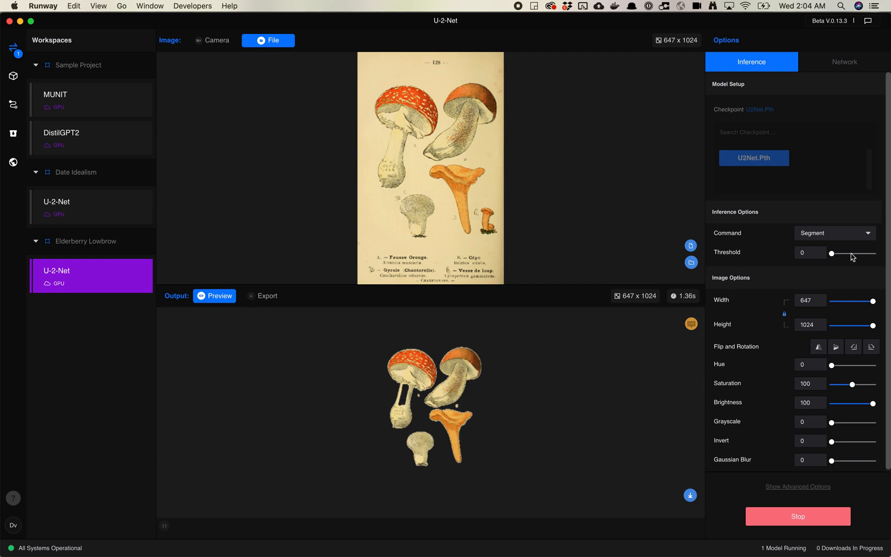
{"action": "left_click_drag", "start_coordinate": [832, 254], "coordinate": [874, 254]}
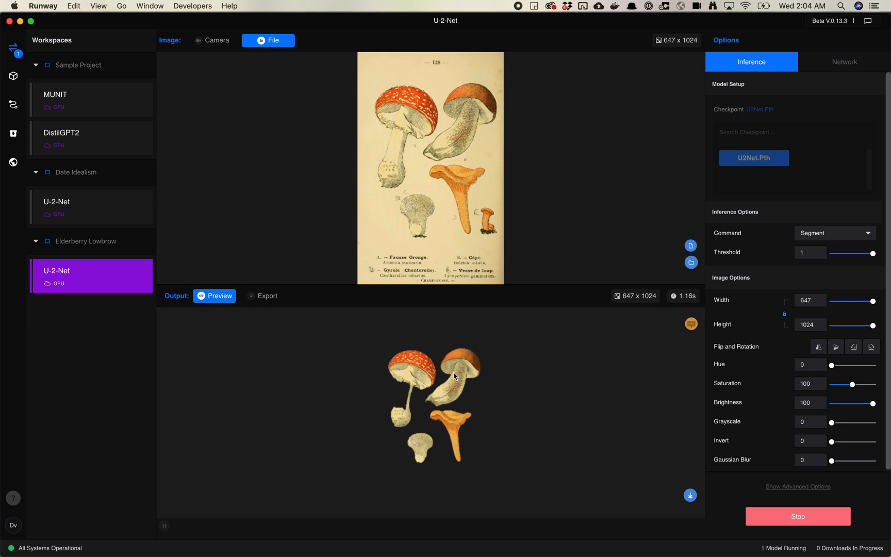
{"action": "mouse_move", "coordinate": [400, 416]}
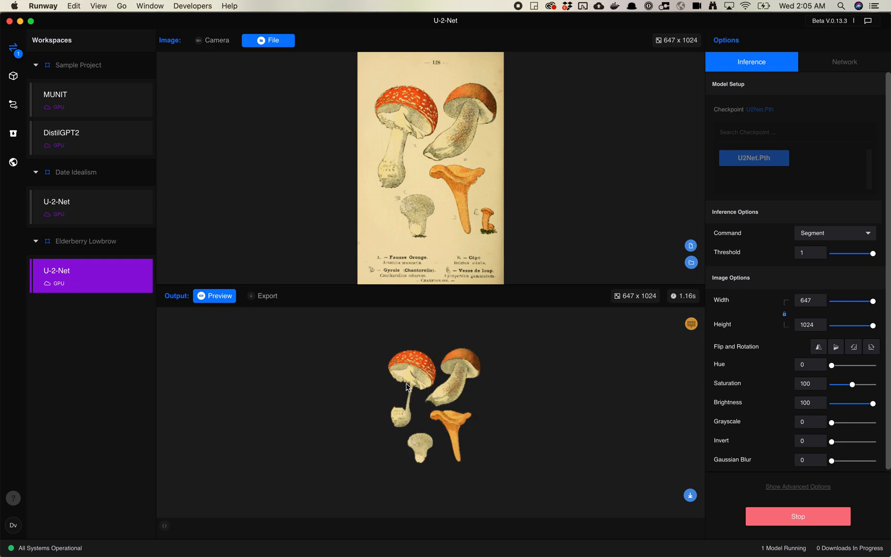
{"action": "mouse_move", "coordinate": [399, 128]}
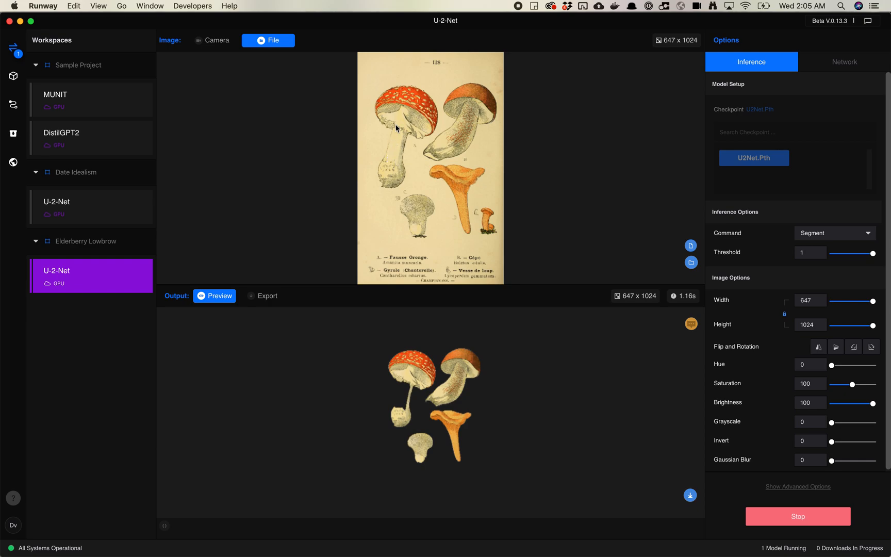
{"action": "mouse_move", "coordinate": [854, 260]}
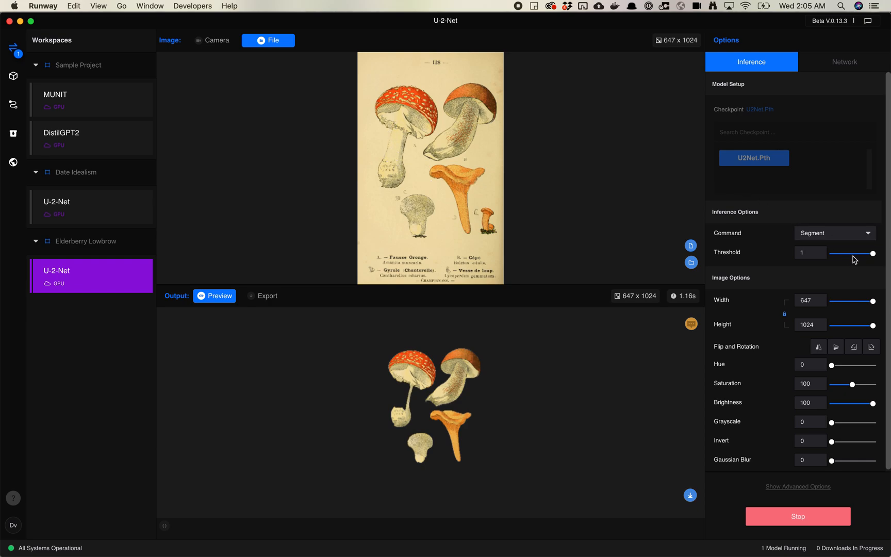
{"action": "left_click_drag", "start_coordinate": [873, 254], "coordinate": [851, 255]}
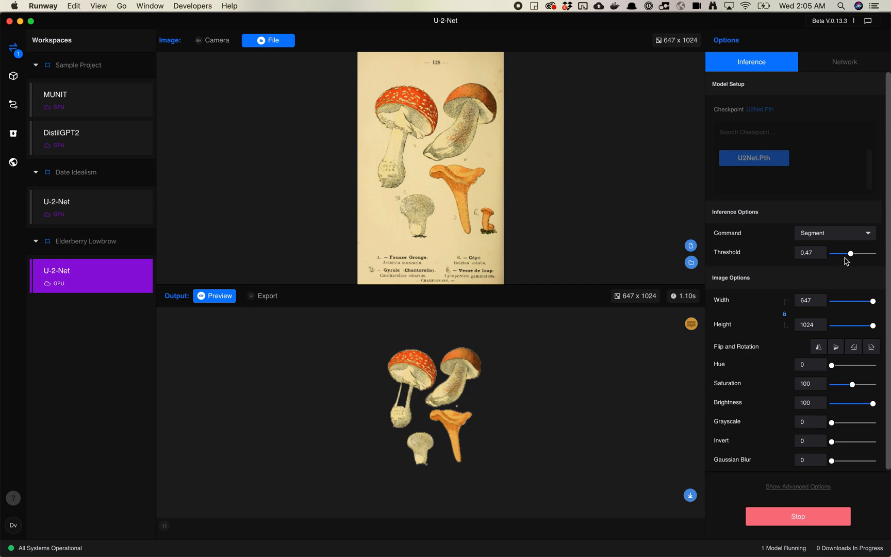
{"action": "mouse_move", "coordinate": [404, 414]}
{"action": "type", "text": "0.5"}
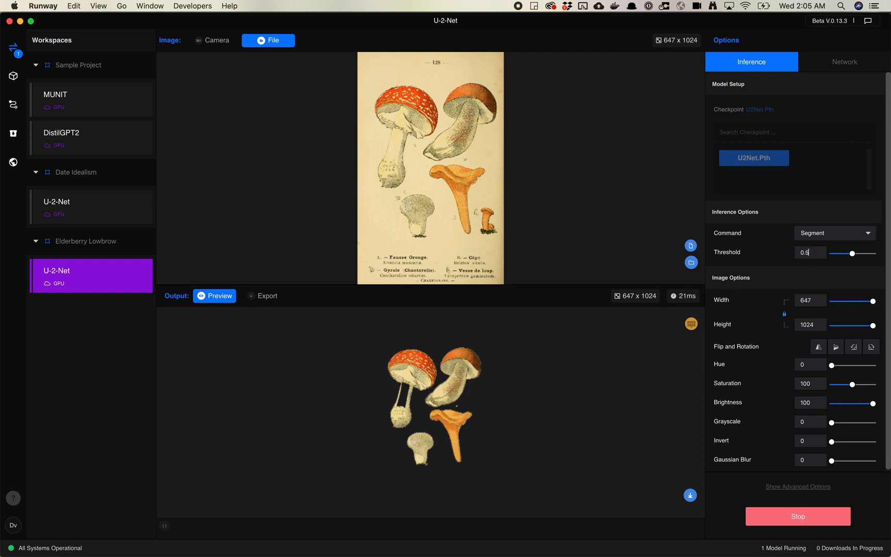
{"action": "mouse_move", "coordinate": [844, 287]}
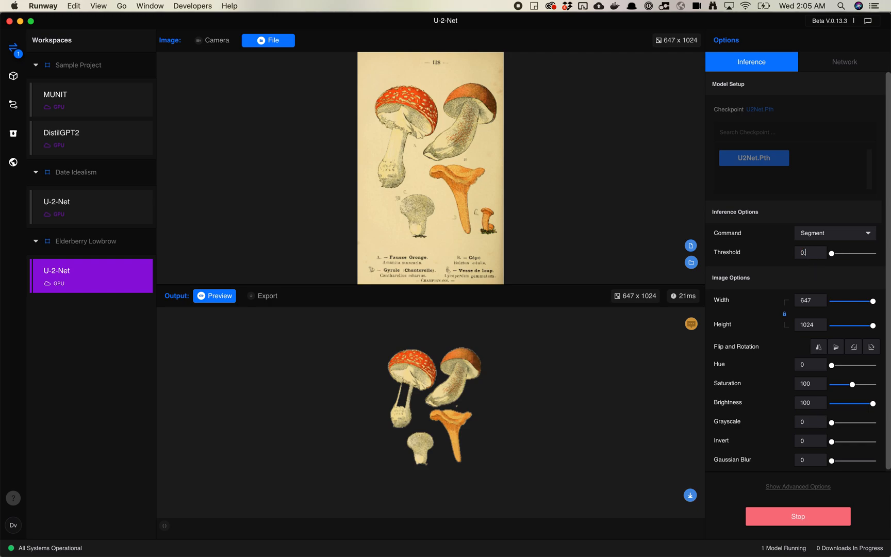
{"action": "left_click_drag", "start_coordinate": [833, 253], "coordinate": [844, 253]}
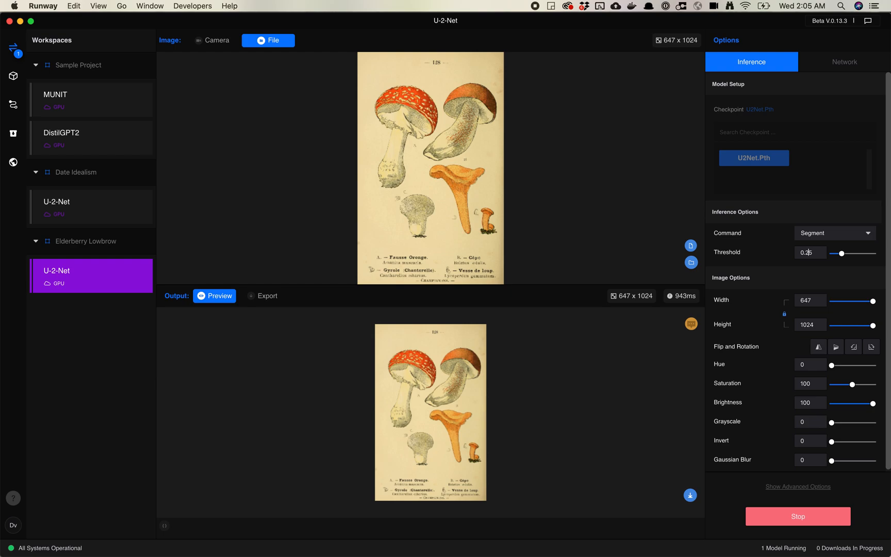
{"action": "left_click_drag", "start_coordinate": [828, 254], "coordinate": [872, 254]}
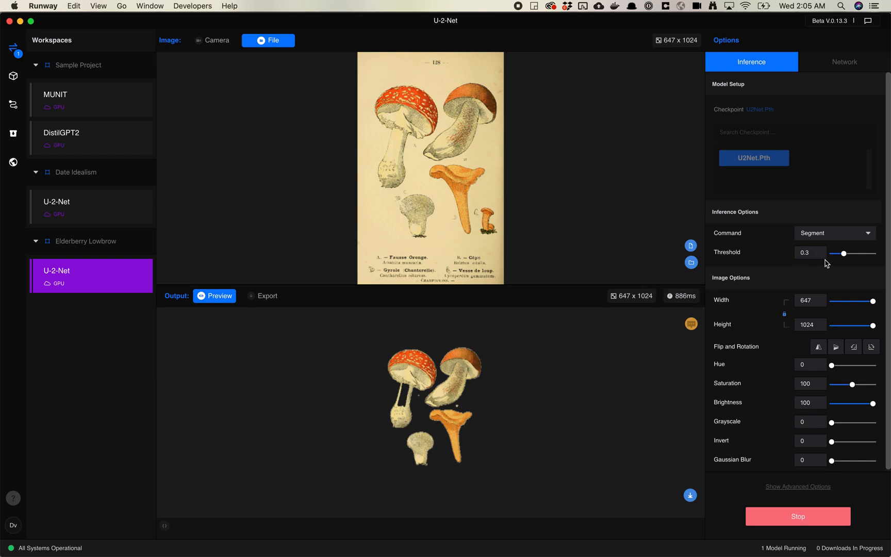
{"action": "mouse_move", "coordinate": [846, 255]}
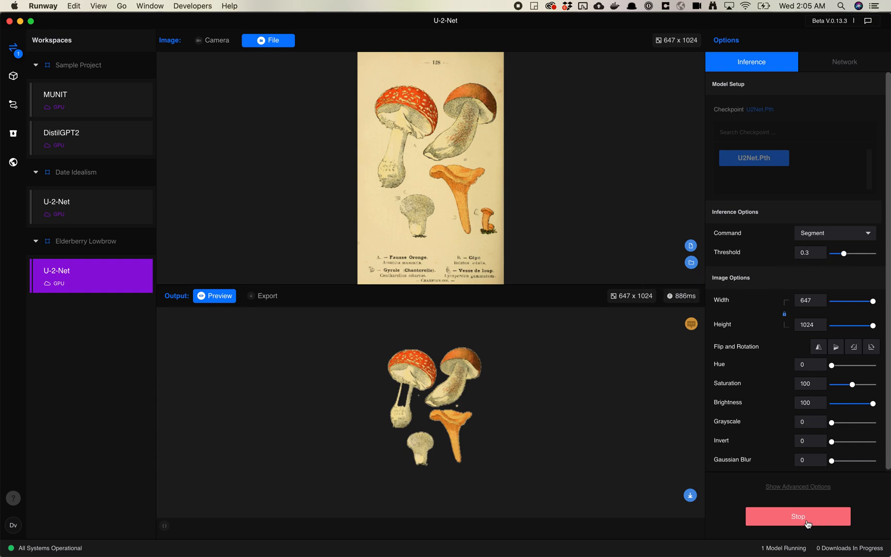
Restart the run, keep Segment as the inference command, and list Segment or Generate Mask again
{"action": "left_click", "coordinate": [798, 516]}
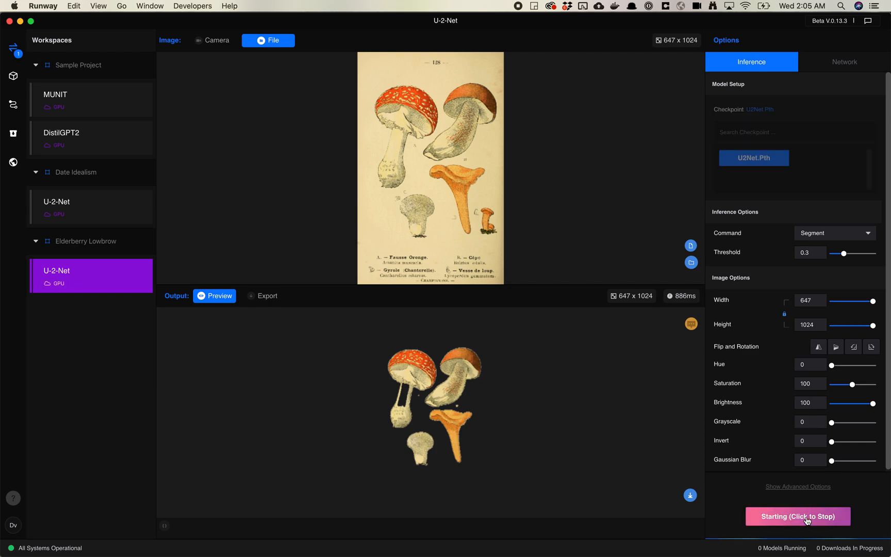
{"action": "left_click", "coordinate": [798, 516]}
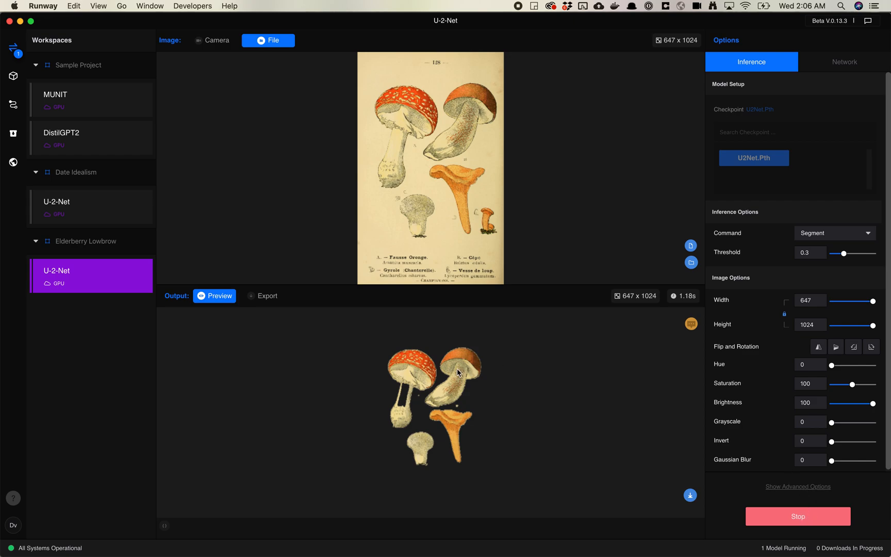
{"action": "mouse_move", "coordinate": [560, 375]}
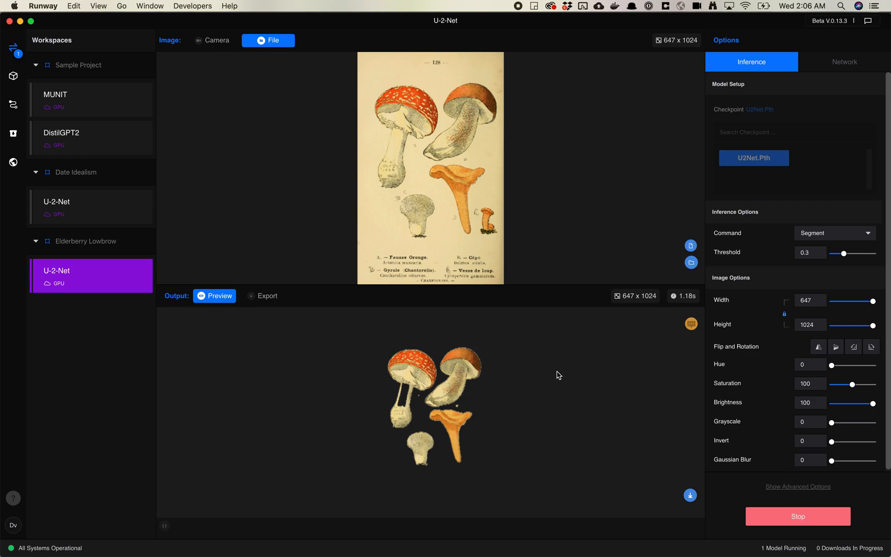
{"action": "mouse_move", "coordinate": [740, 505]}
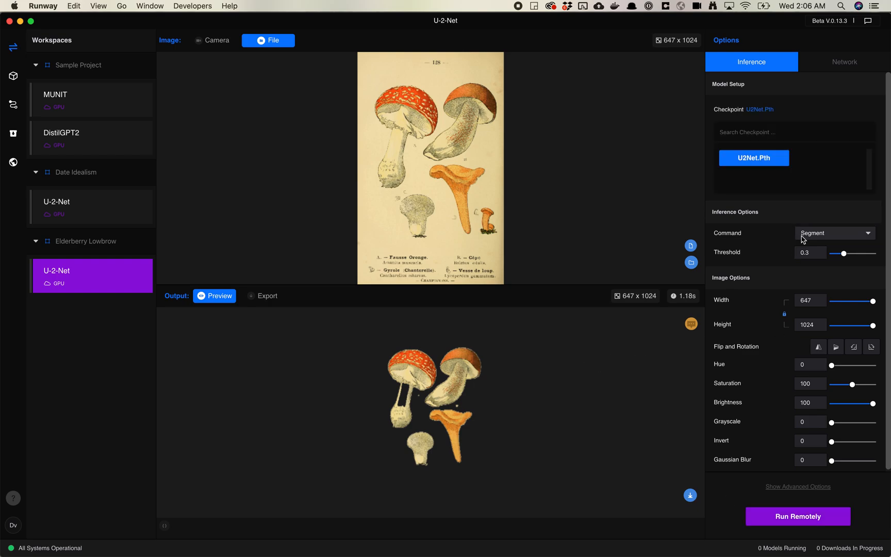
{"action": "left_click", "coordinate": [835, 233]}
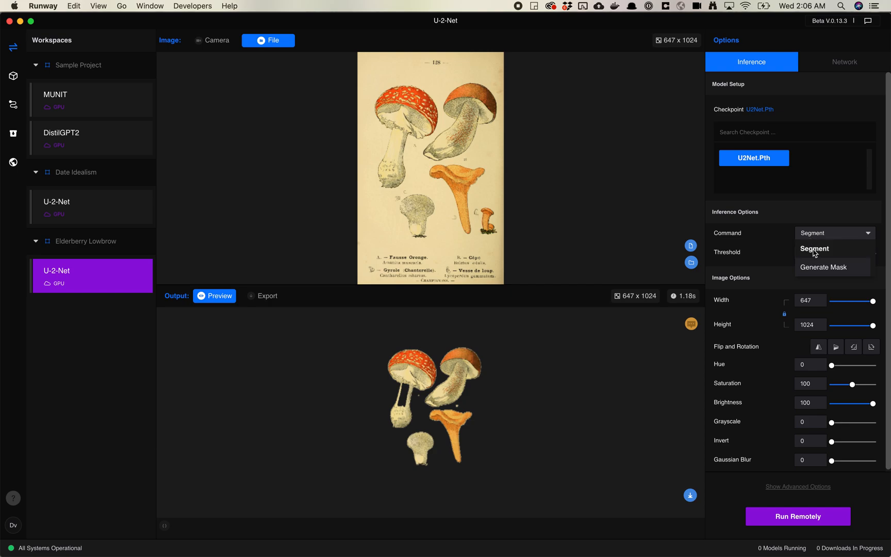
{"action": "left_click", "coordinate": [815, 248]}
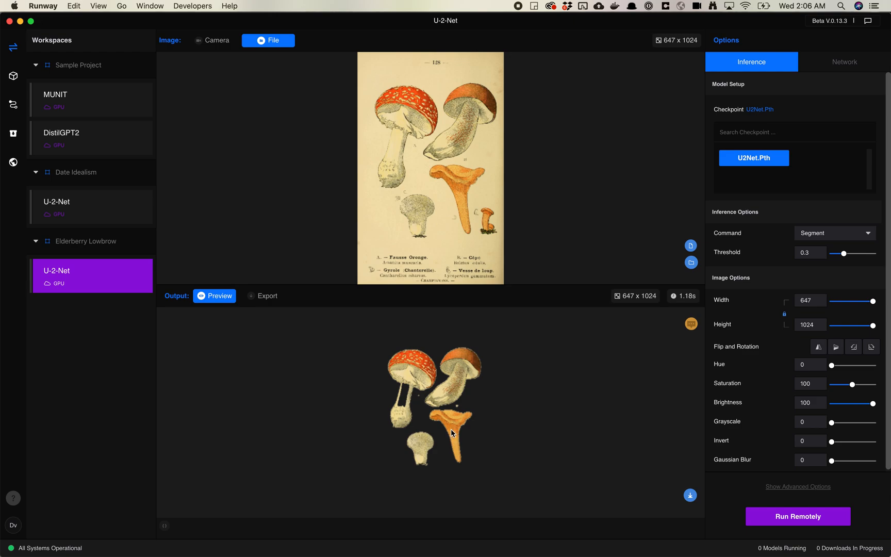
{"action": "mouse_move", "coordinate": [492, 393]}
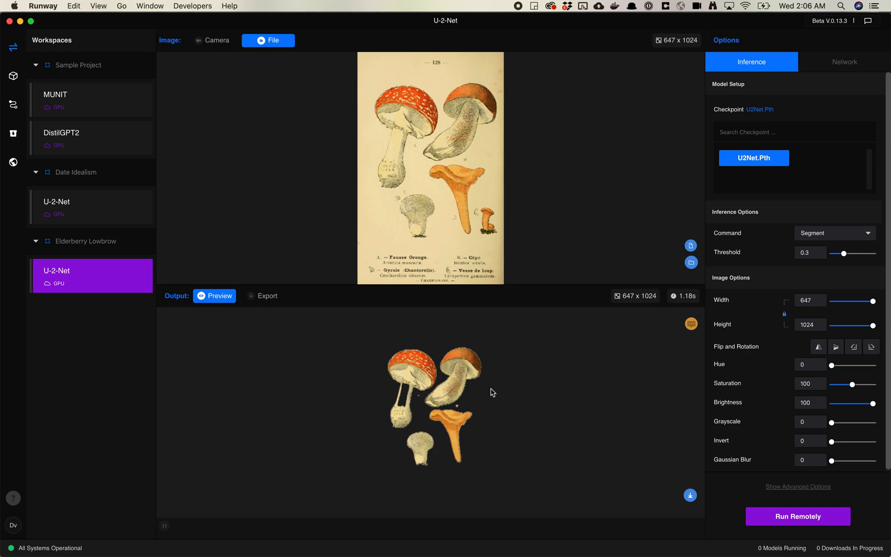
{"action": "left_click", "coordinate": [835, 233]}
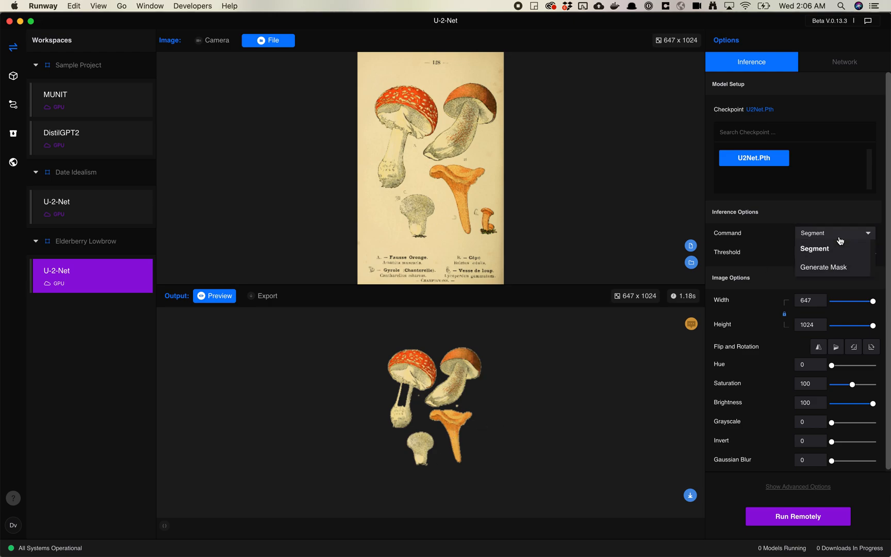
Run U-2-Net in Generate Mask mode on the mushroom PNG loaded as a file input
{"action": "left_click", "coordinate": [823, 267]}
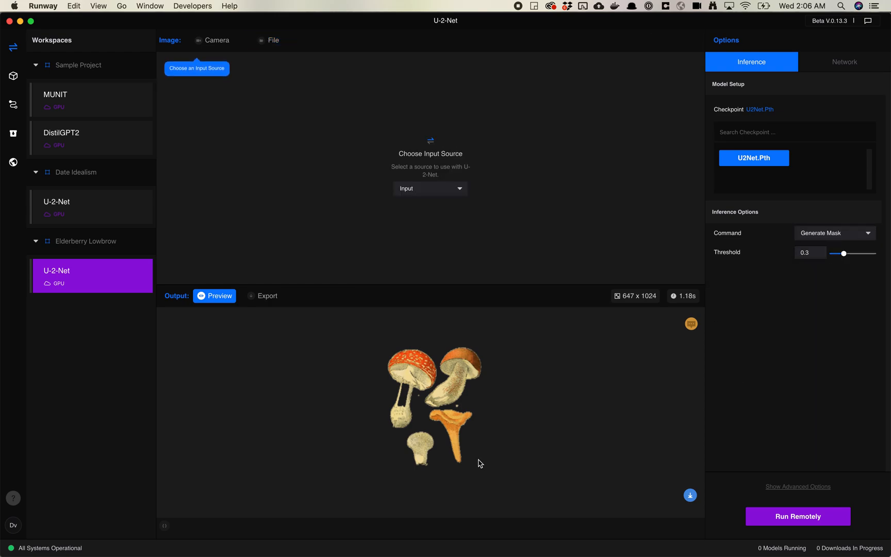
{"action": "left_click", "coordinate": [430, 188]}
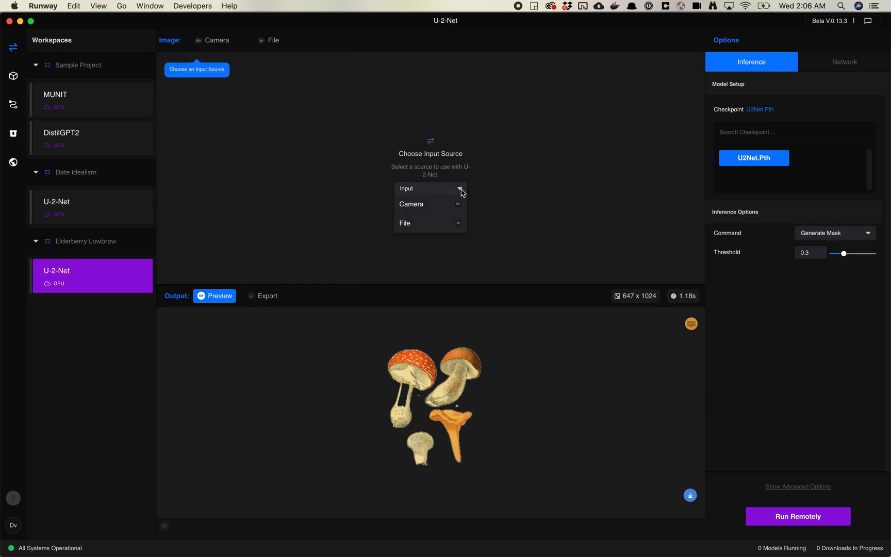
{"action": "left_click", "coordinate": [404, 223]}
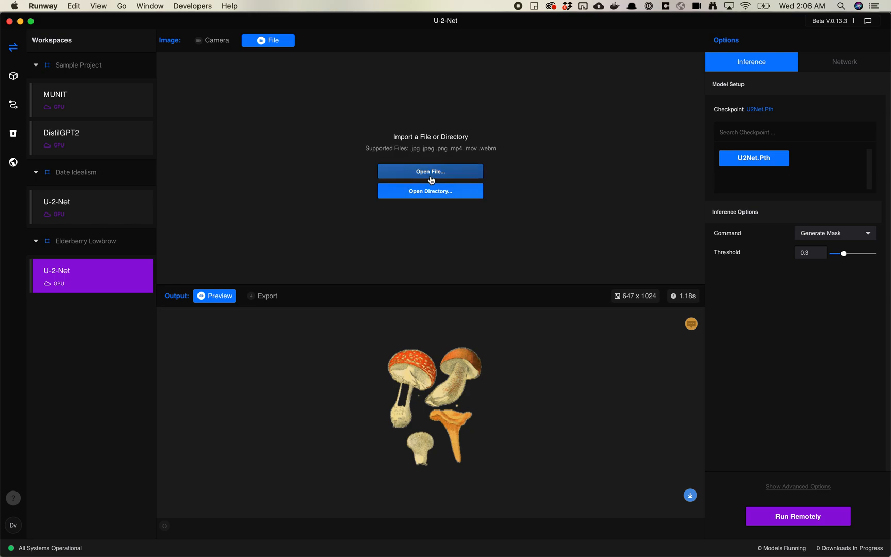
{"action": "left_click", "coordinate": [430, 171]}
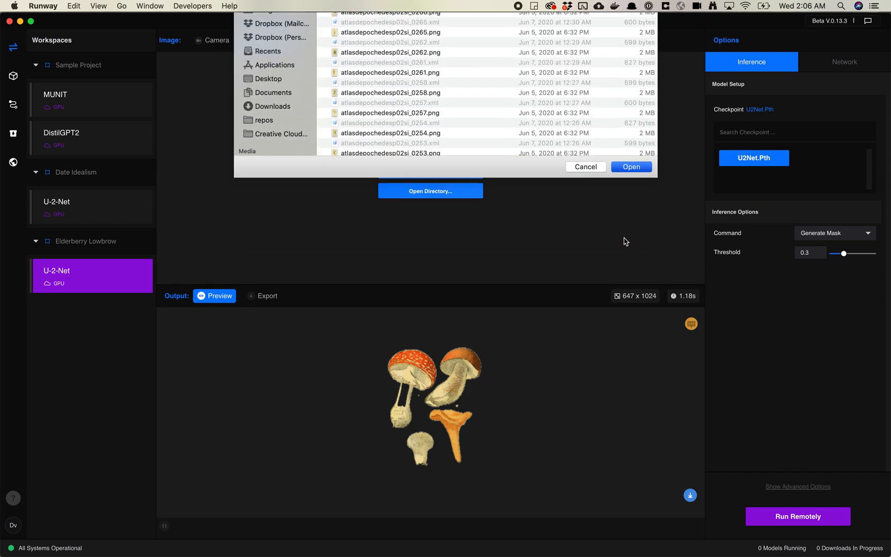
{"action": "left_click", "coordinate": [630, 166]}
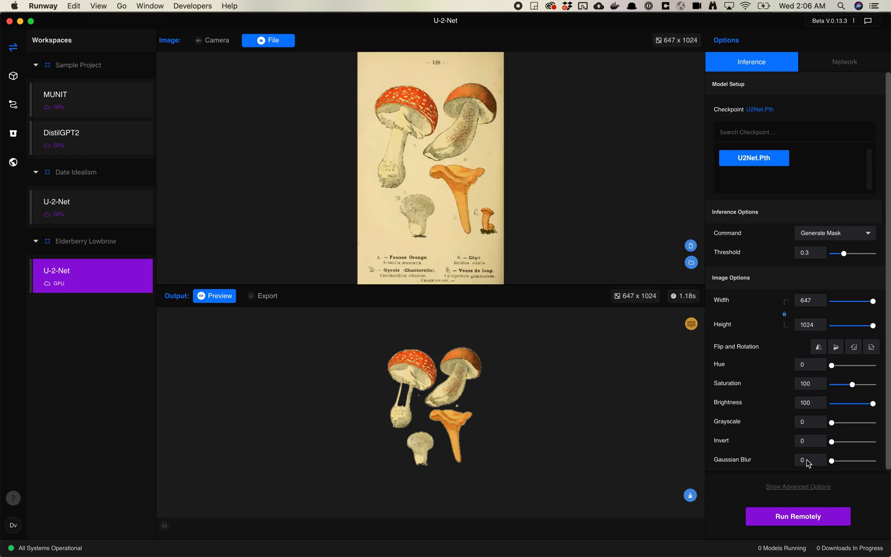
{"action": "left_click", "coordinate": [799, 516]}
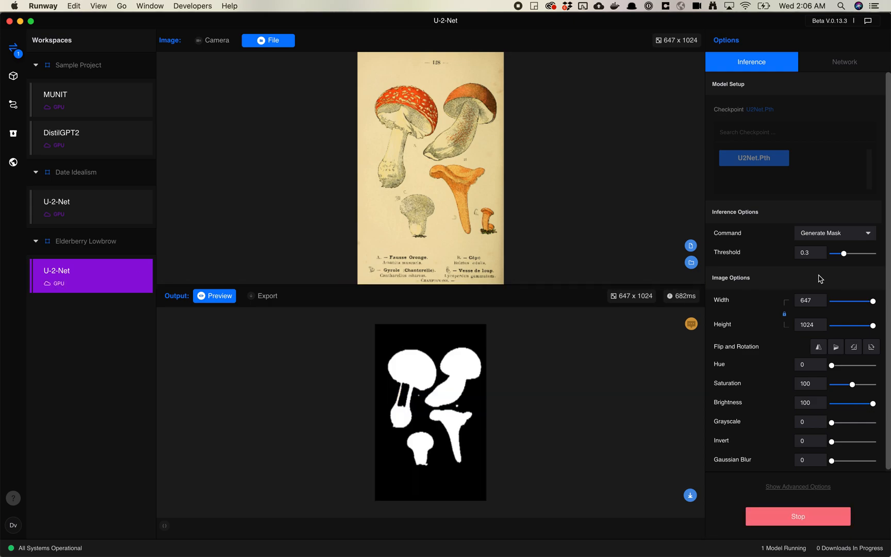
{"action": "mouse_move", "coordinate": [442, 352]}
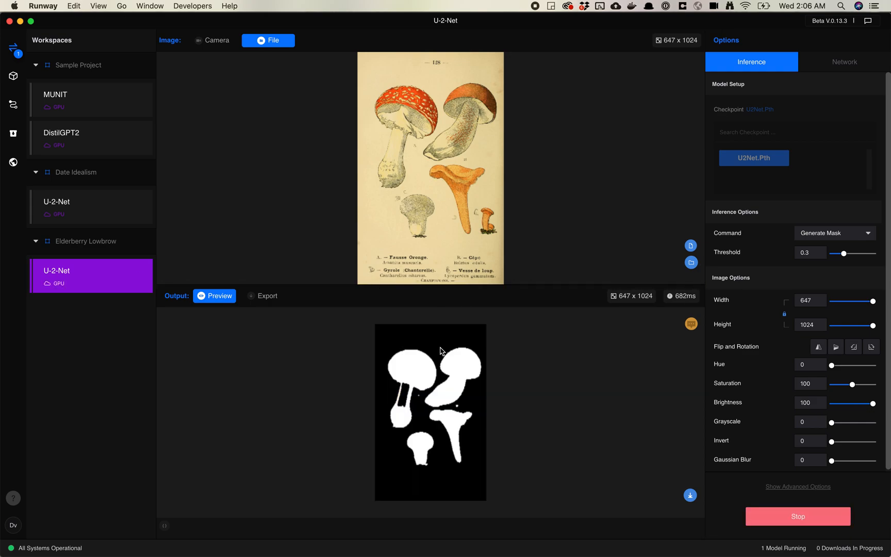
{"action": "mouse_move", "coordinate": [455, 374]}
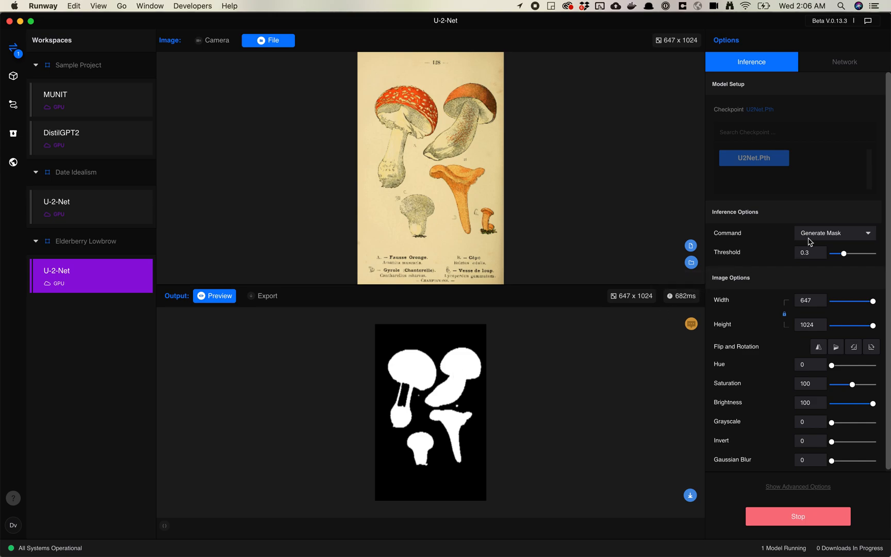
{"action": "mouse_move", "coordinate": [815, 237]}
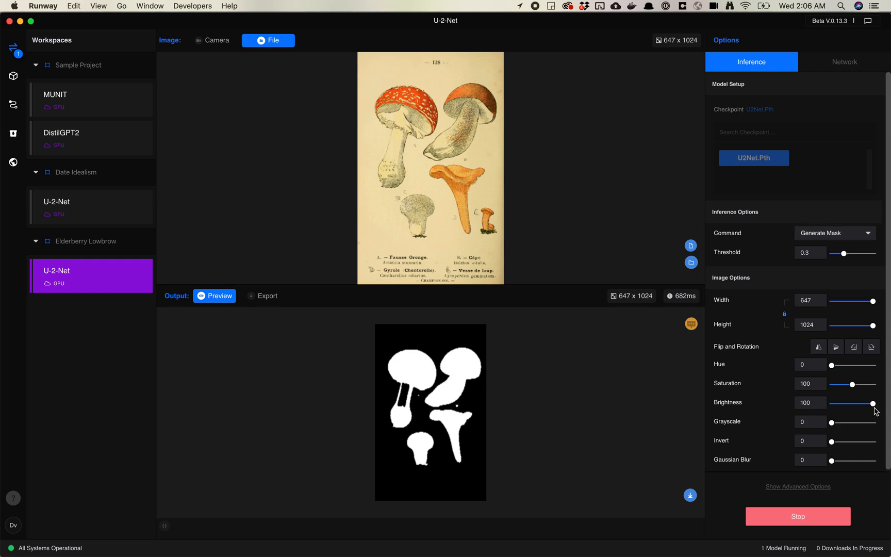
{"action": "mouse_move", "coordinate": [805, 516]}
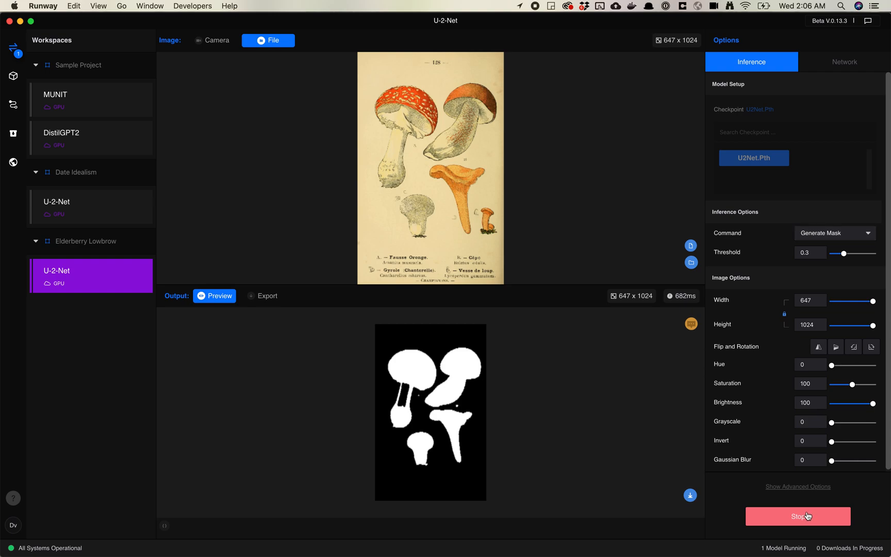
Stop the model and set up a Segment export using the plant_detect collection as input
{"action": "left_click", "coordinate": [798, 516]}
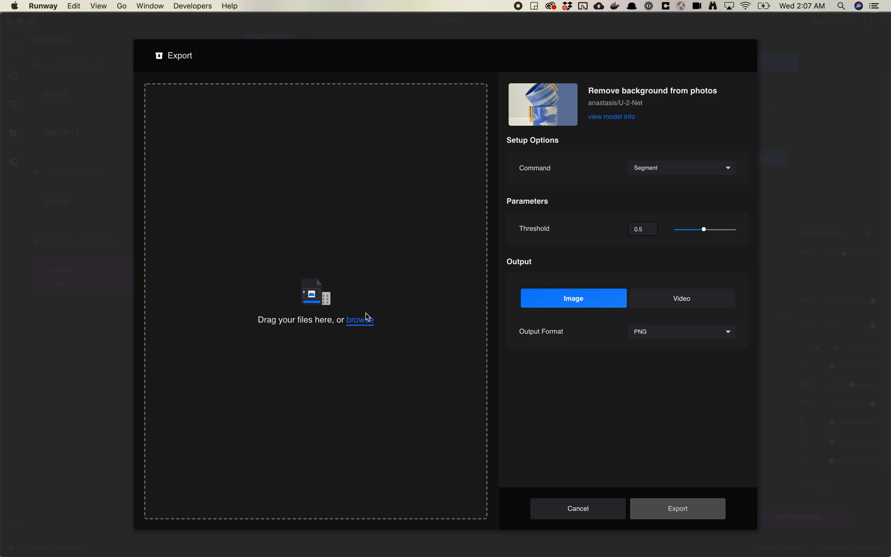
{"action": "mouse_move", "coordinate": [426, 364]}
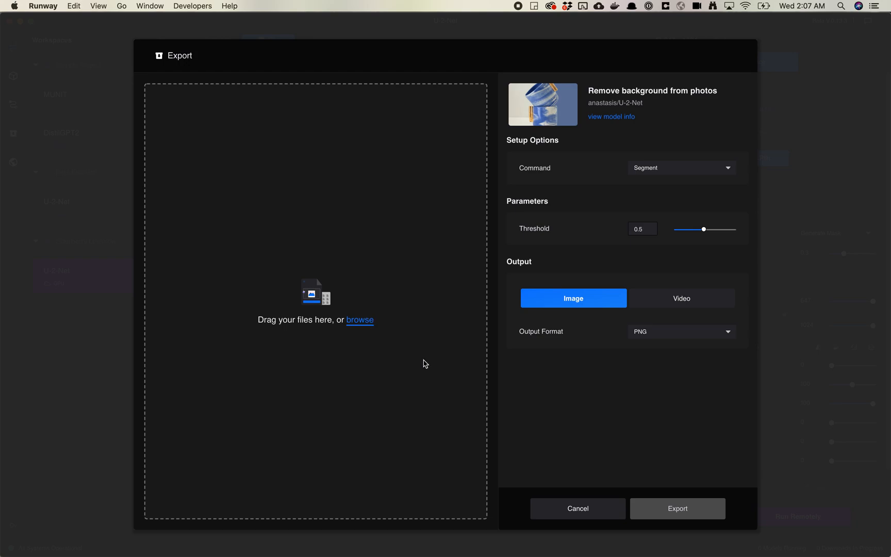
{"action": "left_click", "coordinate": [681, 168]}
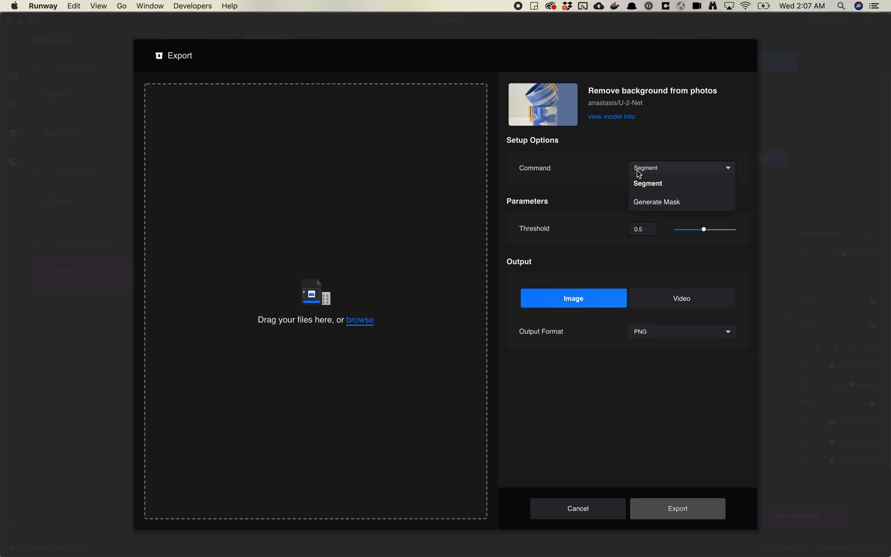
{"action": "left_click", "coordinate": [360, 320]}
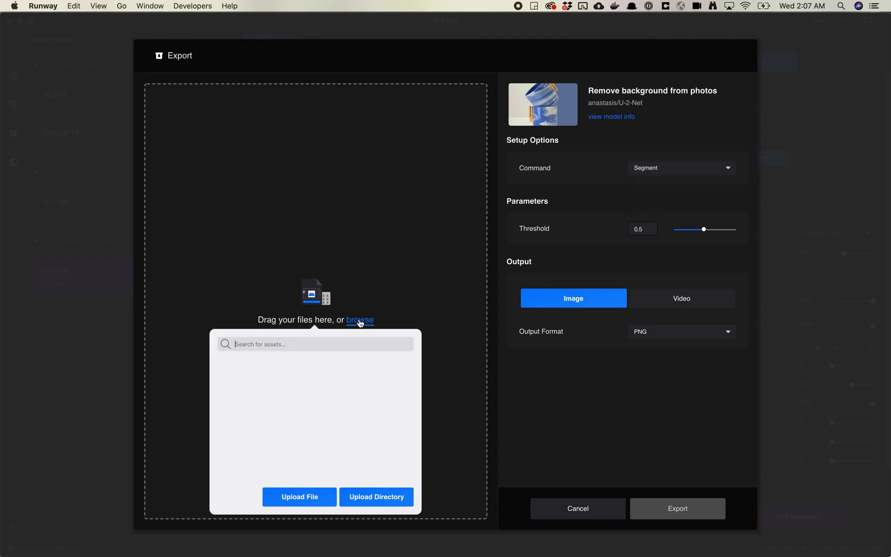
{"action": "left_click", "coordinate": [315, 344]}
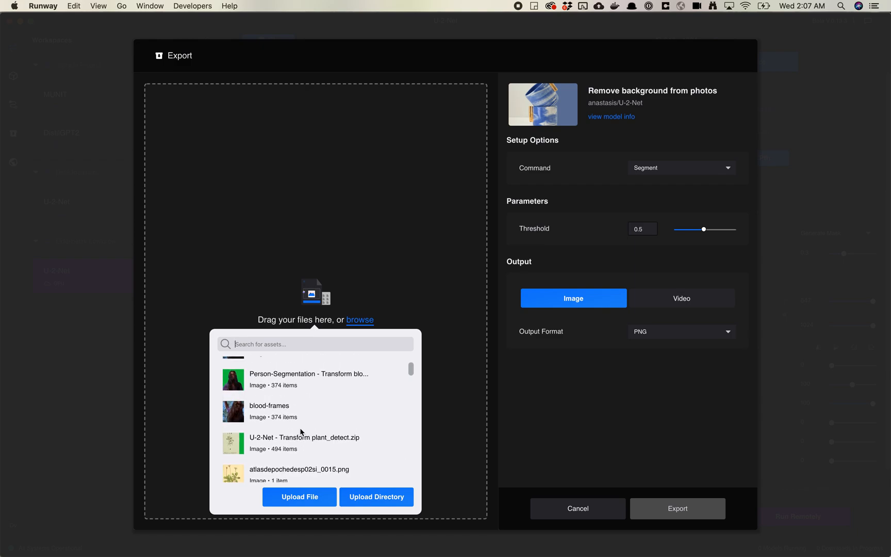
{"action": "scroll", "scroll_direction": "down", "scroll_amount": 3}
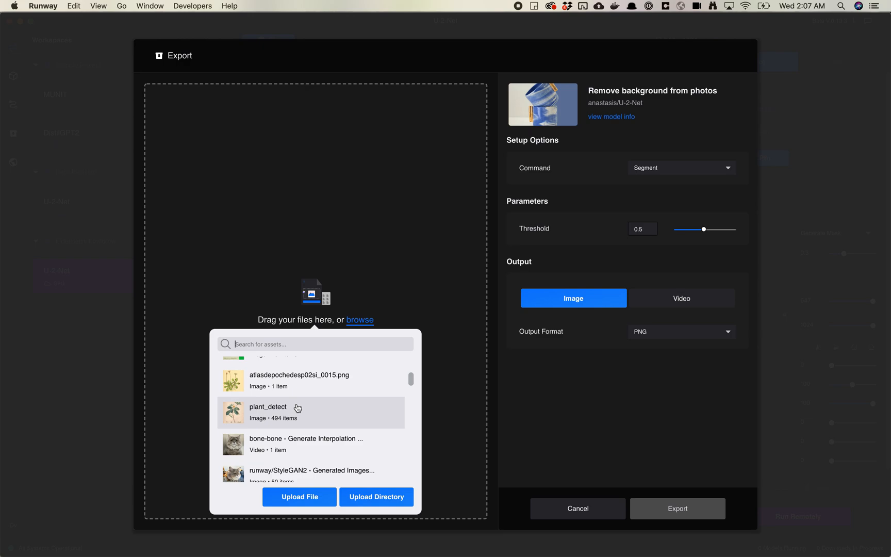
{"action": "left_click", "coordinate": [268, 411]}
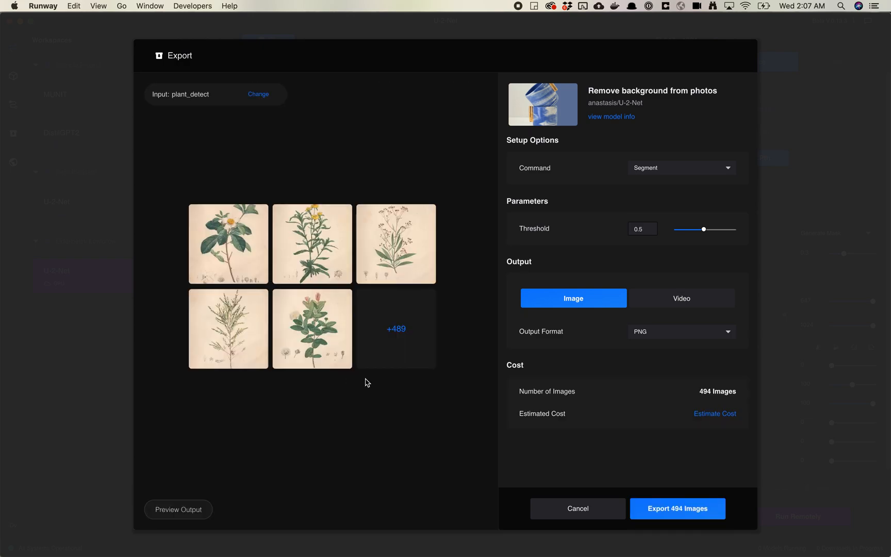
{"action": "mouse_move", "coordinate": [232, 261]}
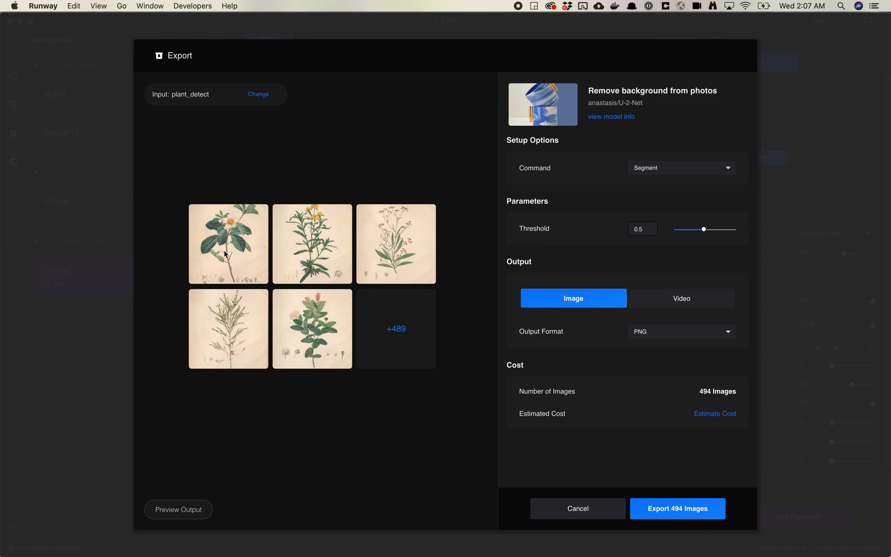
Compare an illustration against its cut-out with the preview slider, then start exporting all 494 images
{"action": "left_click", "coordinate": [178, 509]}
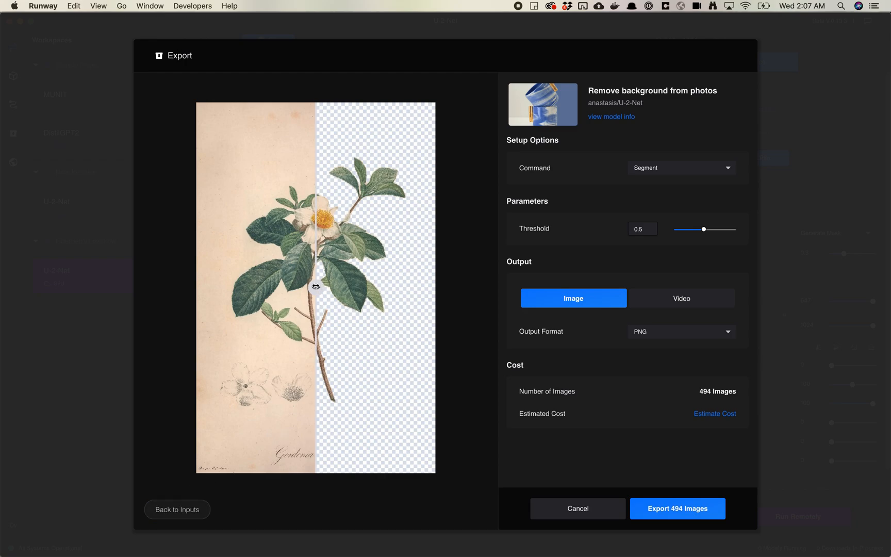
{"action": "left_click_drag", "start_coordinate": [316, 287], "coordinate": [320, 288]}
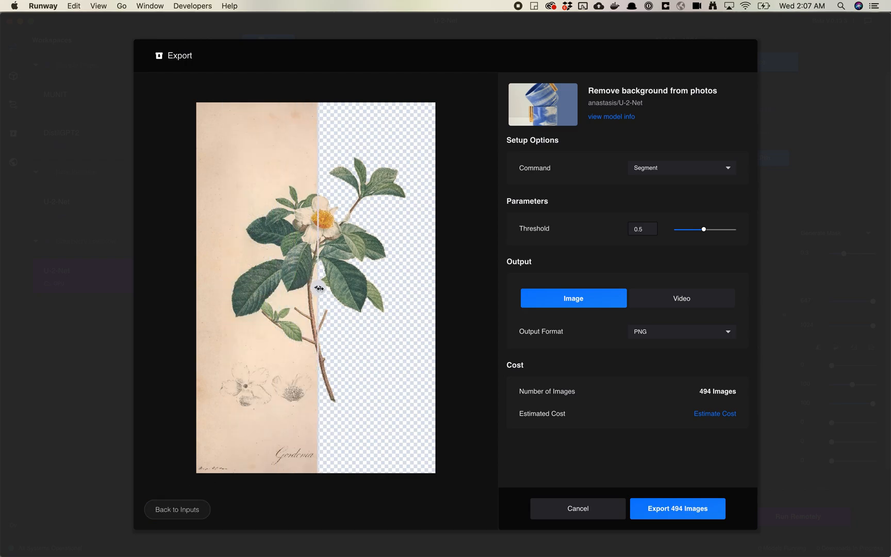
{"action": "left_click_drag", "start_coordinate": [318, 288], "coordinate": [417, 288]}
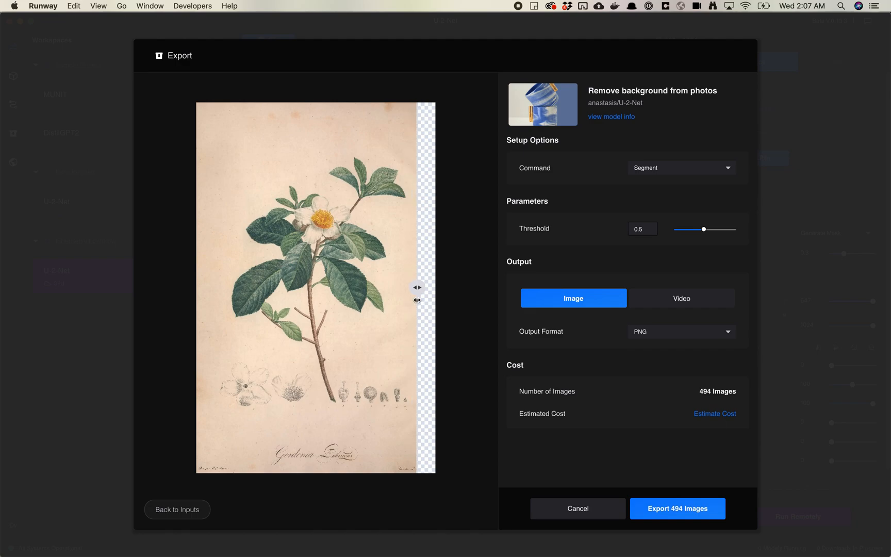
{"action": "left_click", "coordinate": [177, 508]}
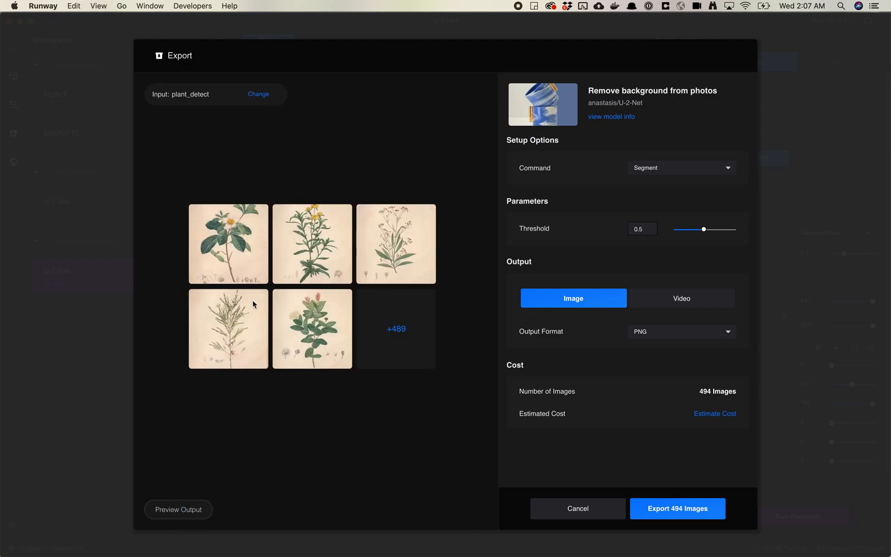
{"action": "mouse_move", "coordinate": [620, 391]}
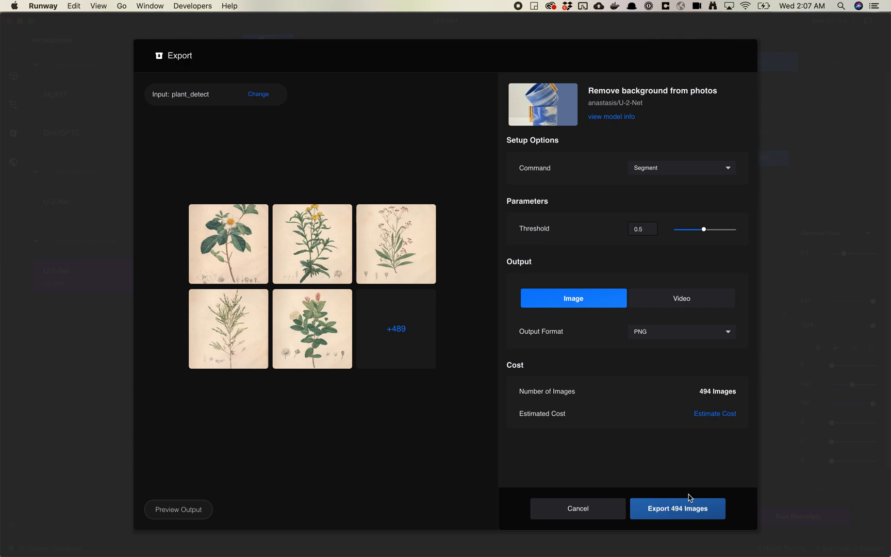
{"action": "left_click", "coordinate": [677, 509]}
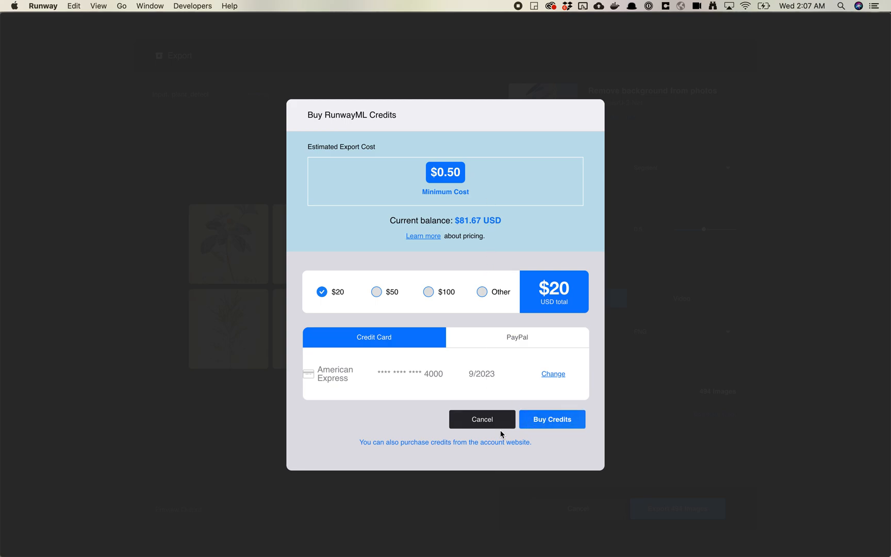
{"action": "mouse_move", "coordinate": [497, 424]}
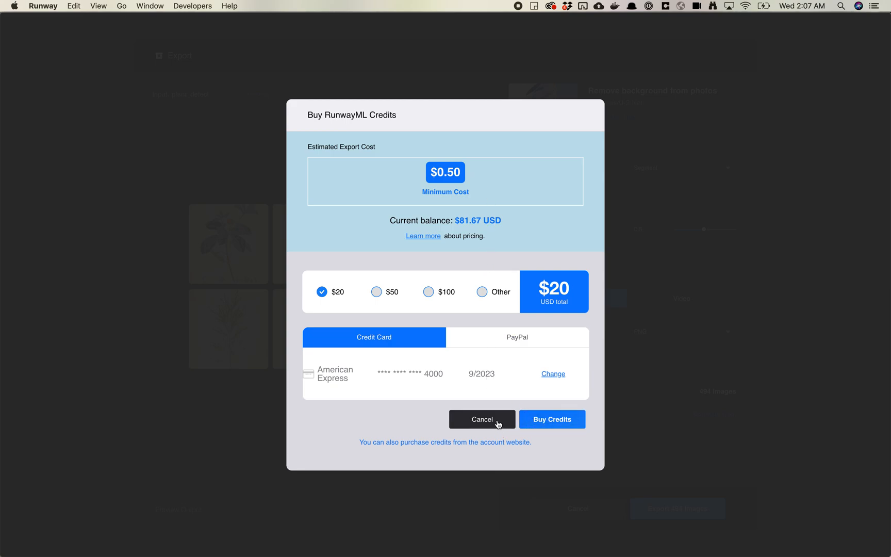
Cancel the Buy RunwayML Credits dialog without purchasing
{"action": "left_click", "coordinate": [482, 419]}
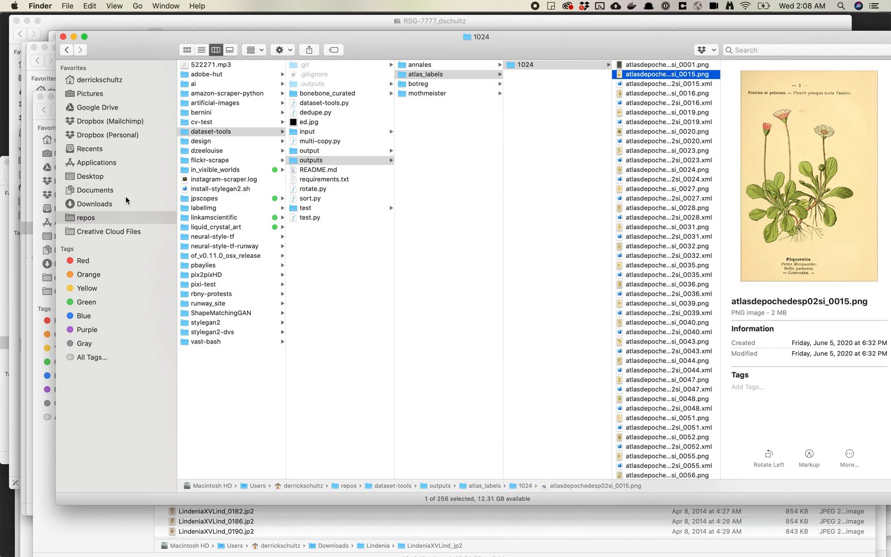
{"action": "mouse_move", "coordinate": [229, 131]}
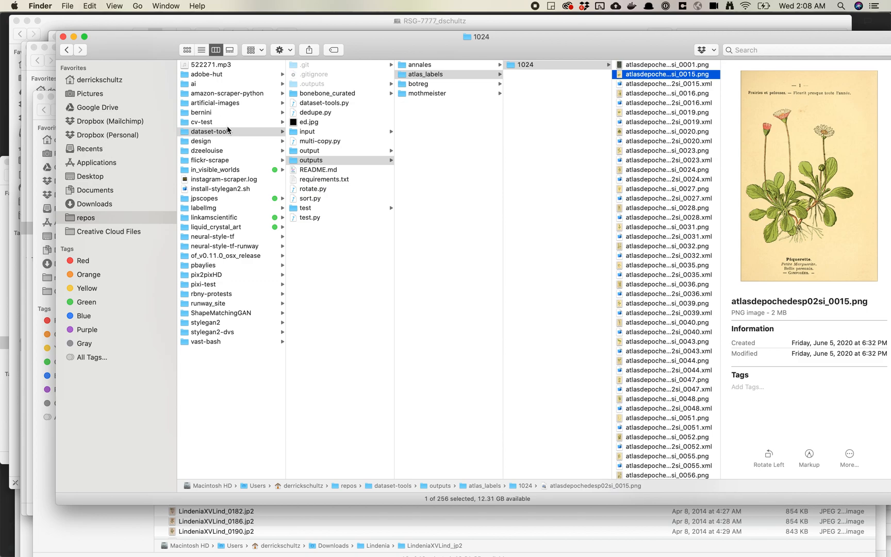
Navigate through bonebone_curated to the U-2-Net plant_detect results and select the first PNG
{"action": "left_click", "coordinate": [327, 93]}
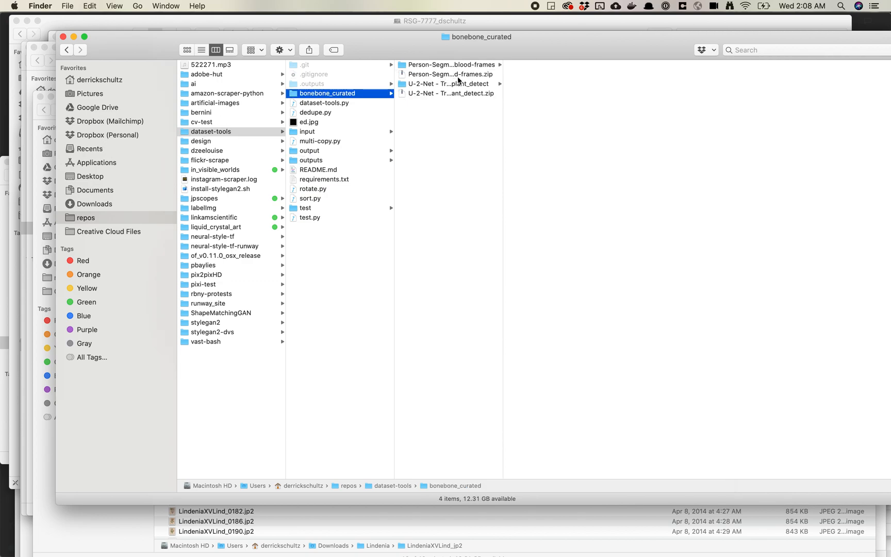
{"action": "left_click", "coordinate": [449, 84]}
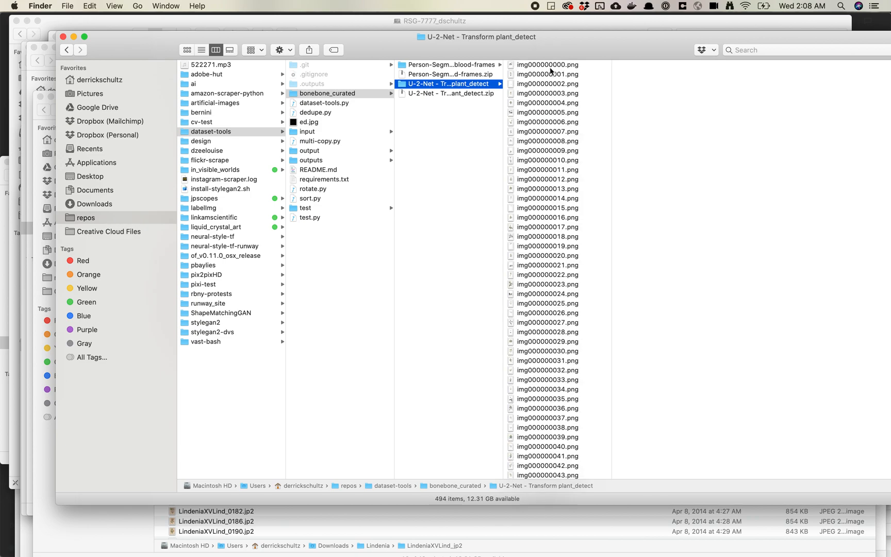
{"action": "left_click", "coordinate": [548, 64]}
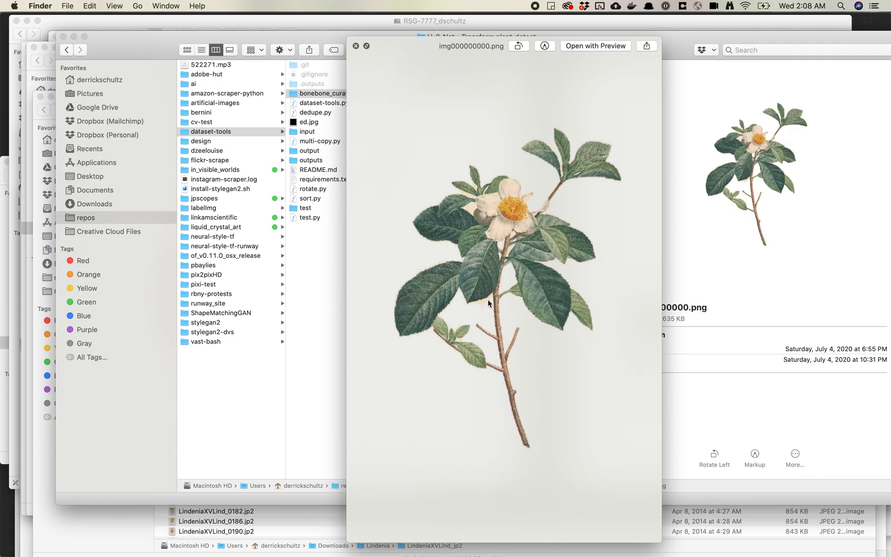
{"action": "mouse_move", "coordinate": [502, 216]}
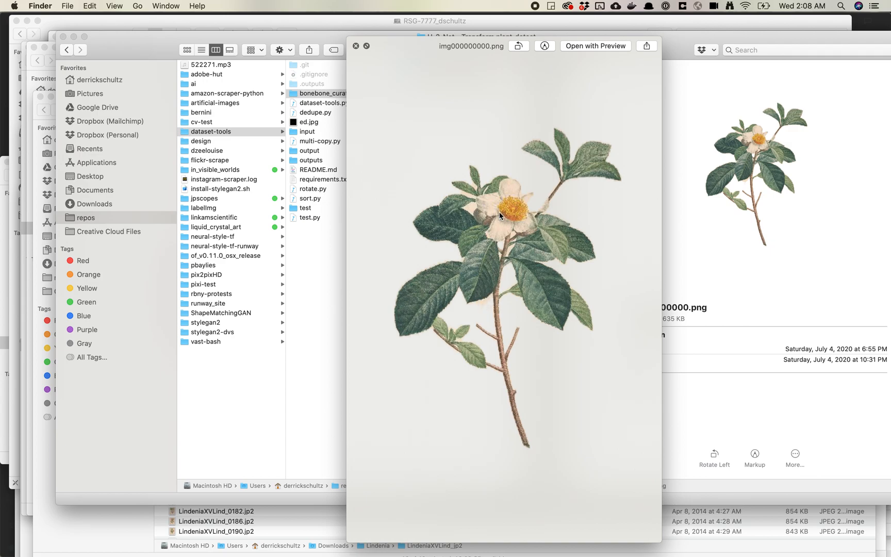
{"action": "mouse_move", "coordinate": [466, 212]}
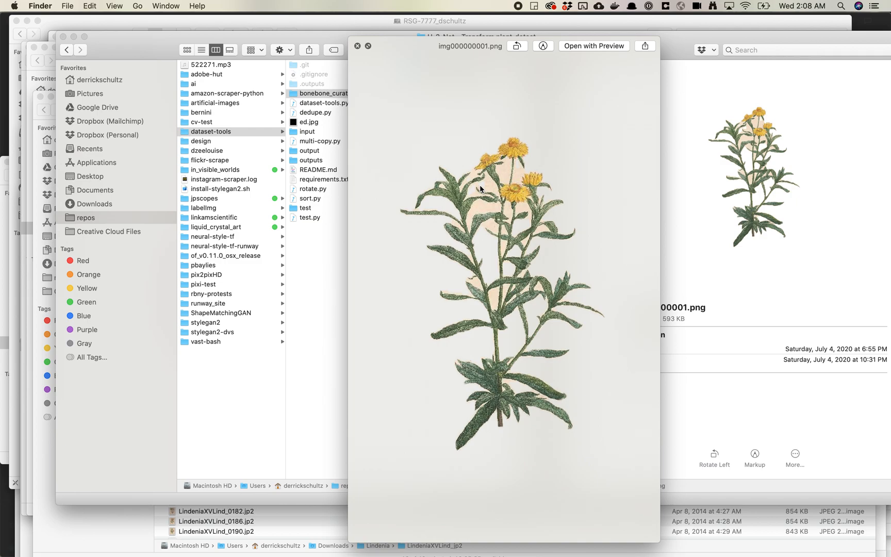
Step through several exported plant images in Quick Look to judge background removal, then return to the export
{"action": "key", "text": "right"}
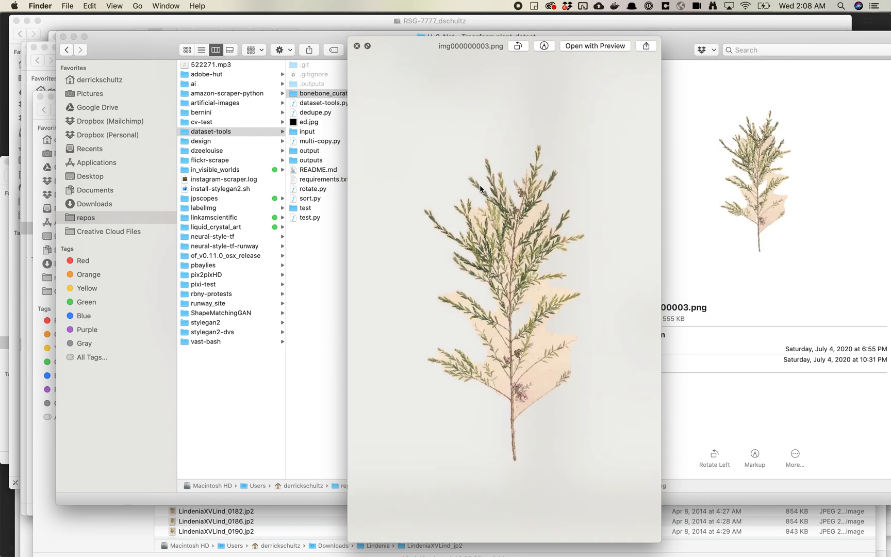
{"action": "mouse_move", "coordinate": [449, 237]}
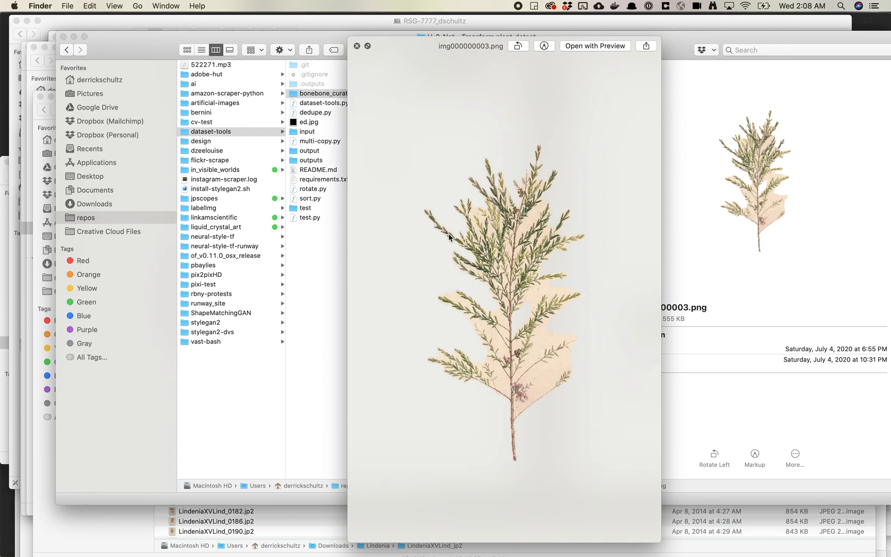
{"action": "mouse_move", "coordinate": [527, 285]}
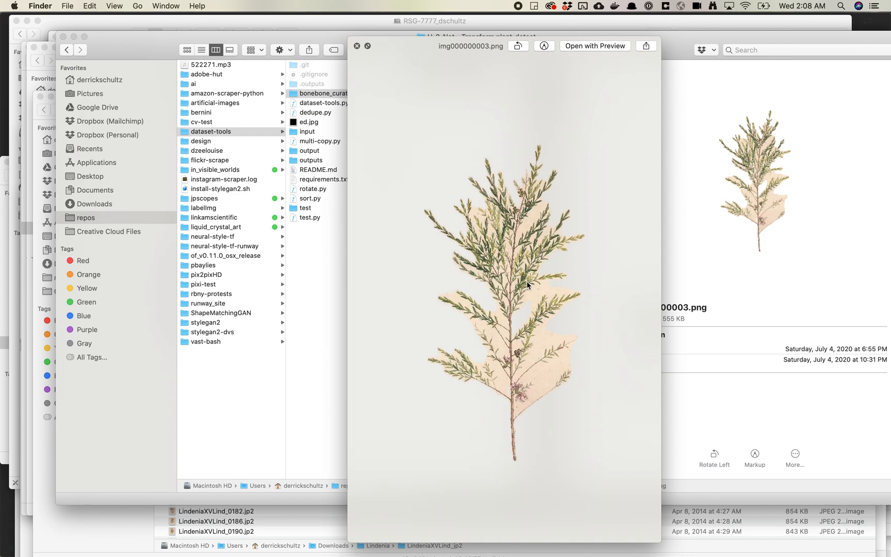
{"action": "key", "text": "right"}
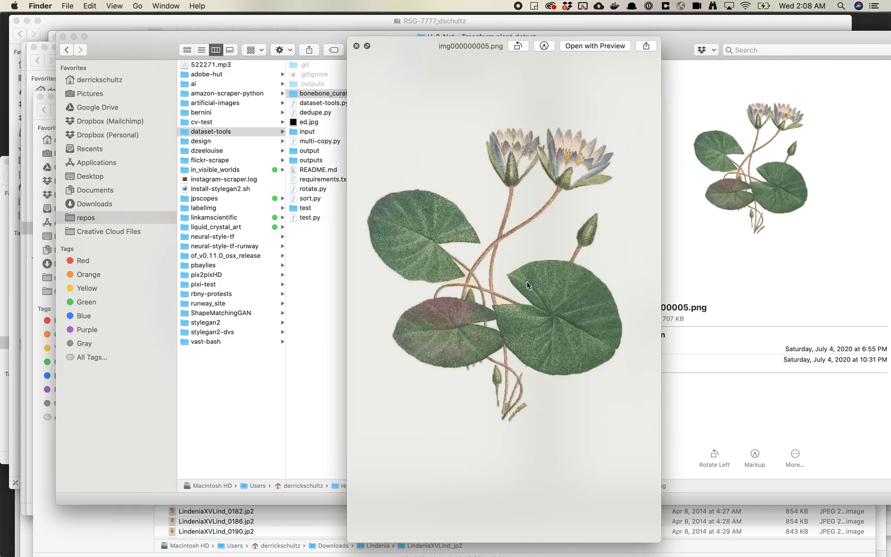
{"action": "mouse_move", "coordinate": [575, 176]}
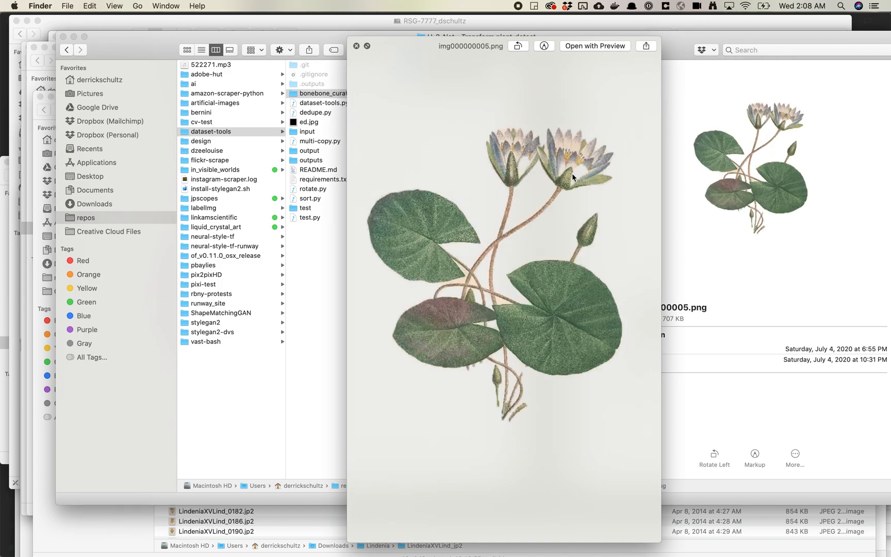
{"action": "left_click", "coordinate": [356, 46]}
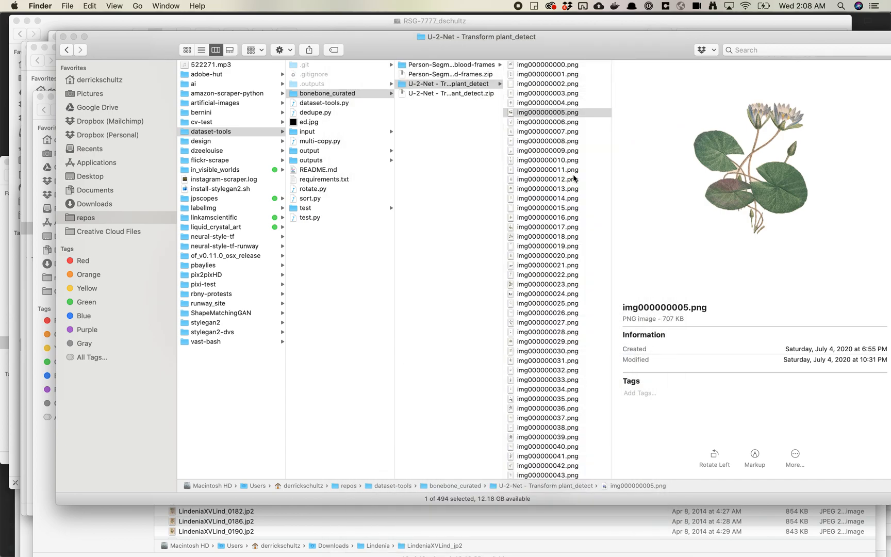
{"action": "left_click", "coordinate": [547, 207]}
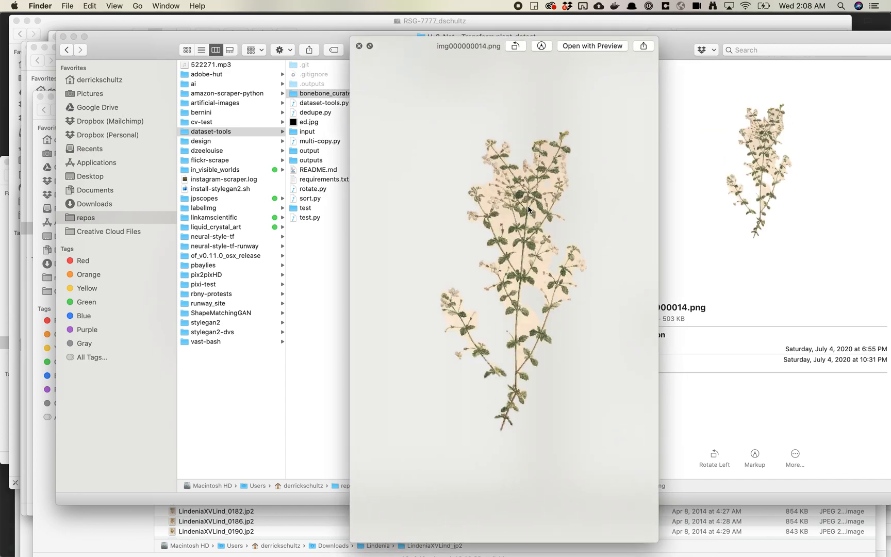
{"action": "key", "text": "left"}
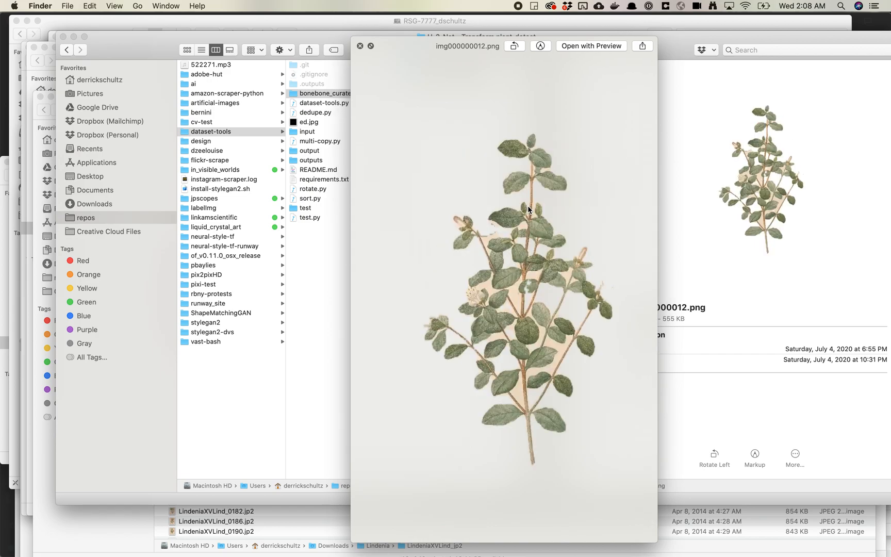
{"action": "key", "text": "left"}
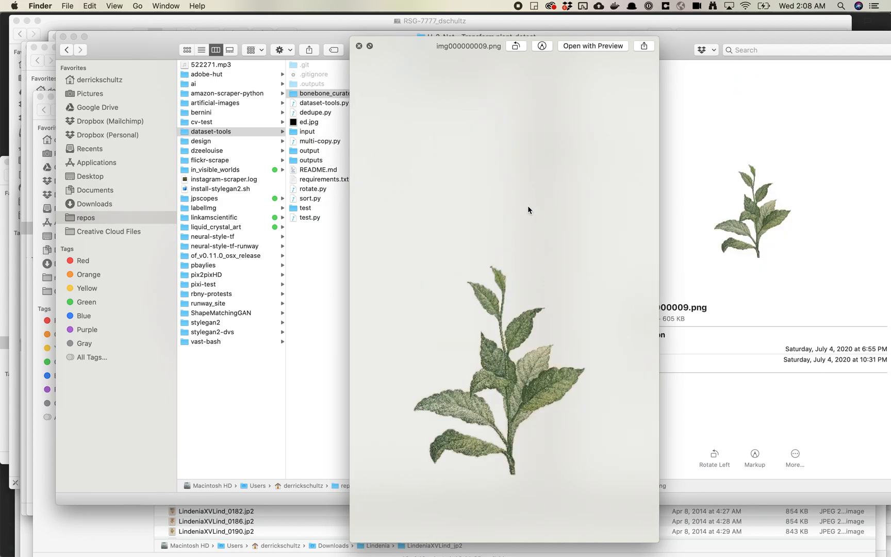
{"action": "mouse_move", "coordinate": [590, 190]}
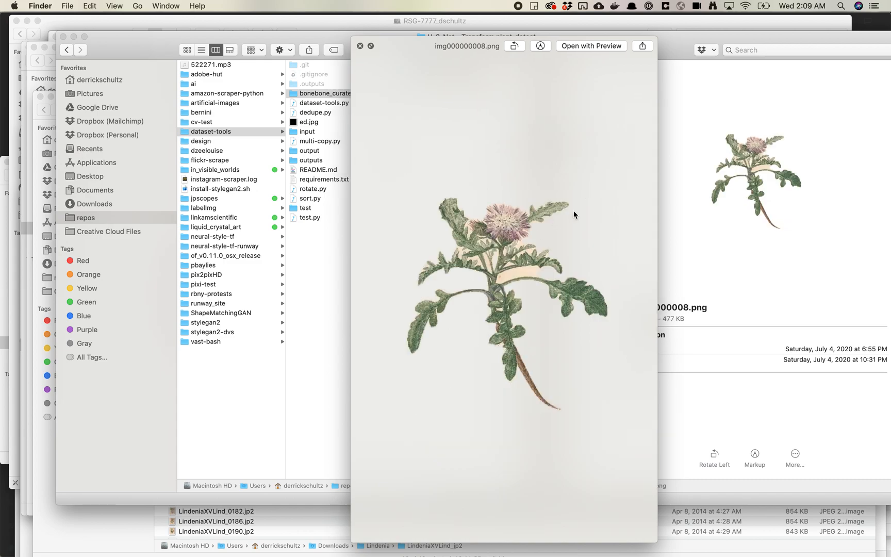
{"action": "left_click", "coordinate": [360, 46]}
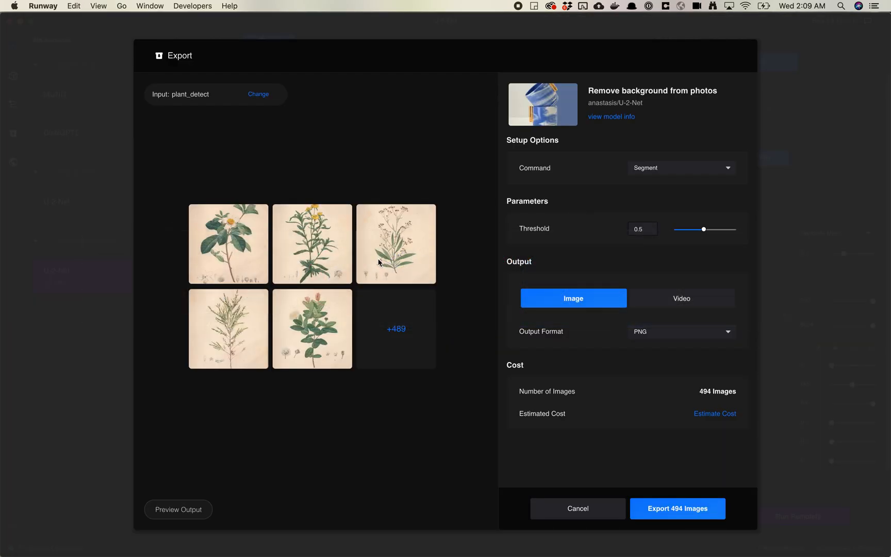
{"action": "mouse_move", "coordinate": [201, 250]}
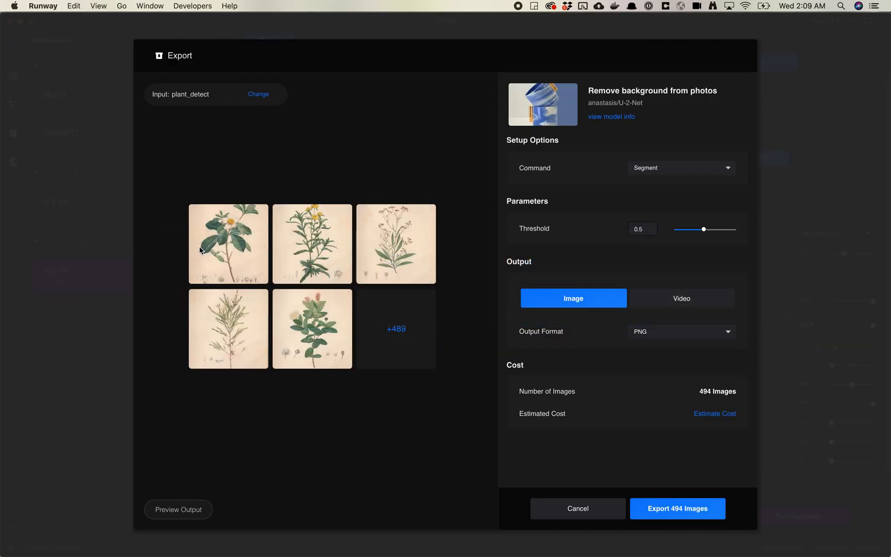
Slide between the first flower's original and cut-out in Preview Output, then cancel the export
{"action": "left_click", "coordinate": [177, 509]}
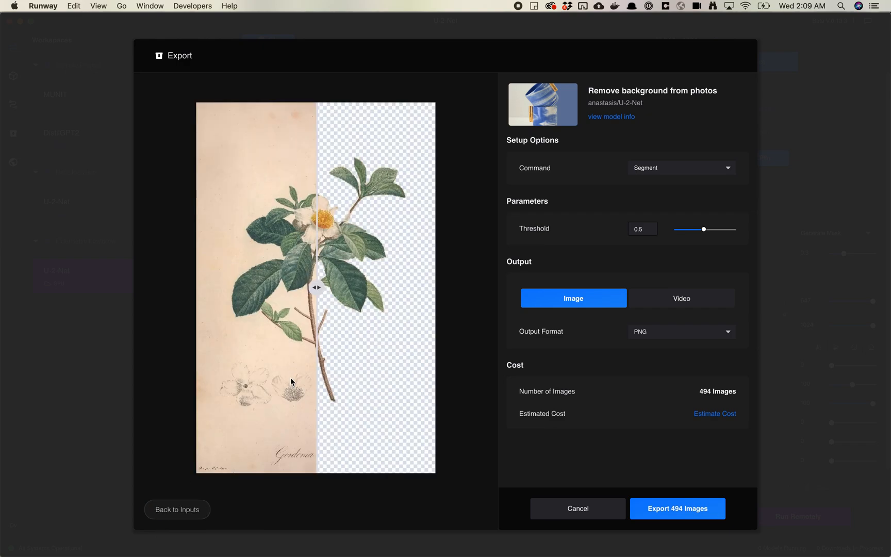
{"action": "left_click_drag", "start_coordinate": [317, 287], "coordinate": [284, 292]}
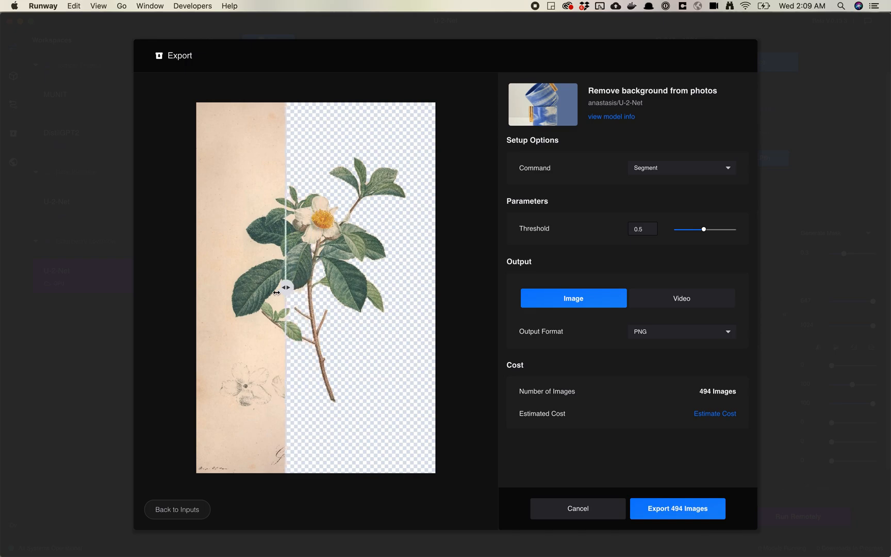
{"action": "left_click_drag", "start_coordinate": [287, 286], "coordinate": [207, 288]}
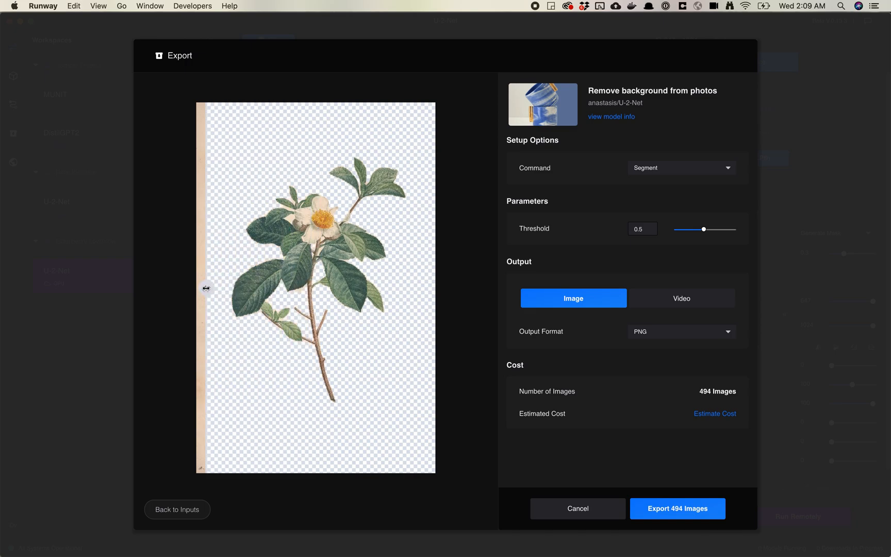
{"action": "left_click_drag", "start_coordinate": [205, 288], "coordinate": [403, 289]}
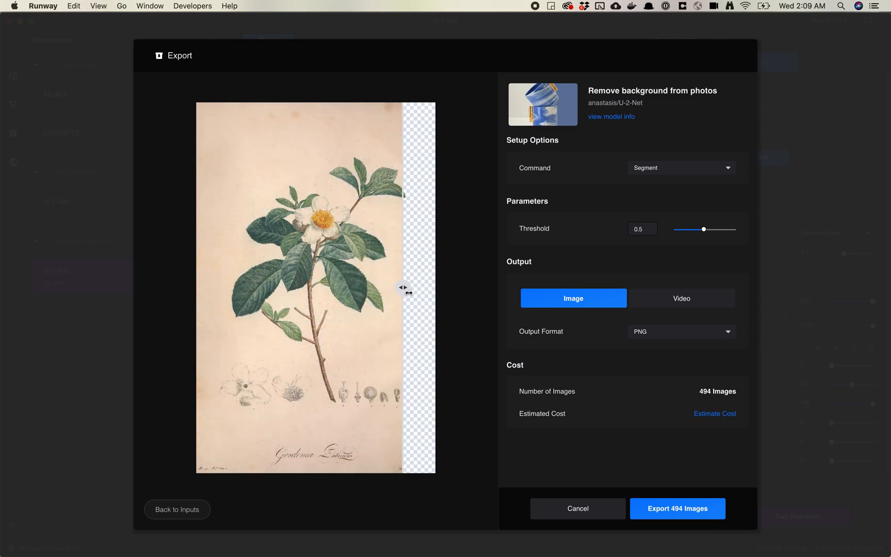
{"action": "left_click_drag", "start_coordinate": [403, 287], "coordinate": [249, 287]}
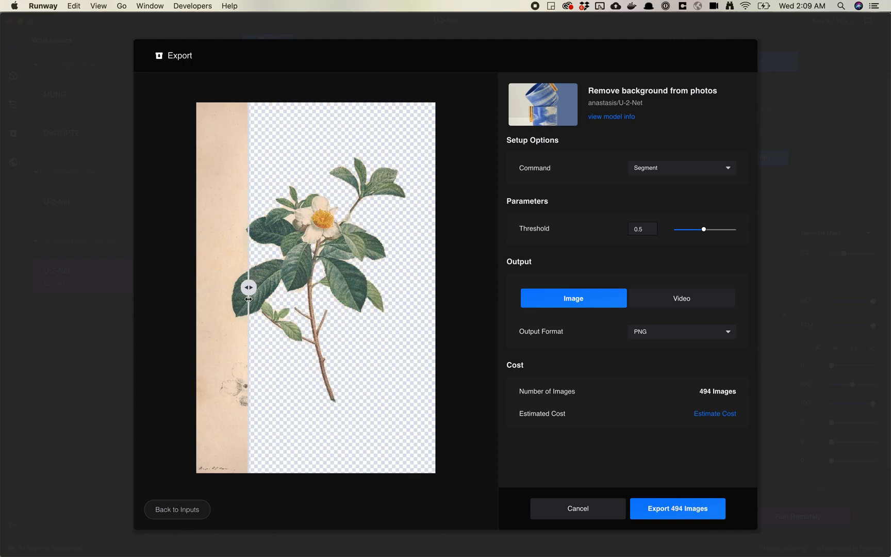
{"action": "left_click_drag", "start_coordinate": [249, 287], "coordinate": [209, 287]}
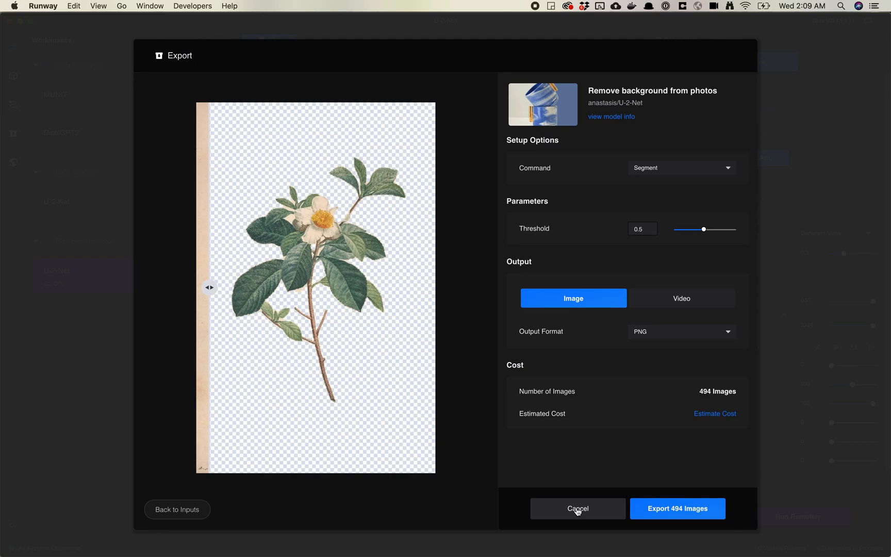
{"action": "left_click", "coordinate": [577, 509]}
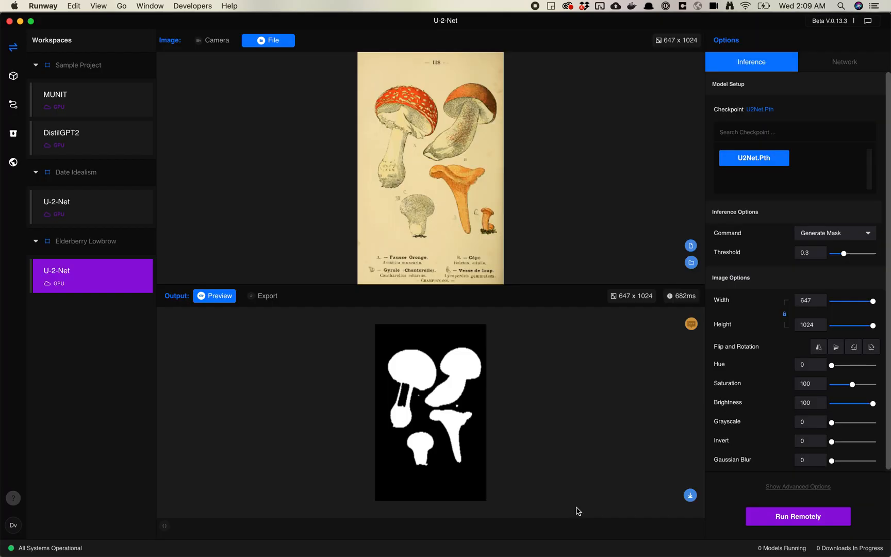
{"action": "mouse_move", "coordinate": [591, 466]}
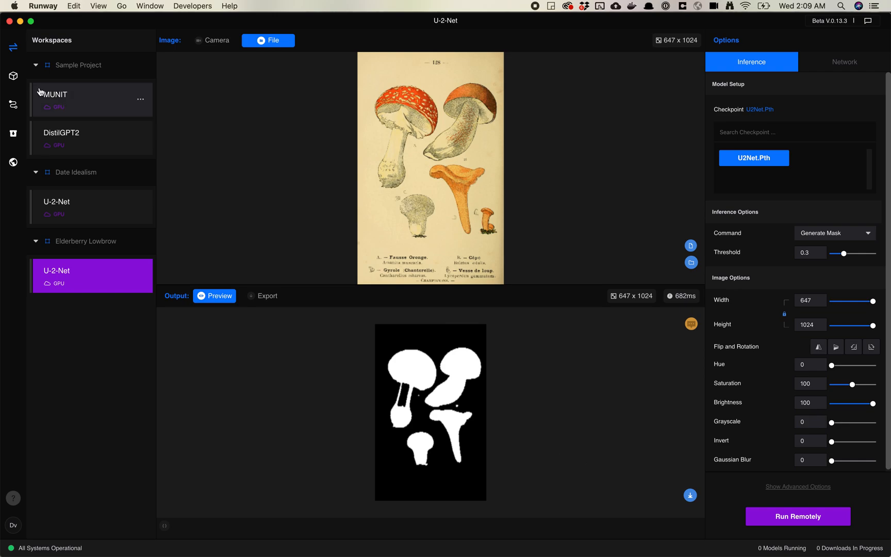
Switch to the Browse Models page from the left sidebar
{"action": "left_click", "coordinate": [12, 75]}
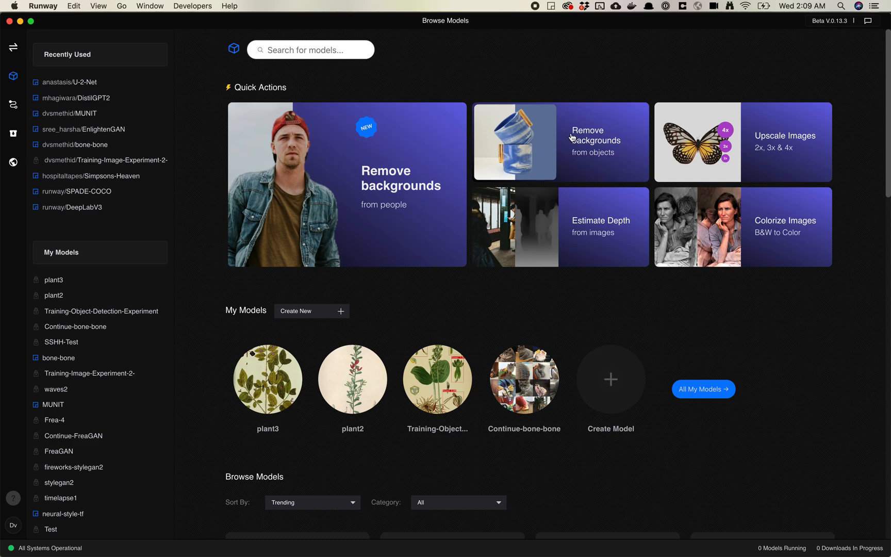
{"action": "mouse_move", "coordinate": [736, 232]}
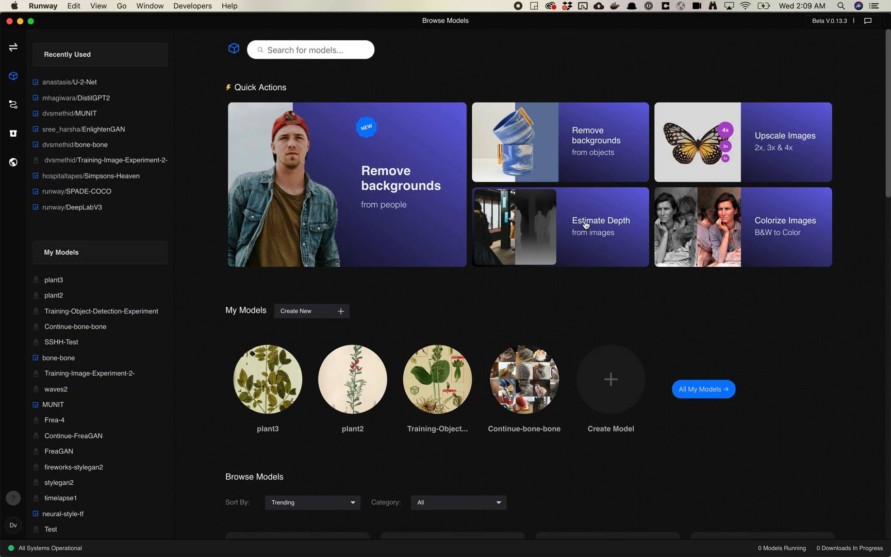
{"action": "mouse_move", "coordinate": [581, 216]}
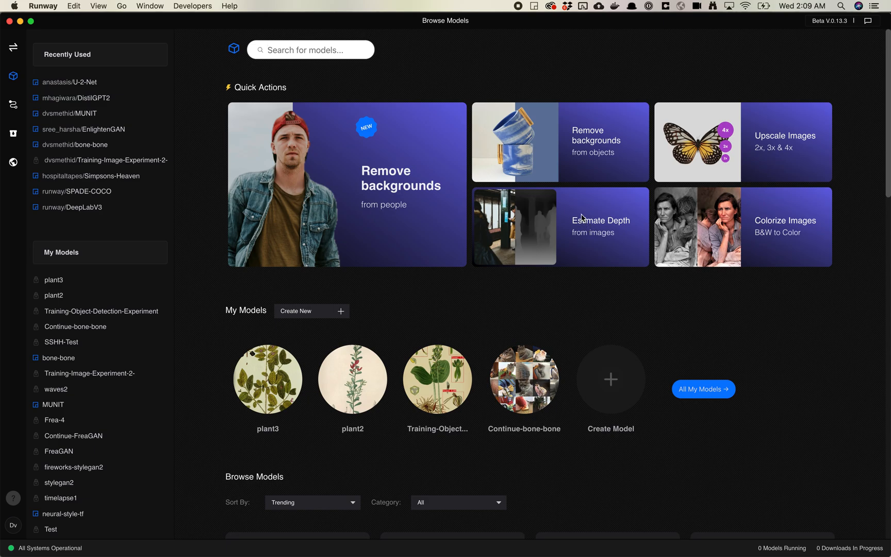
{"action": "mouse_move", "coordinate": [582, 215]}
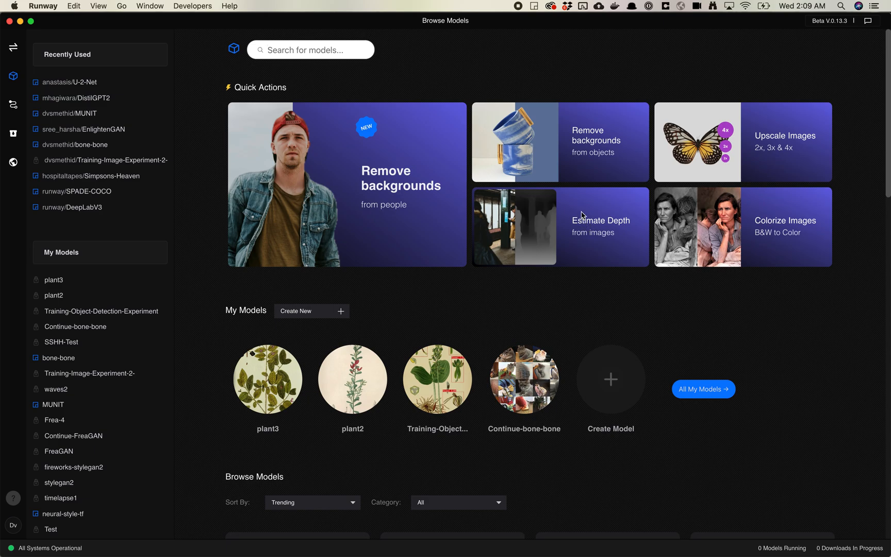